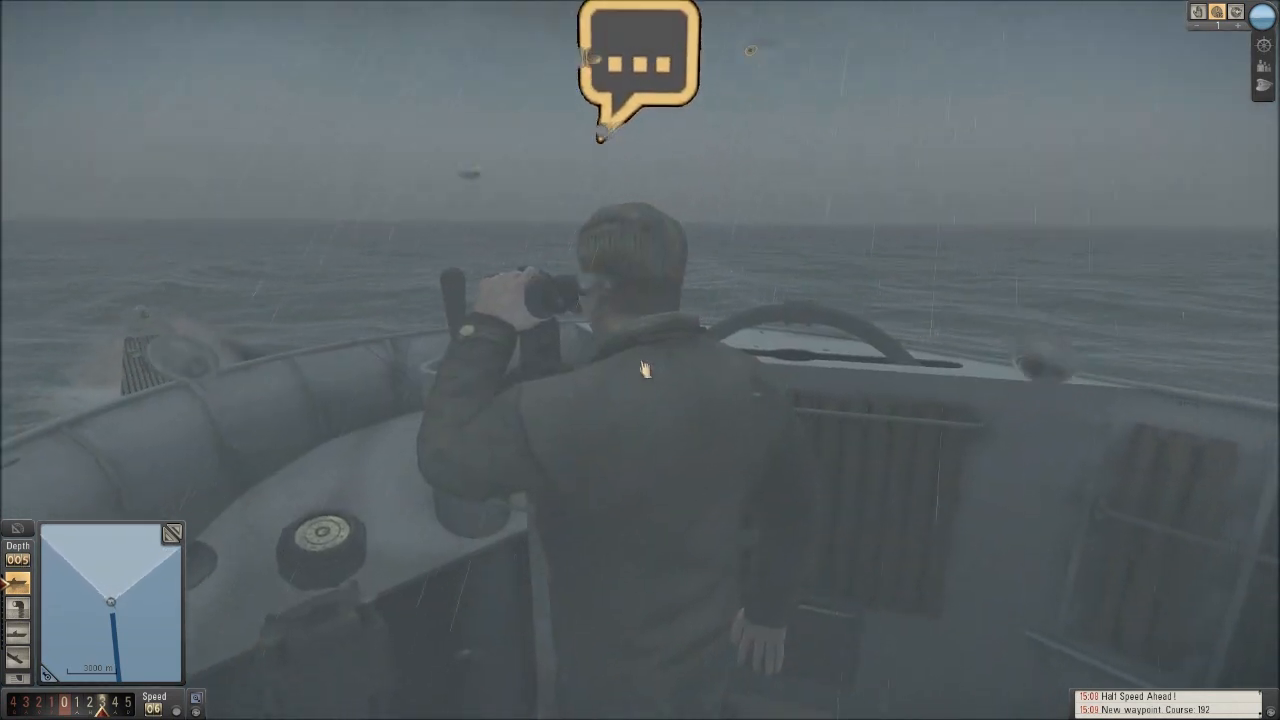
Step: Dismiss the watch officer with '5 Nothing more to do'
click(632, 60)
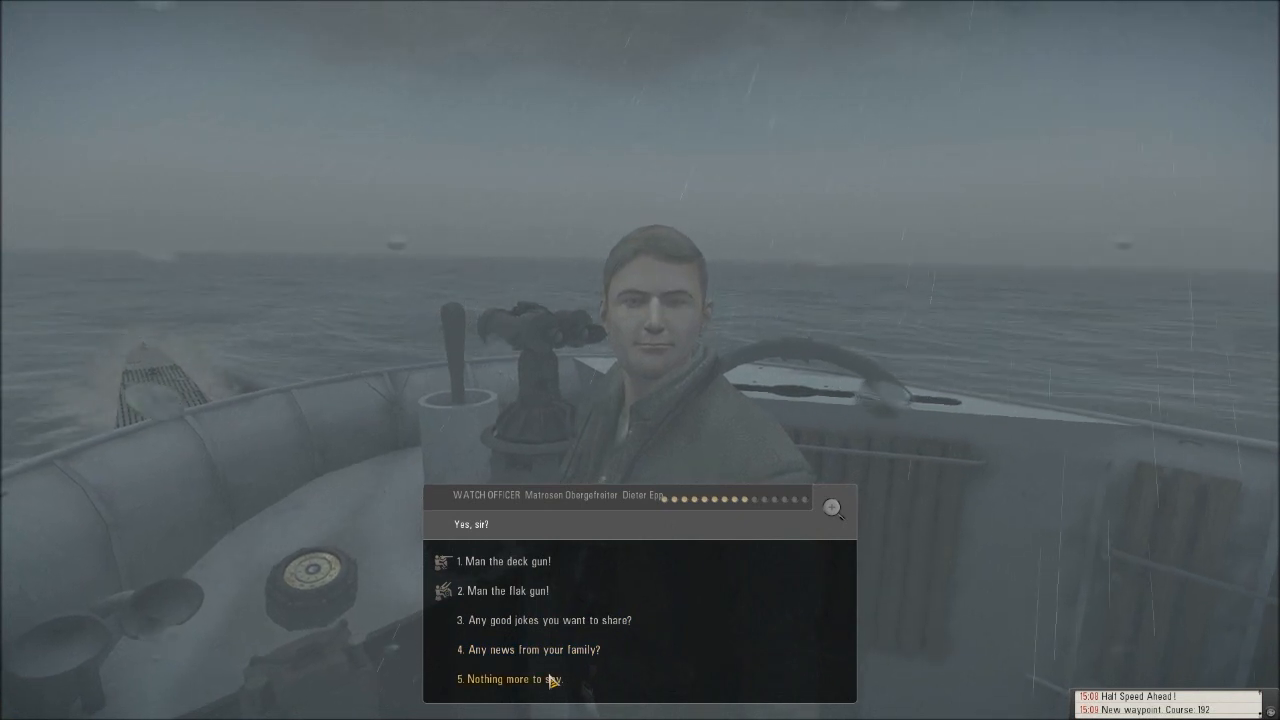
click(510, 678)
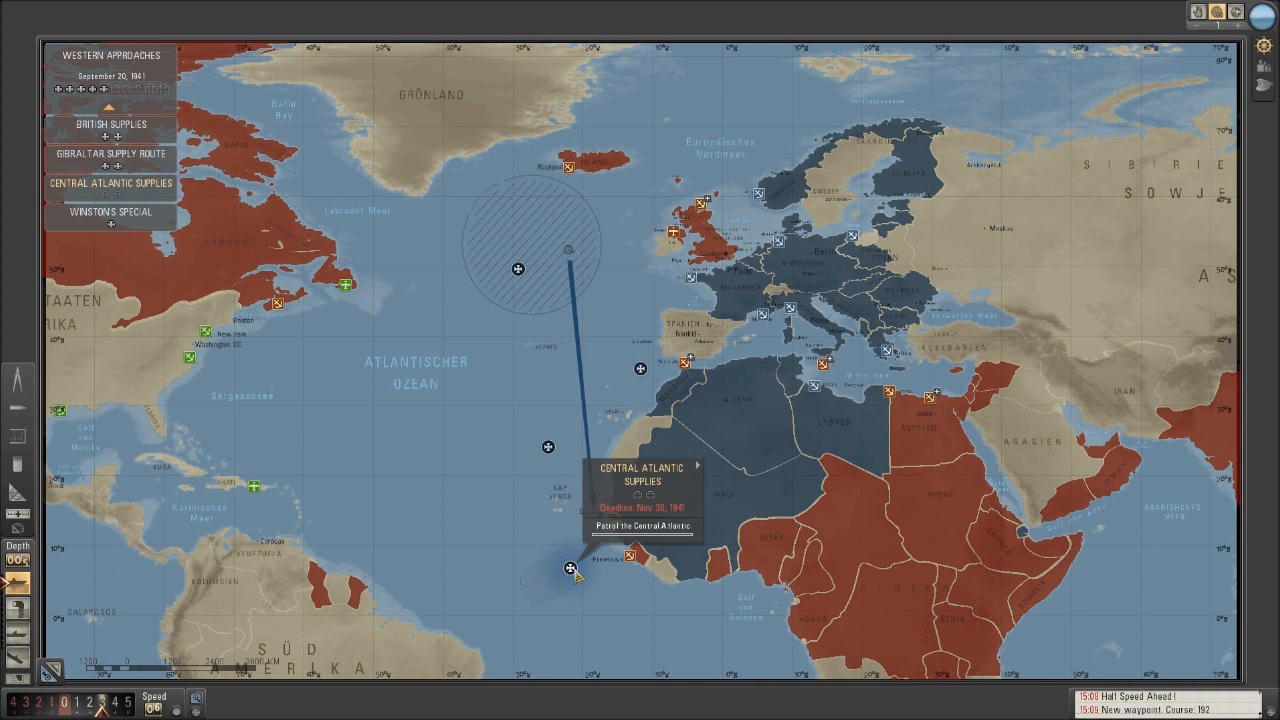
mouse_move(572, 228)
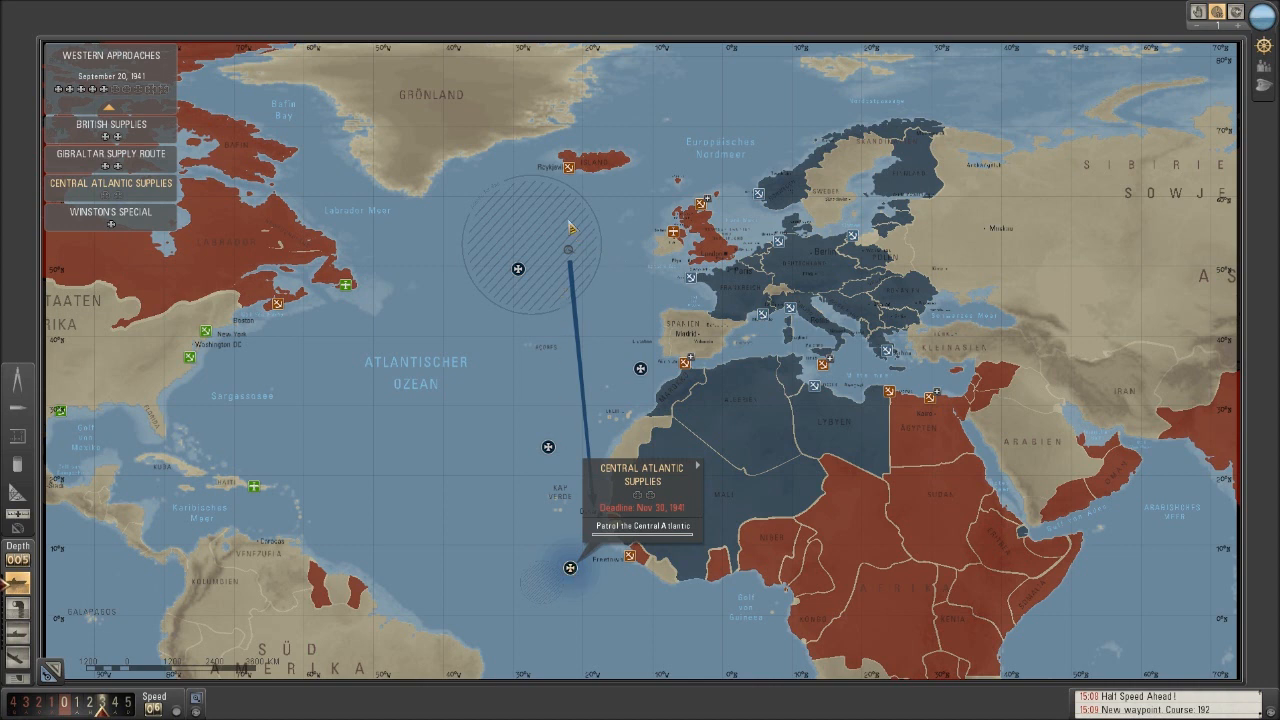
mouse_move(598, 198)
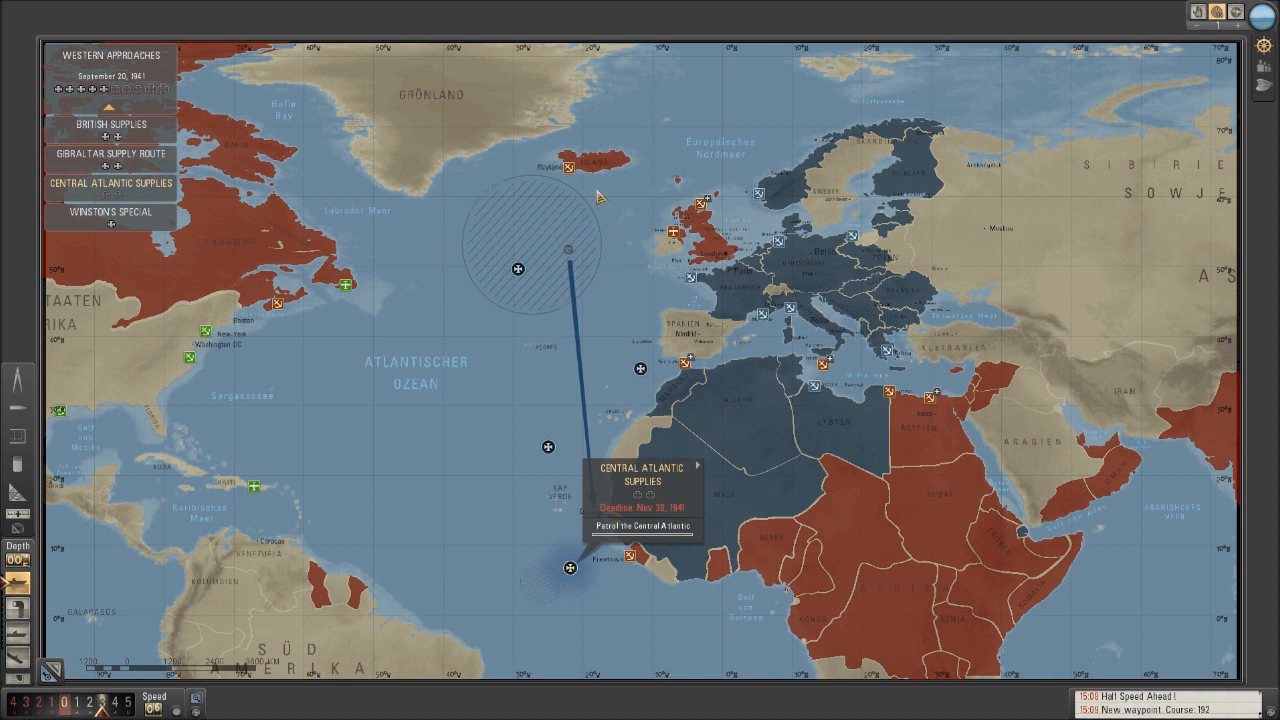
mouse_move(628, 596)
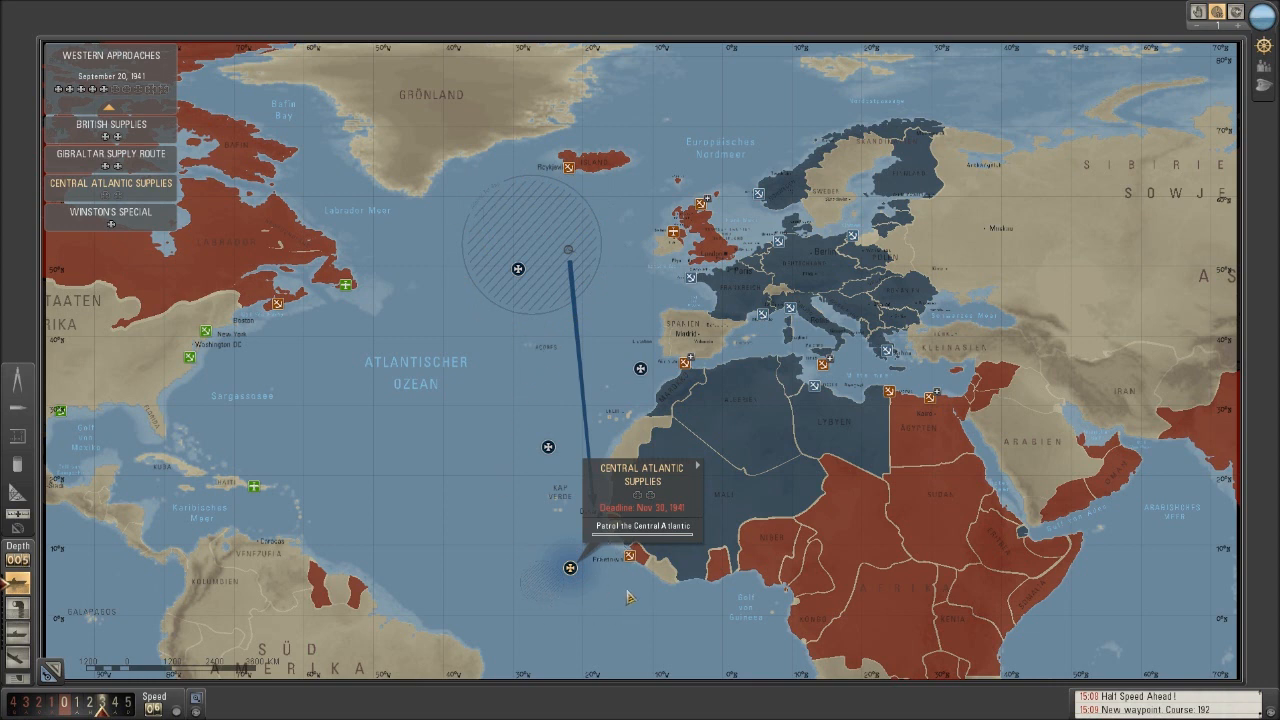
mouse_move(562, 584)
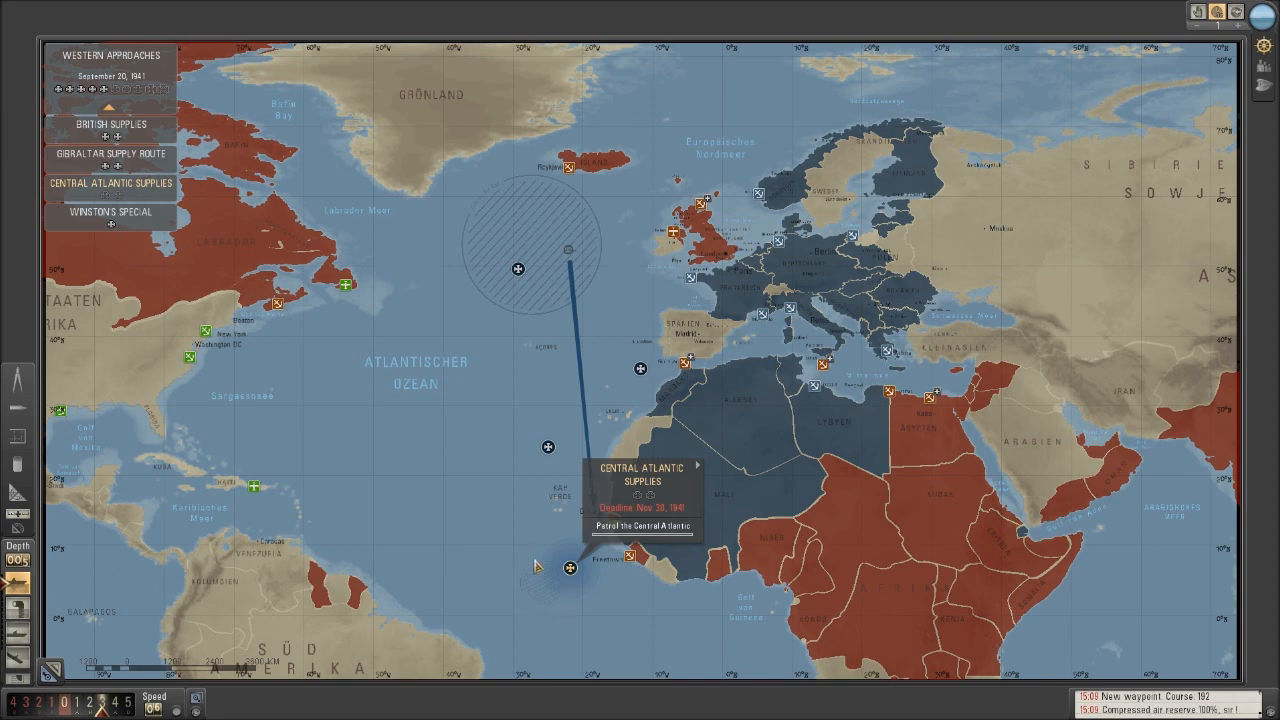
mouse_move(612, 588)
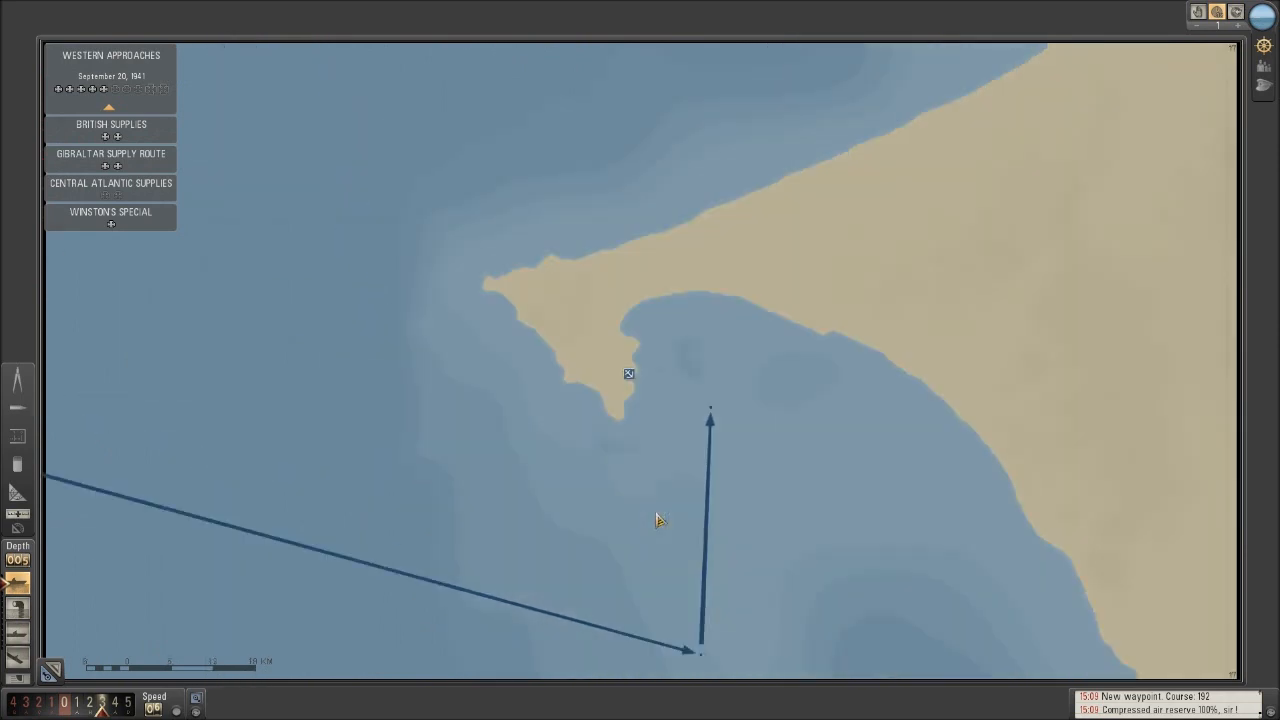
Step: Zoom the navigation map in on the final waypoint near the African coast
scroll(down, 3)
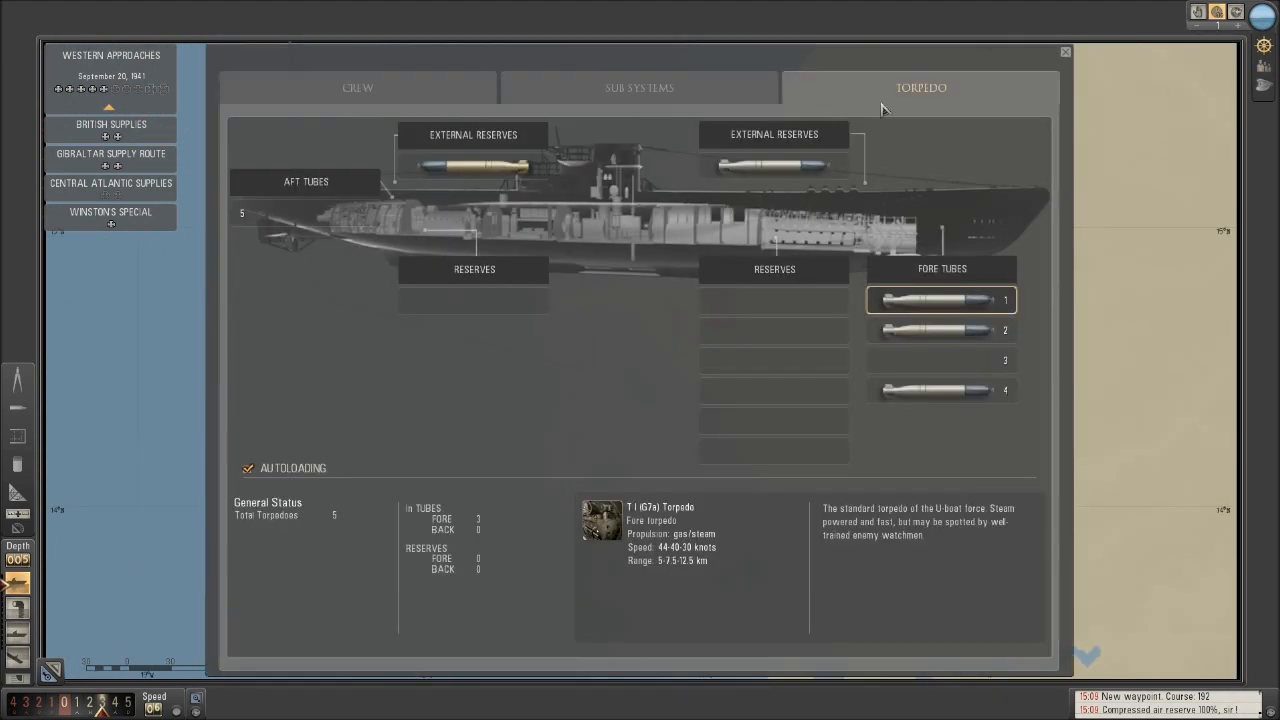
Step: Move the external reserve torpedoes between fore and aft storage, then return to the map
click(772, 164)
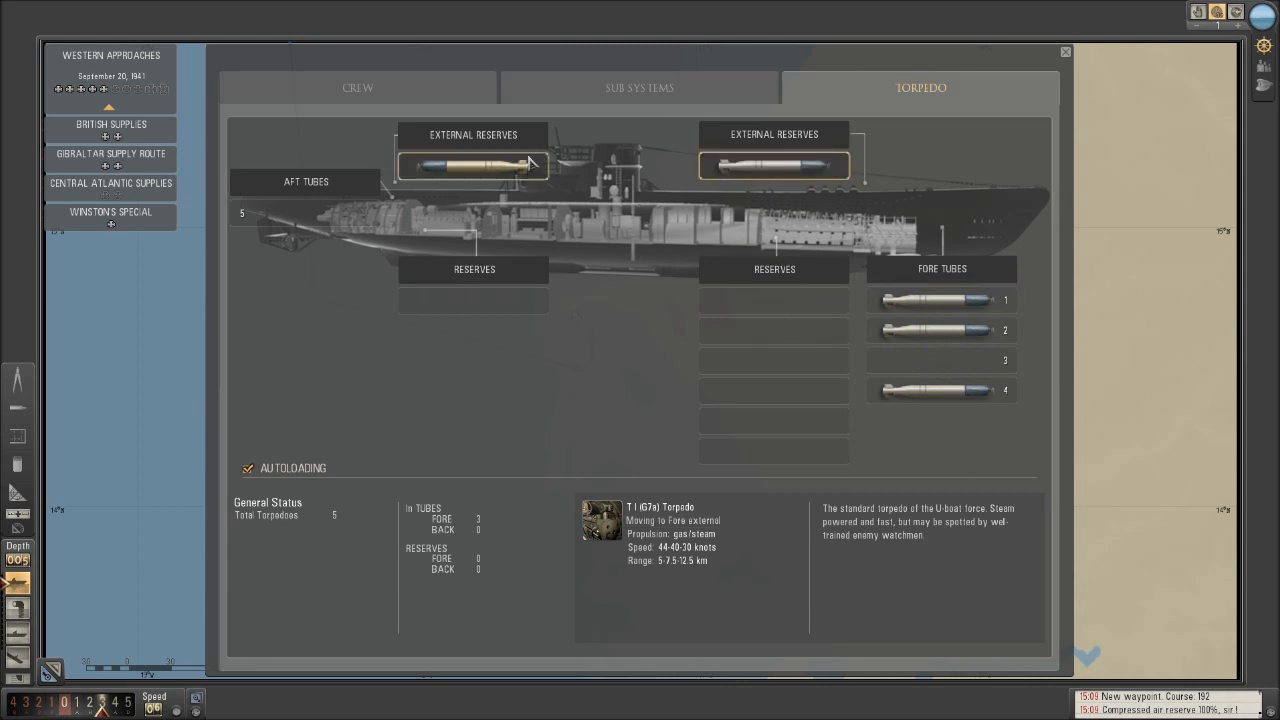
click(470, 164)
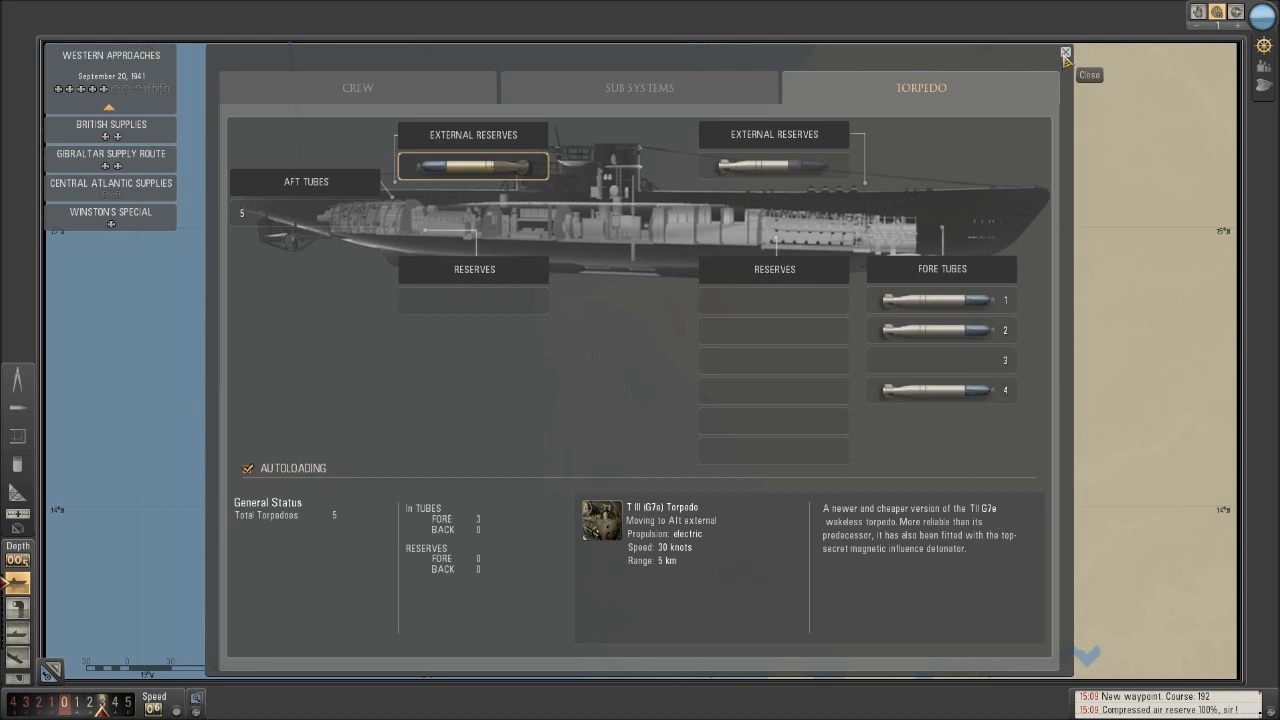
click(1064, 52)
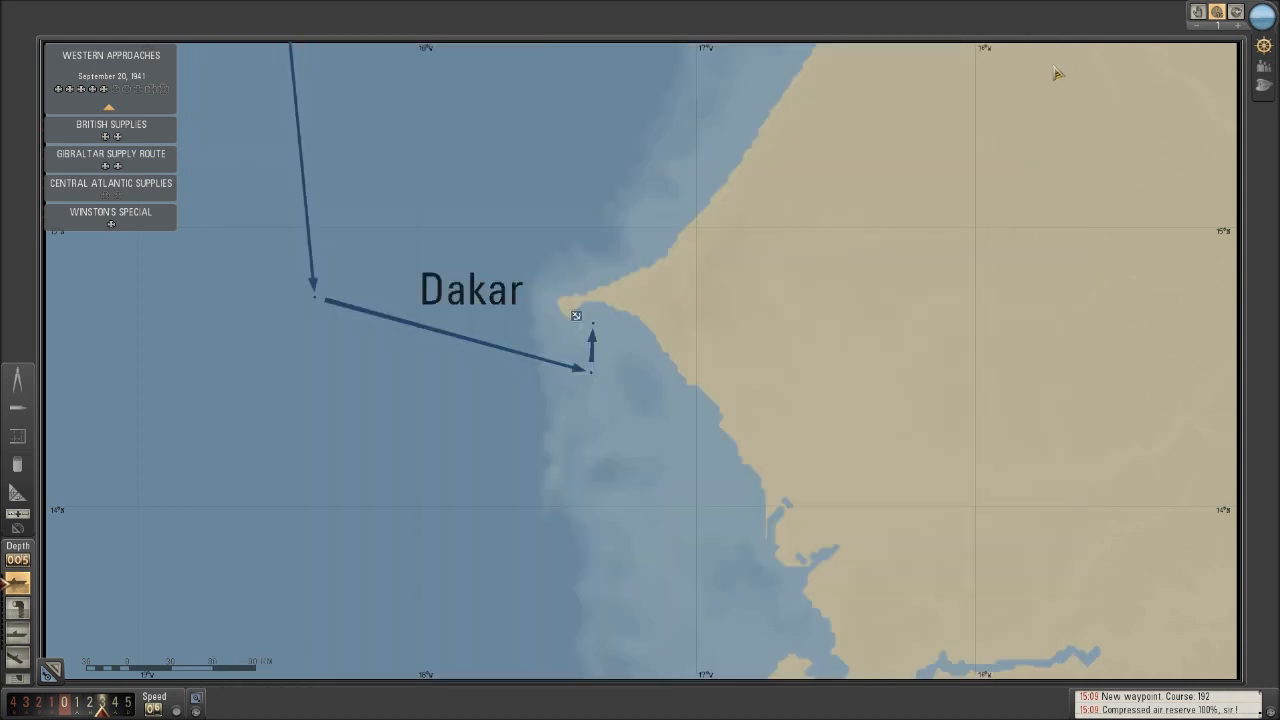
scroll(down, 3)
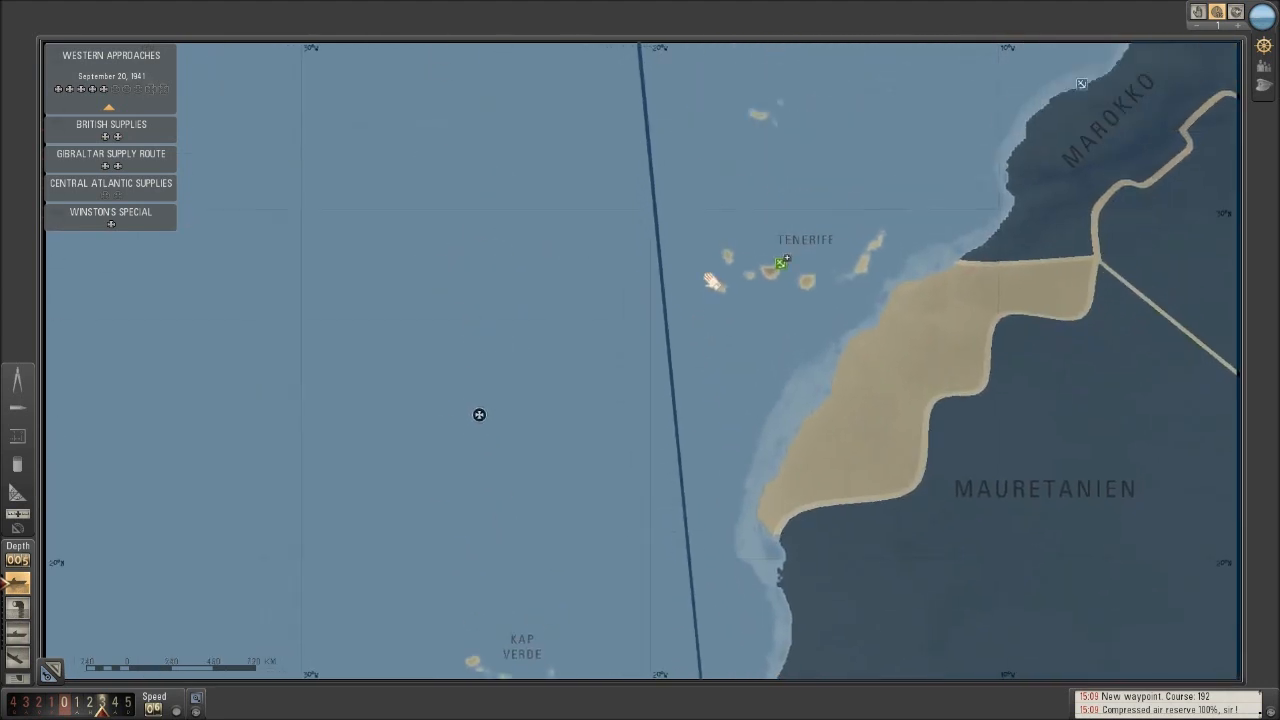
scroll(down, 3)
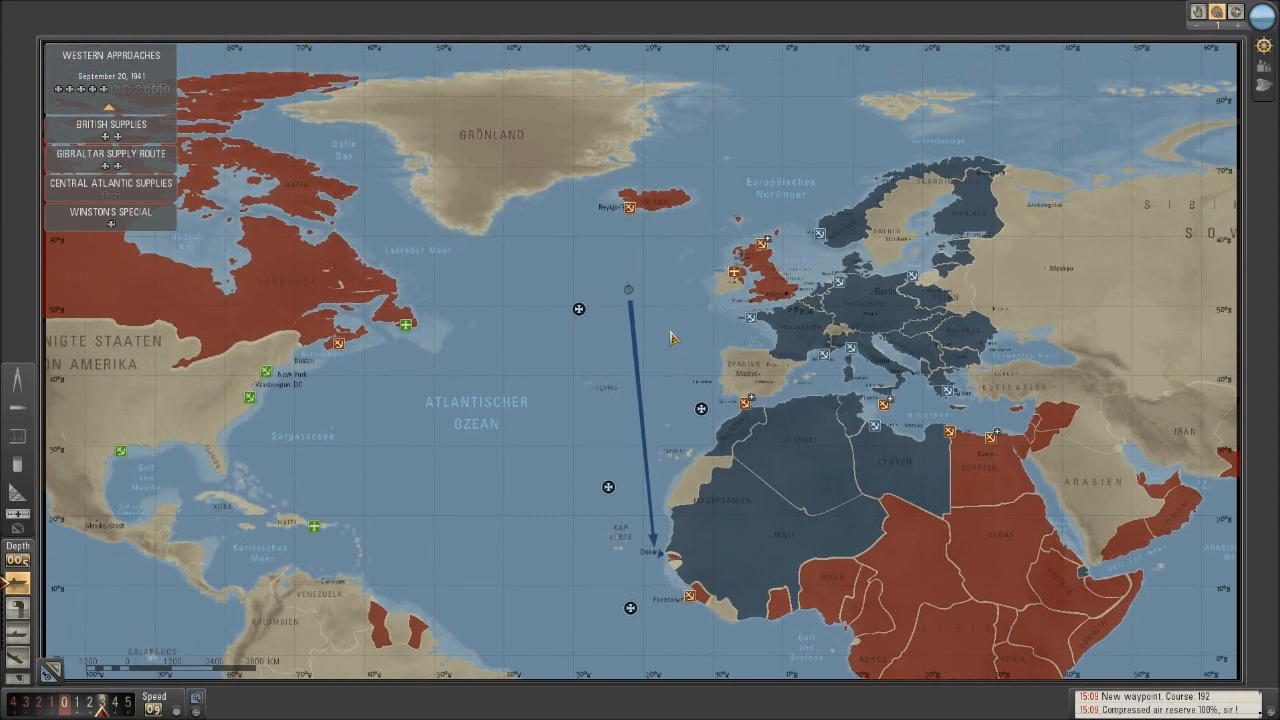
scroll(up, 3)
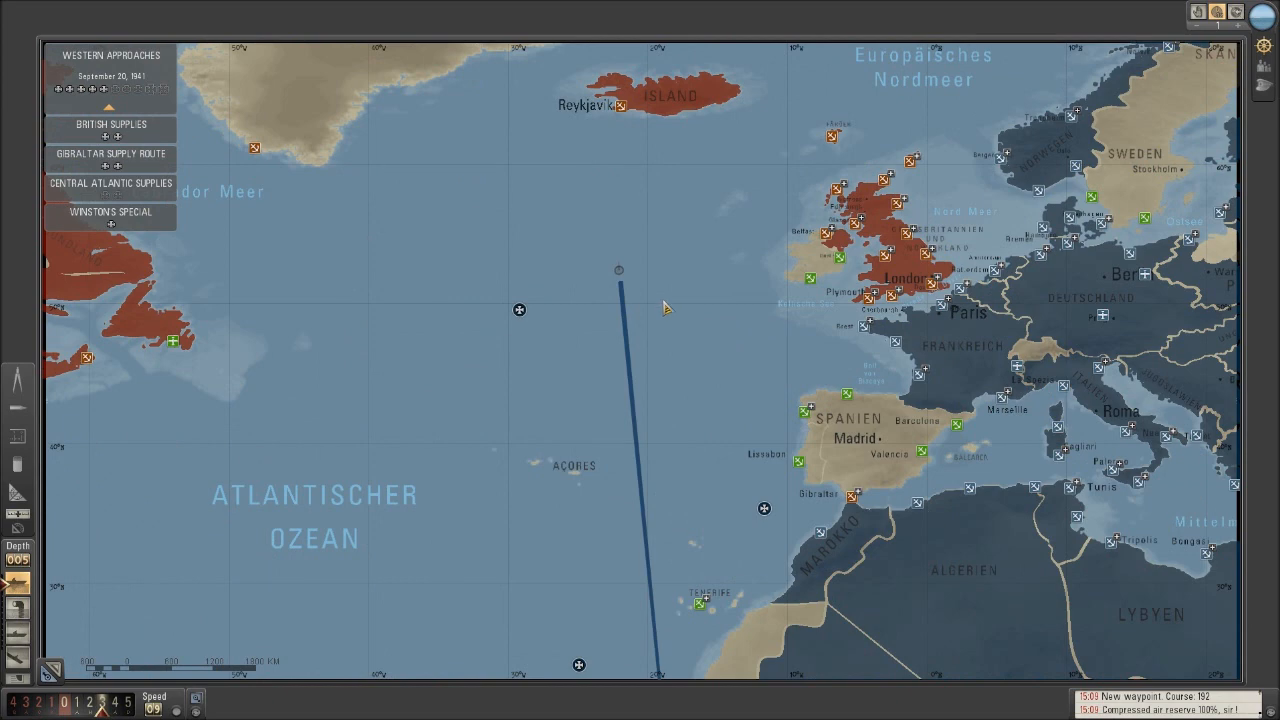
scroll(down, 3)
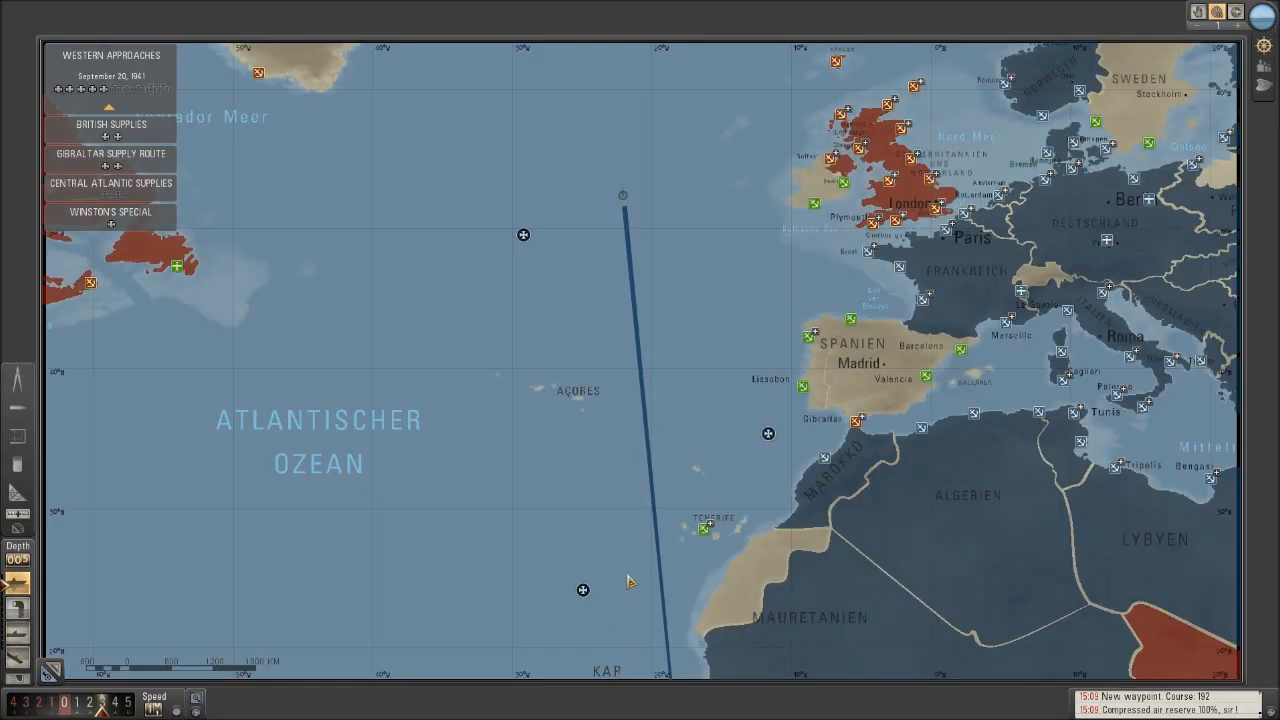
mouse_move(640, 488)
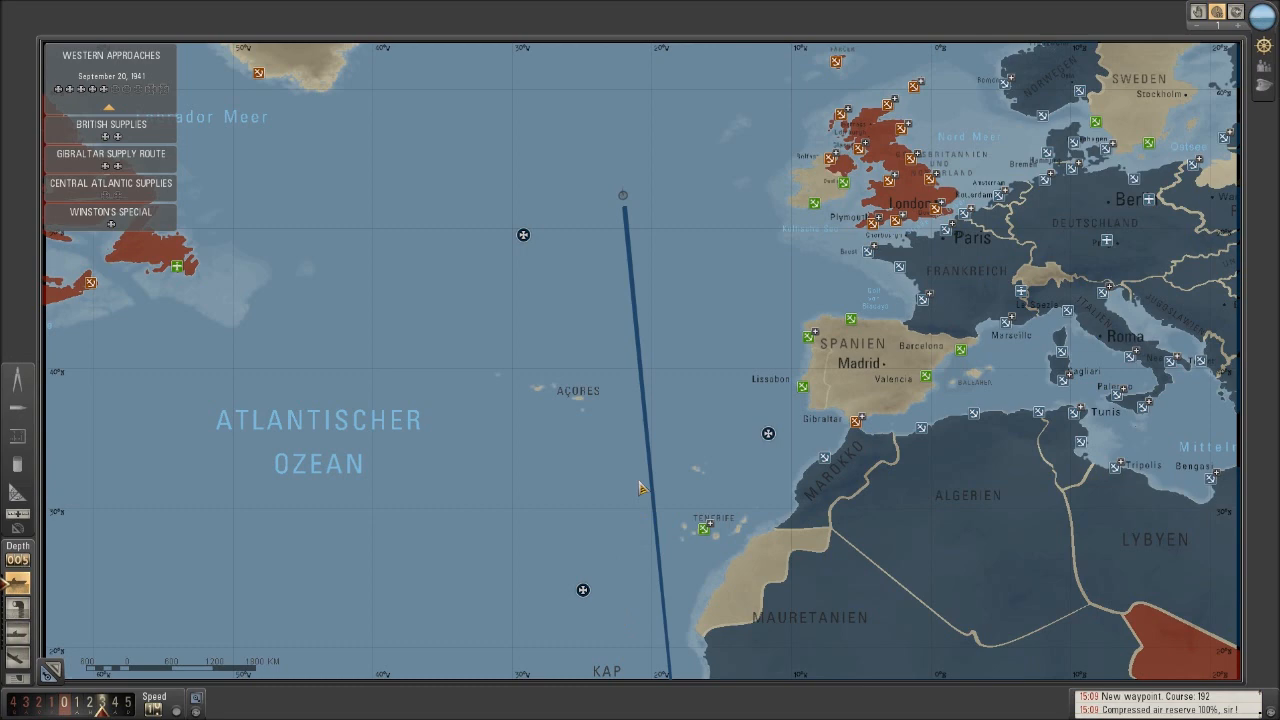
scroll(down, 3)
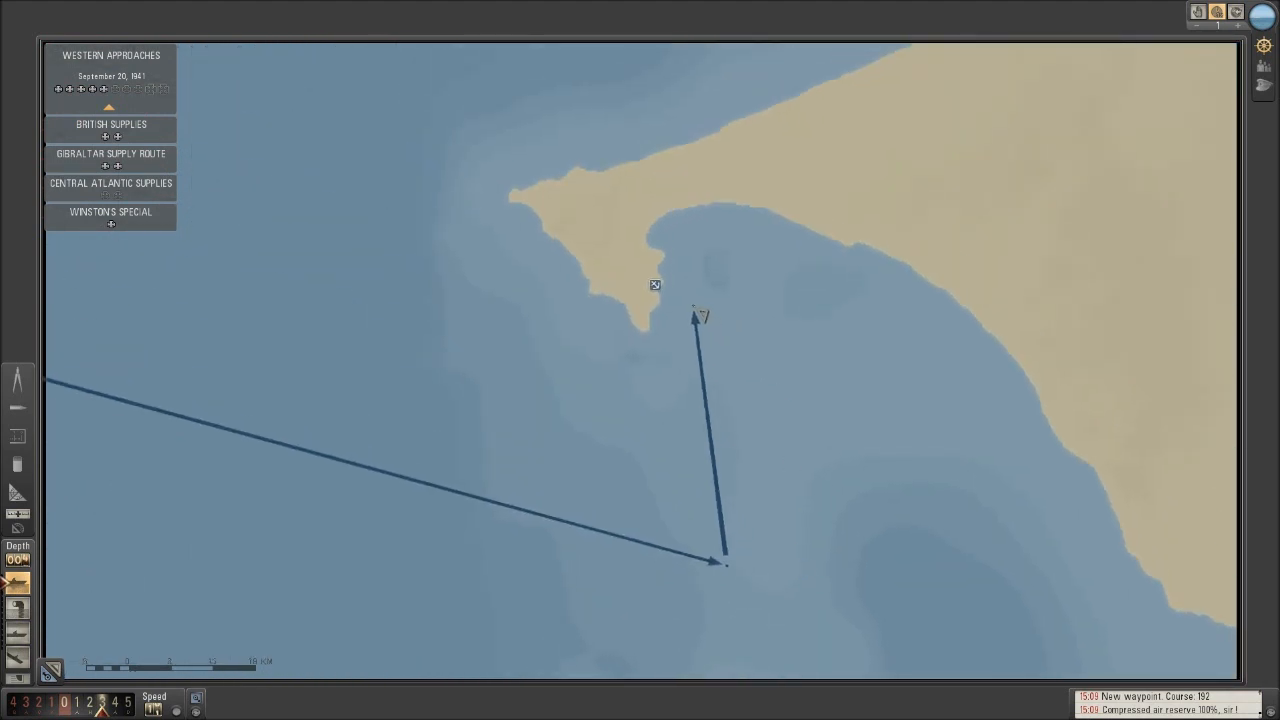
scroll(down, 3)
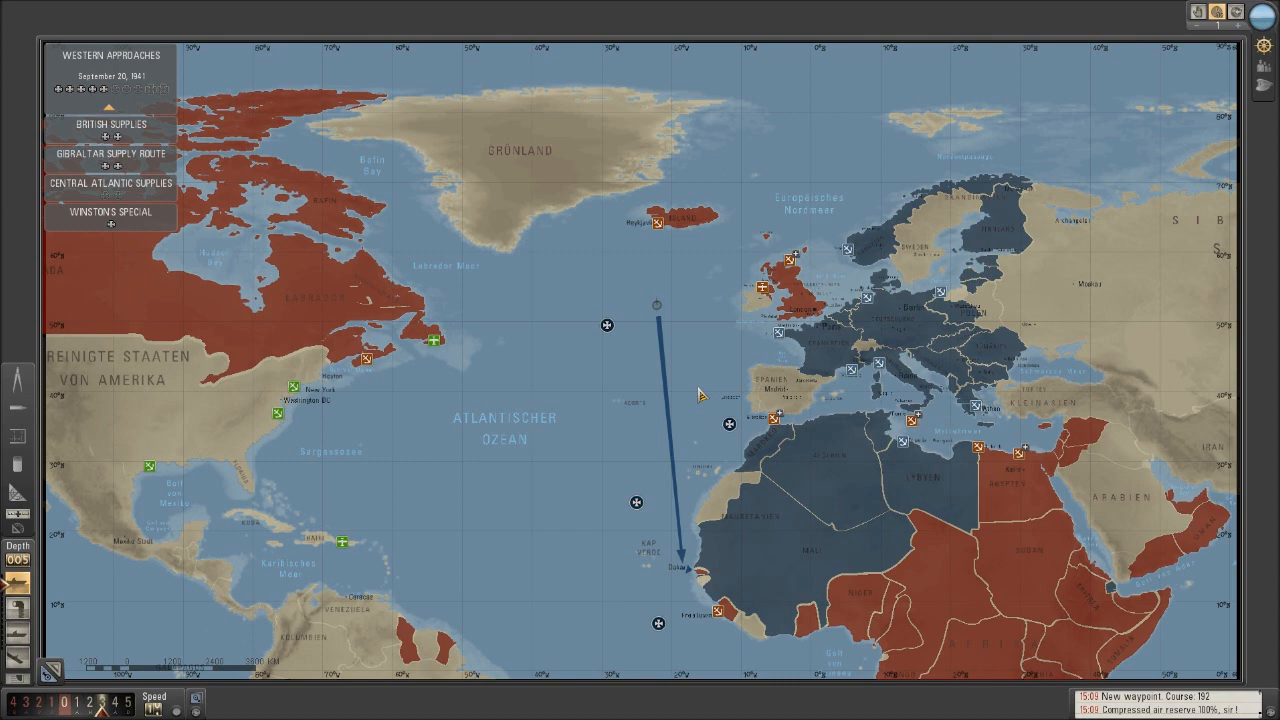
scroll(up, 3)
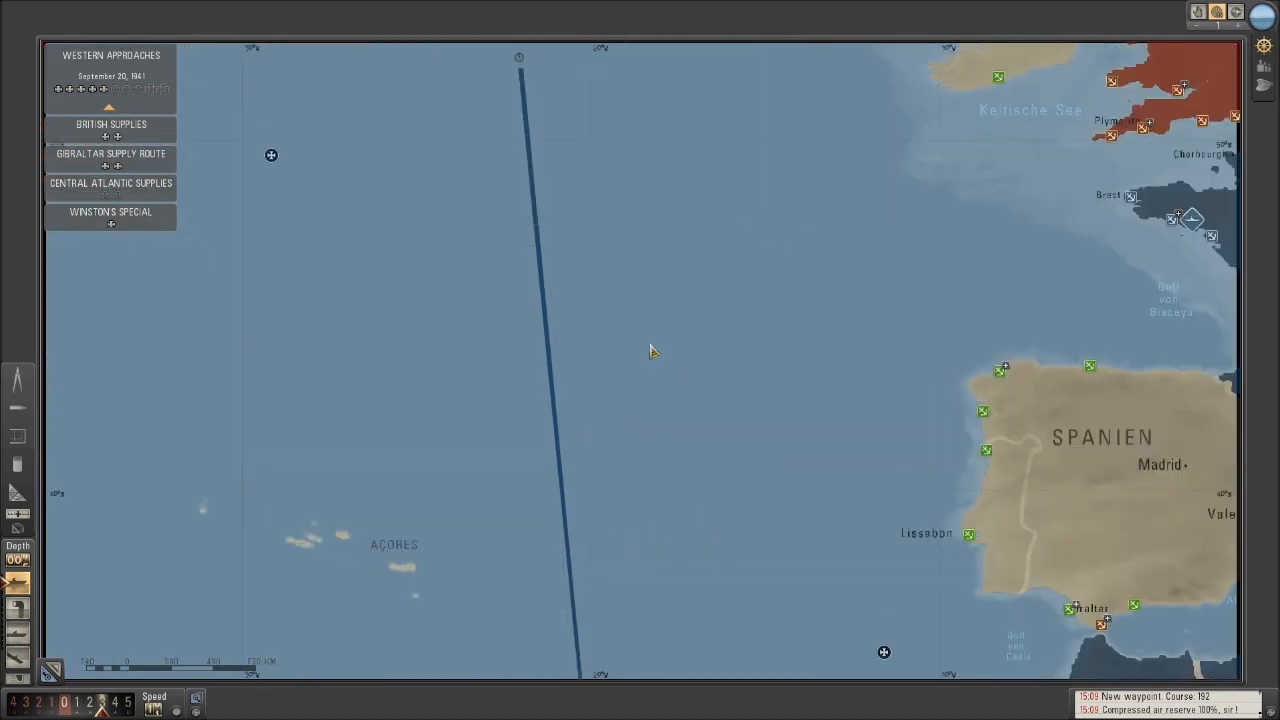
scroll(down, 3)
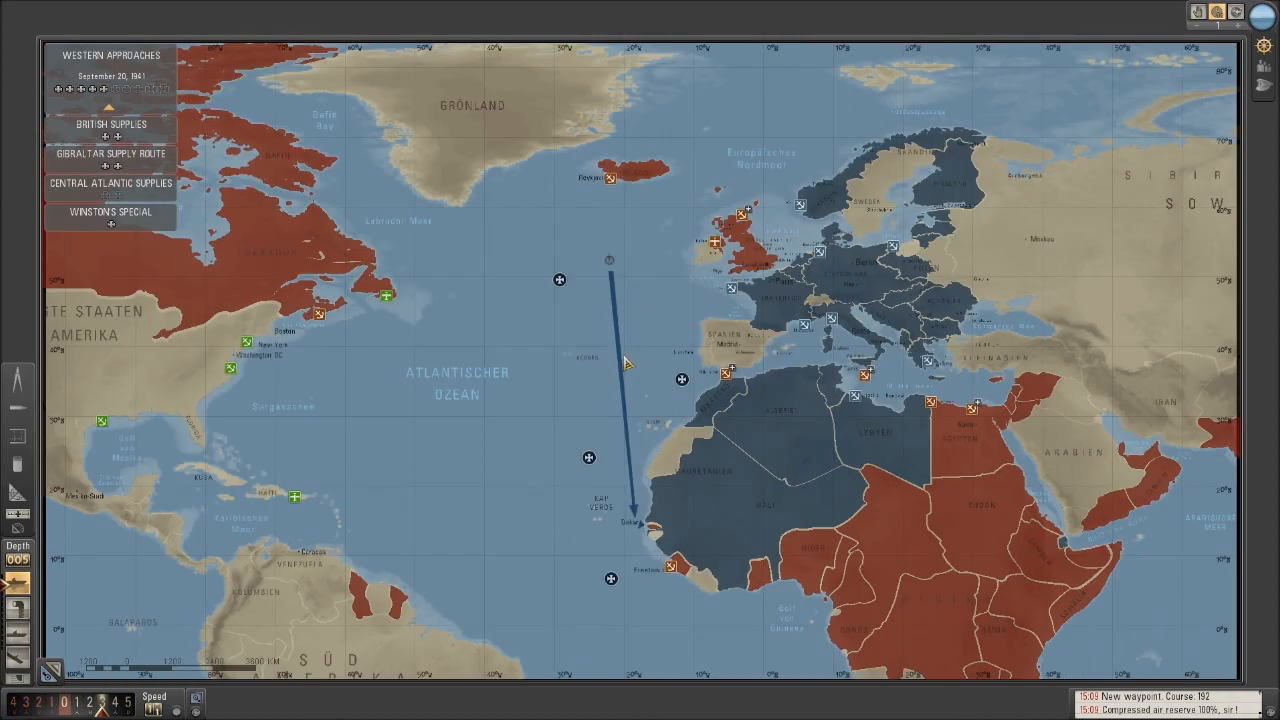
mouse_move(640, 304)
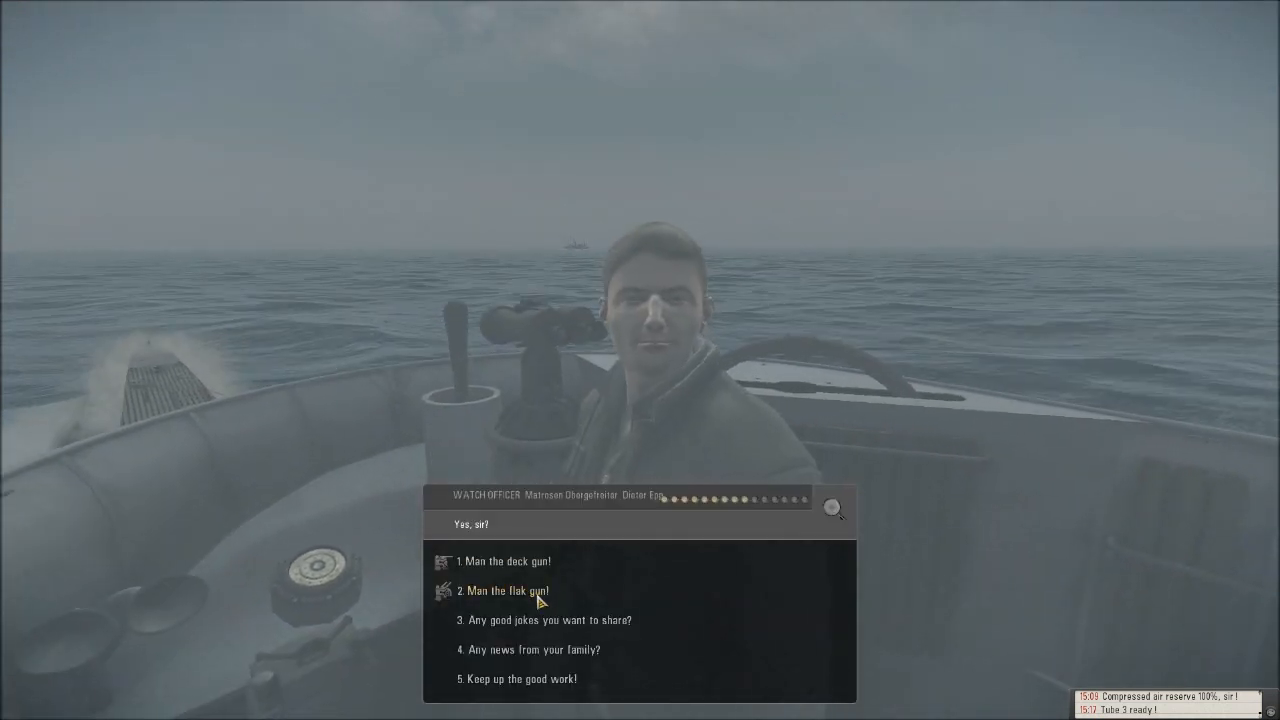
Step: Order the crew to man the flak gun and end the watch officer conversation
click(504, 560)
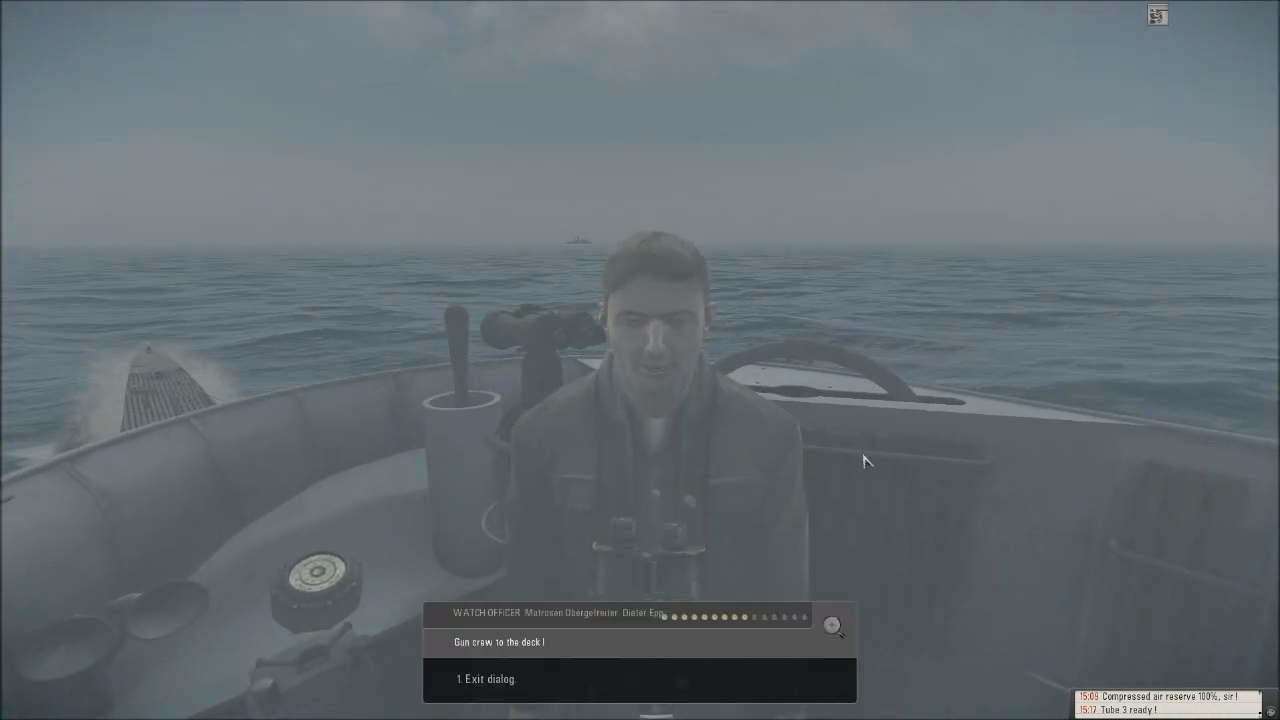
click(488, 680)
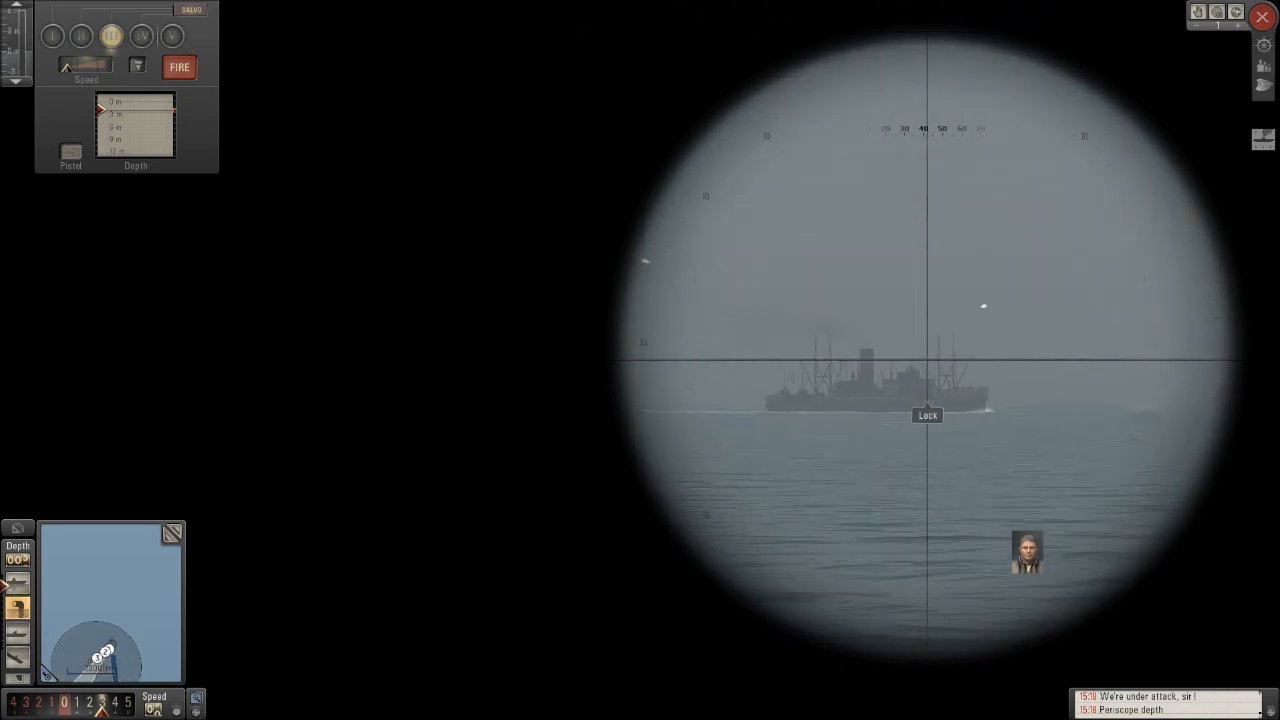
Step: Lock onto the merchant ship as the periscope target
click(928, 414)
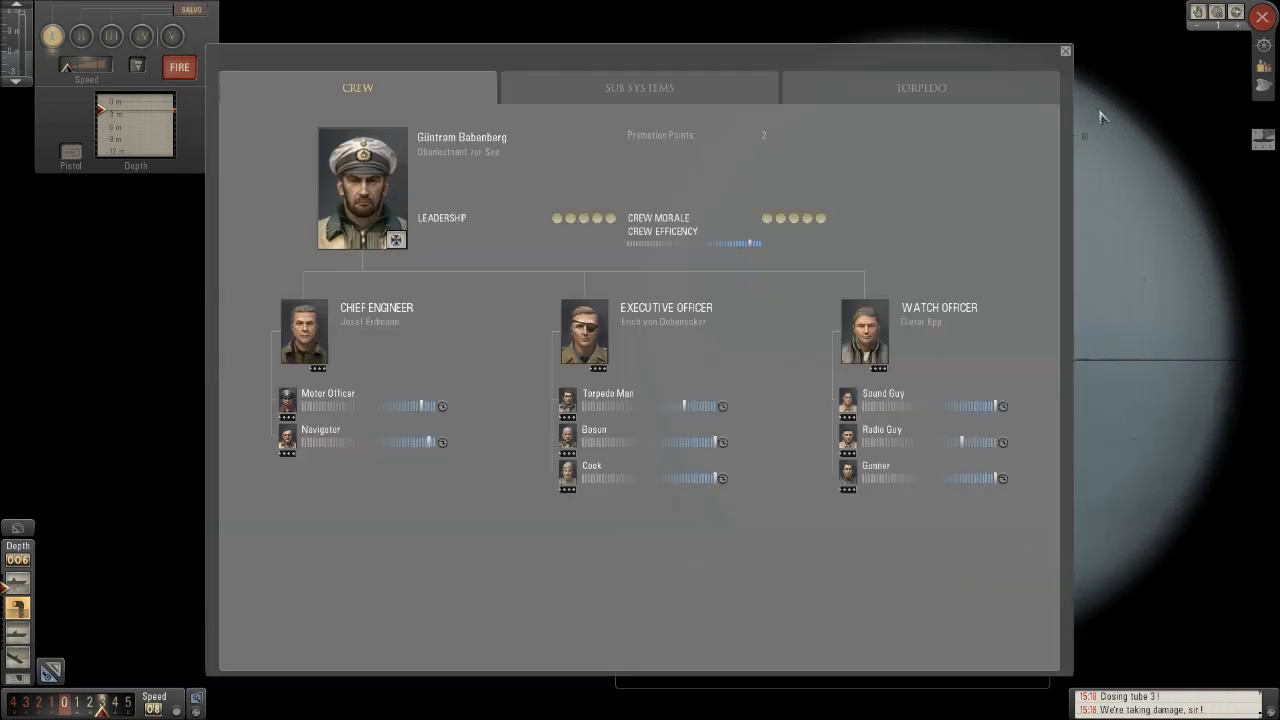
Step: Check the Sub Systems damage overview, then return to the map
click(640, 88)
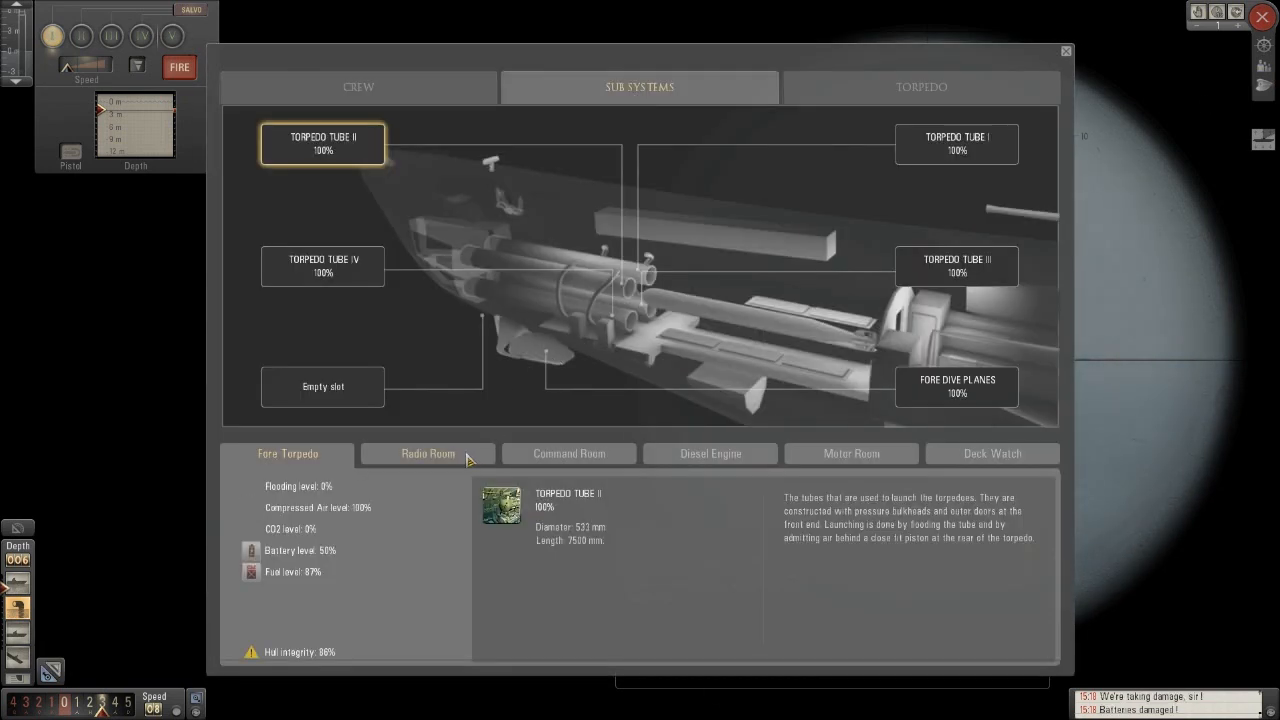
click(1064, 52)
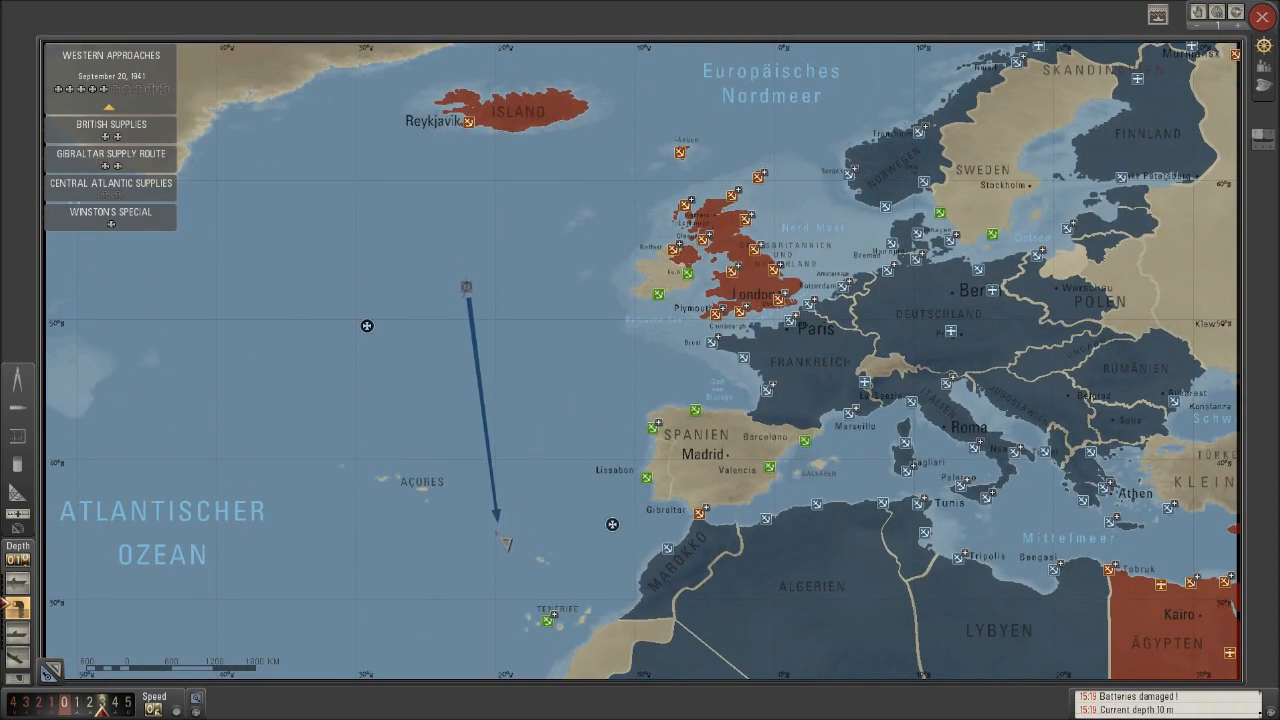
Step: Review the boat's plotted course on the Atlantic navigation map
click(744, 358)
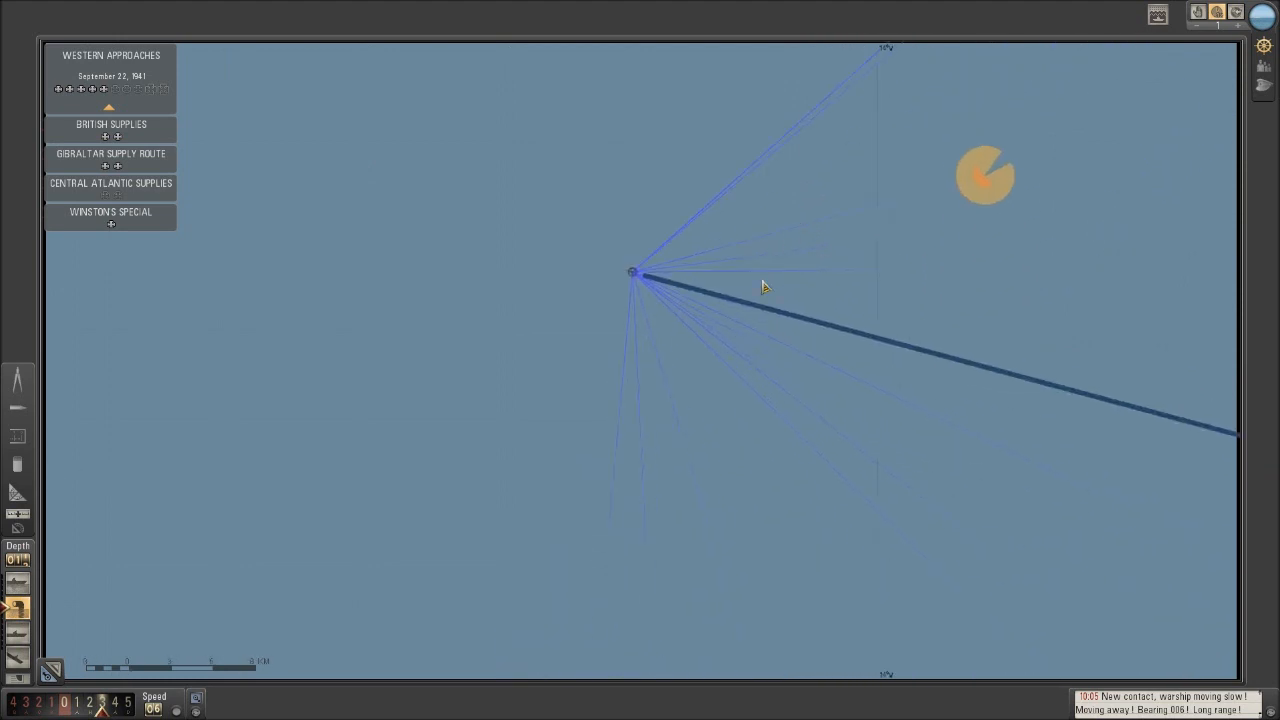
mouse_move(768, 376)
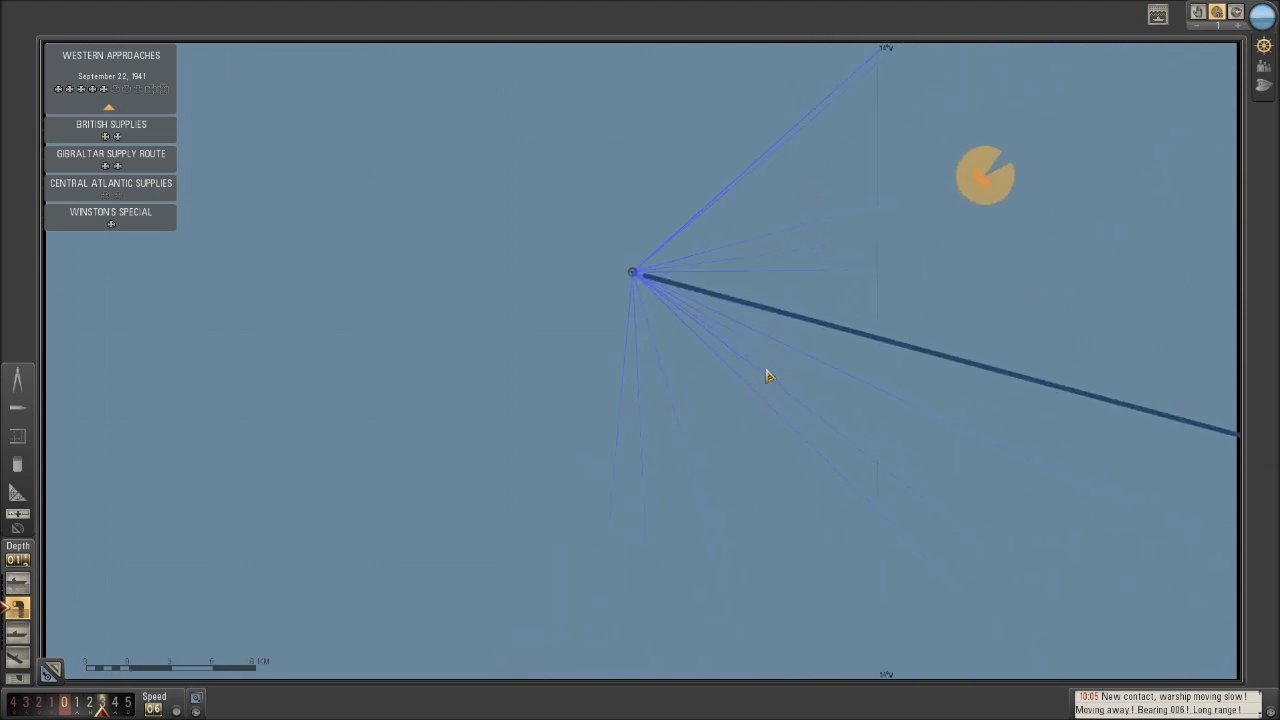
mouse_move(810, 276)
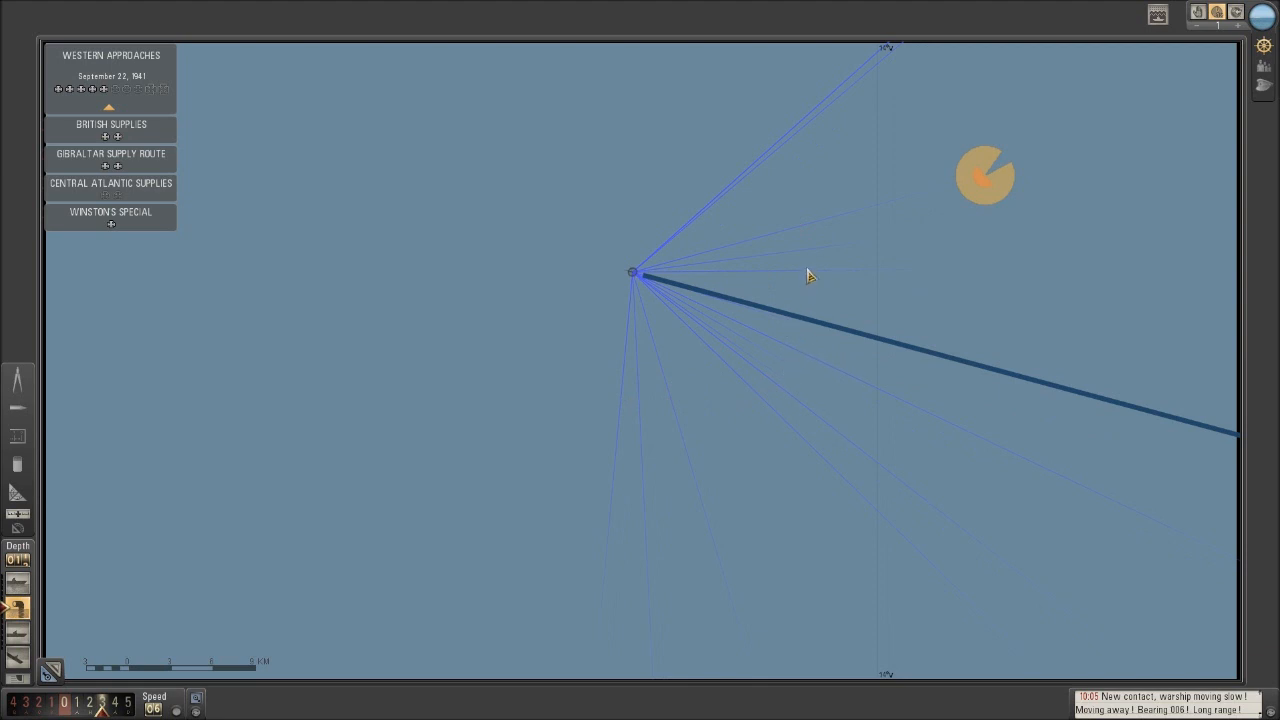
mouse_move(860, 164)
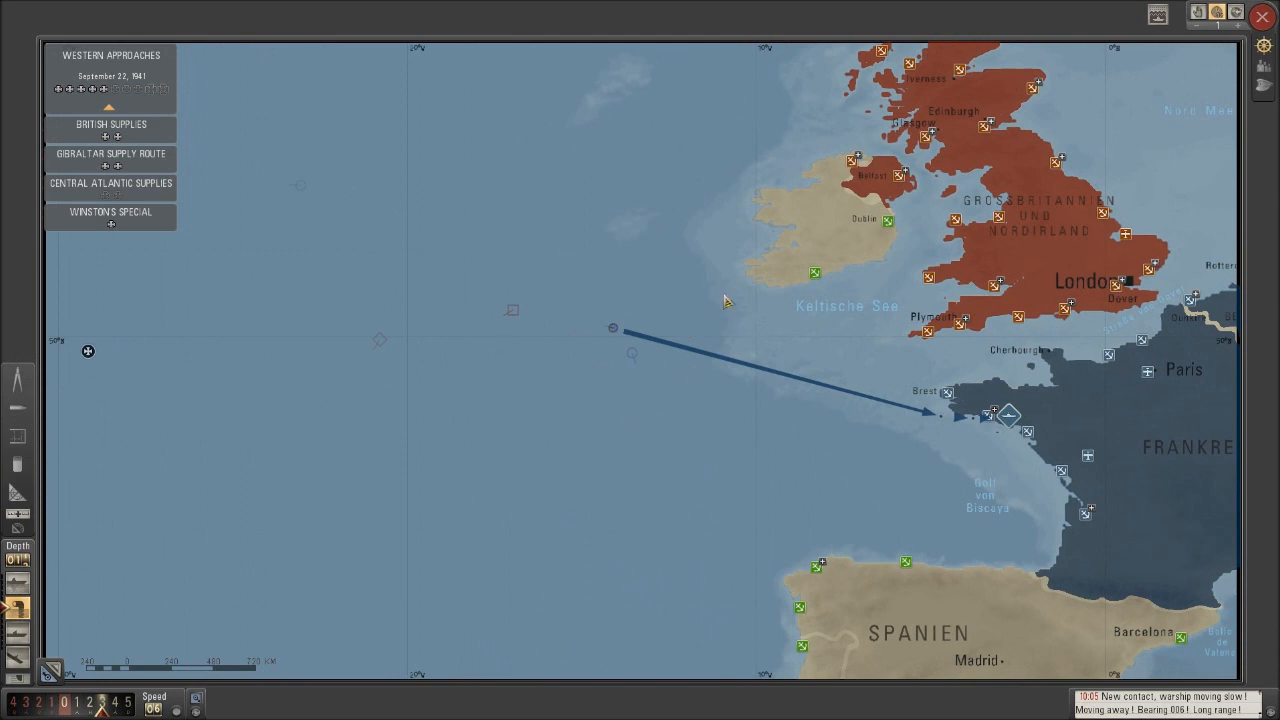
mouse_move(754, 400)
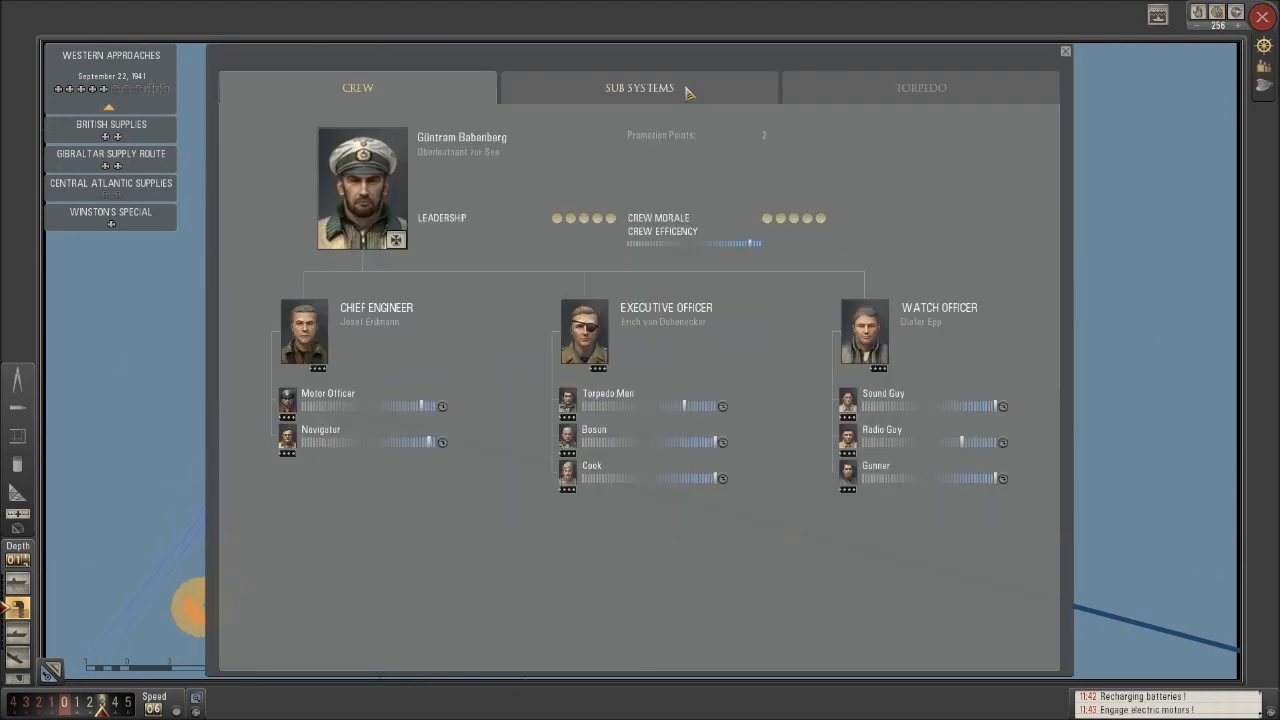
Step: Inspect Sub Systems damage with hull integrity at 71%, then leave the screen
click(640, 88)
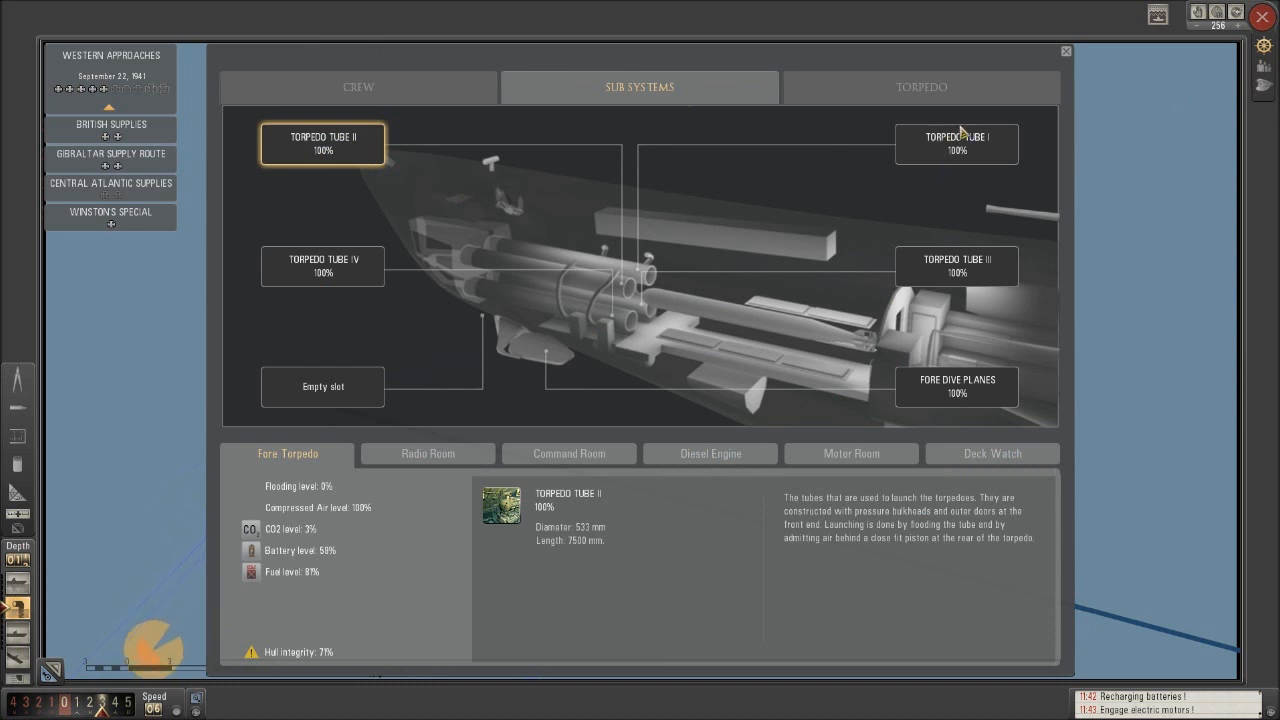
click(1064, 52)
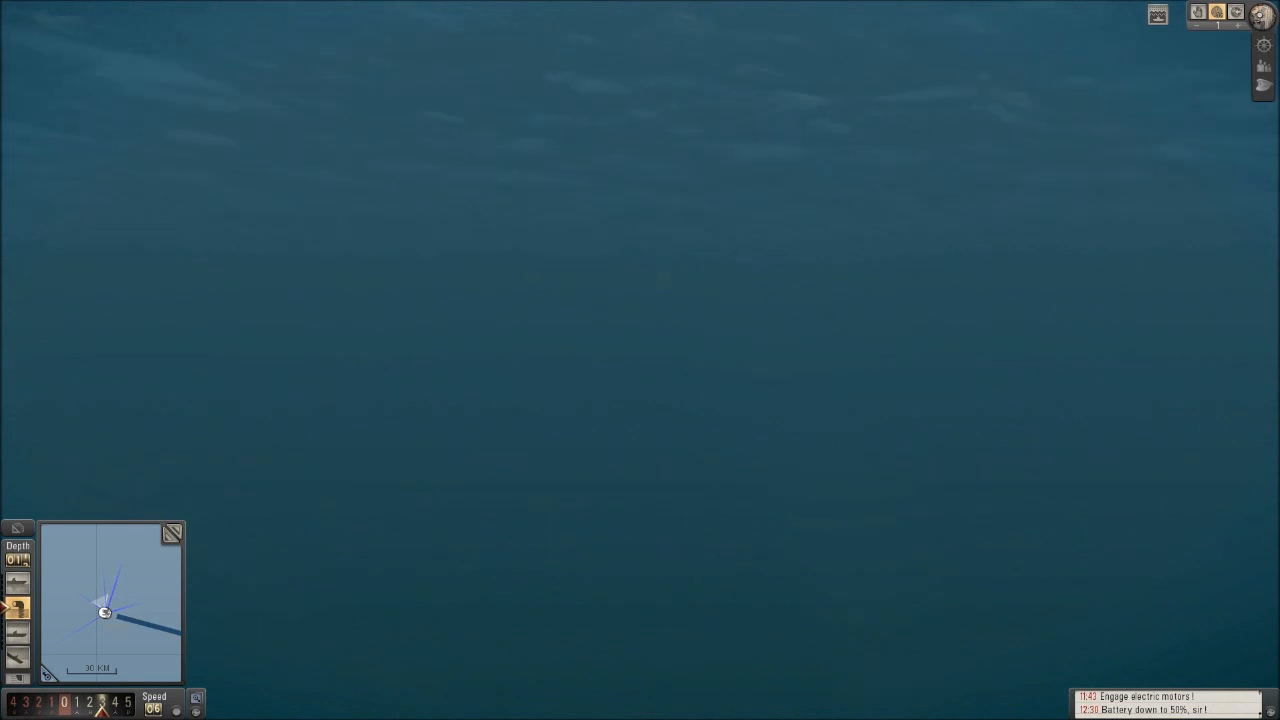
mouse_move(892, 312)
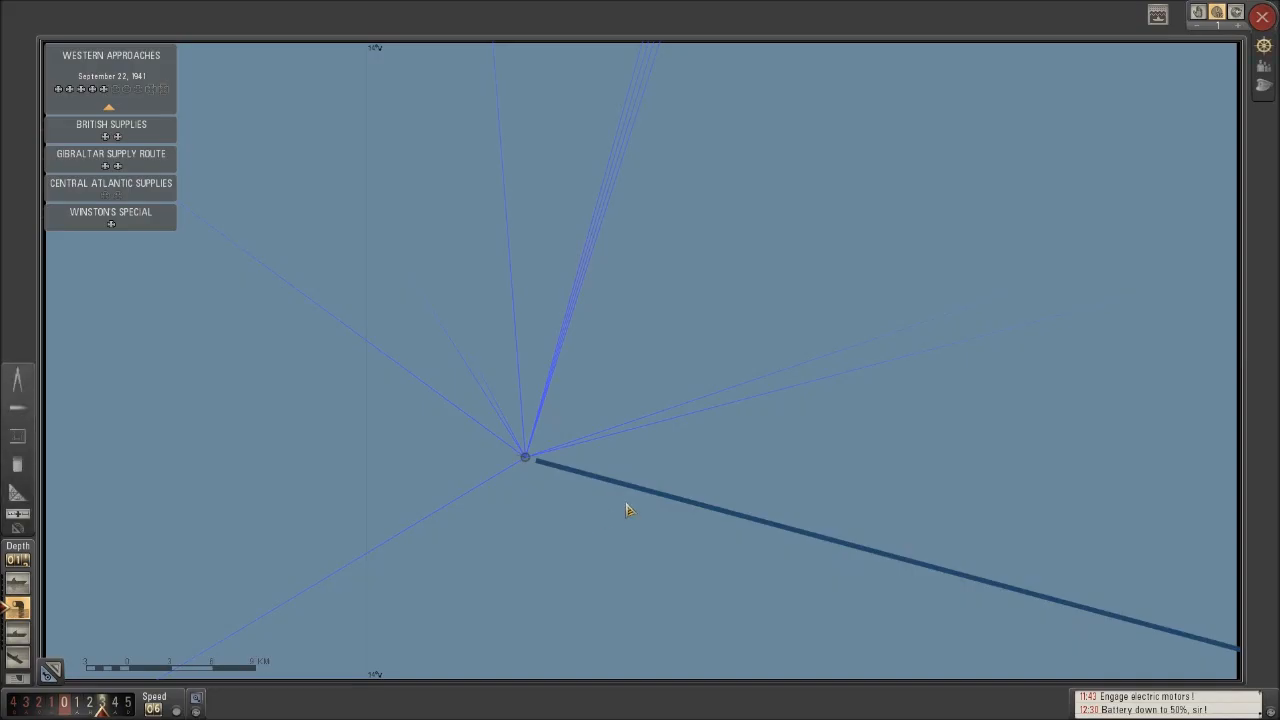
mouse_move(640, 500)
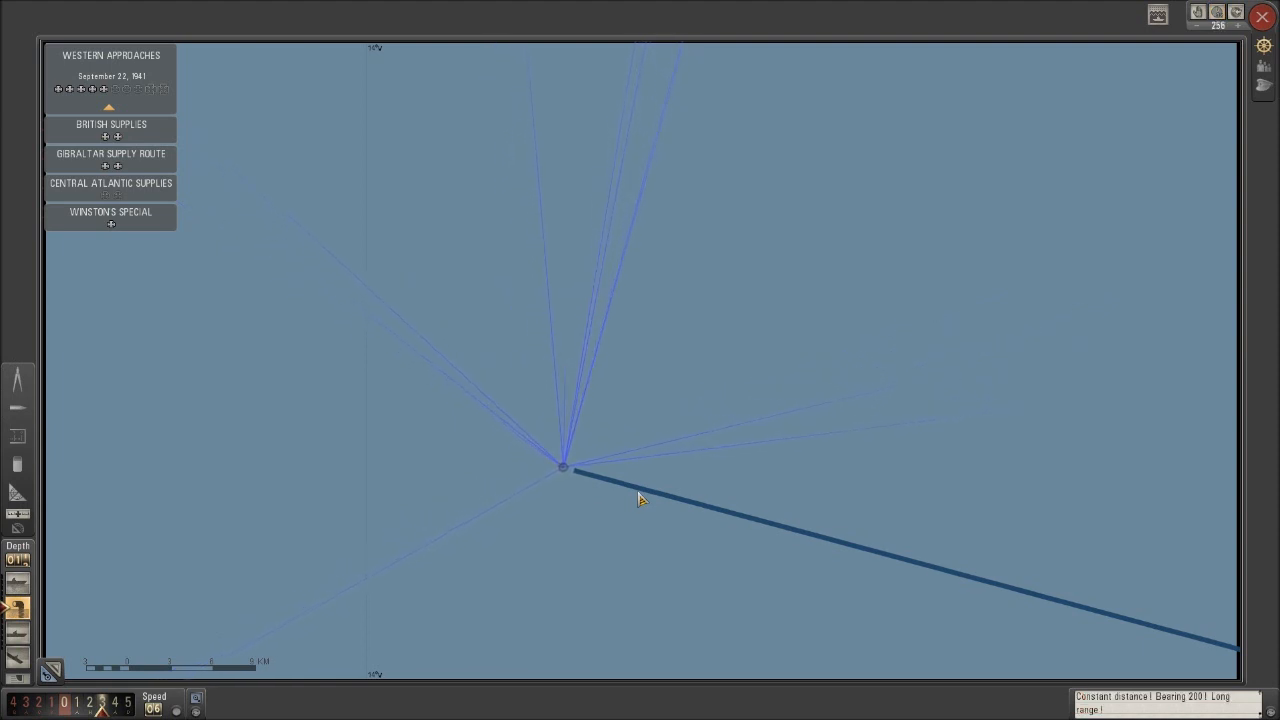
Step: Zoom the navigation map around the submerged boat's position and contacts
scroll(down, 3)
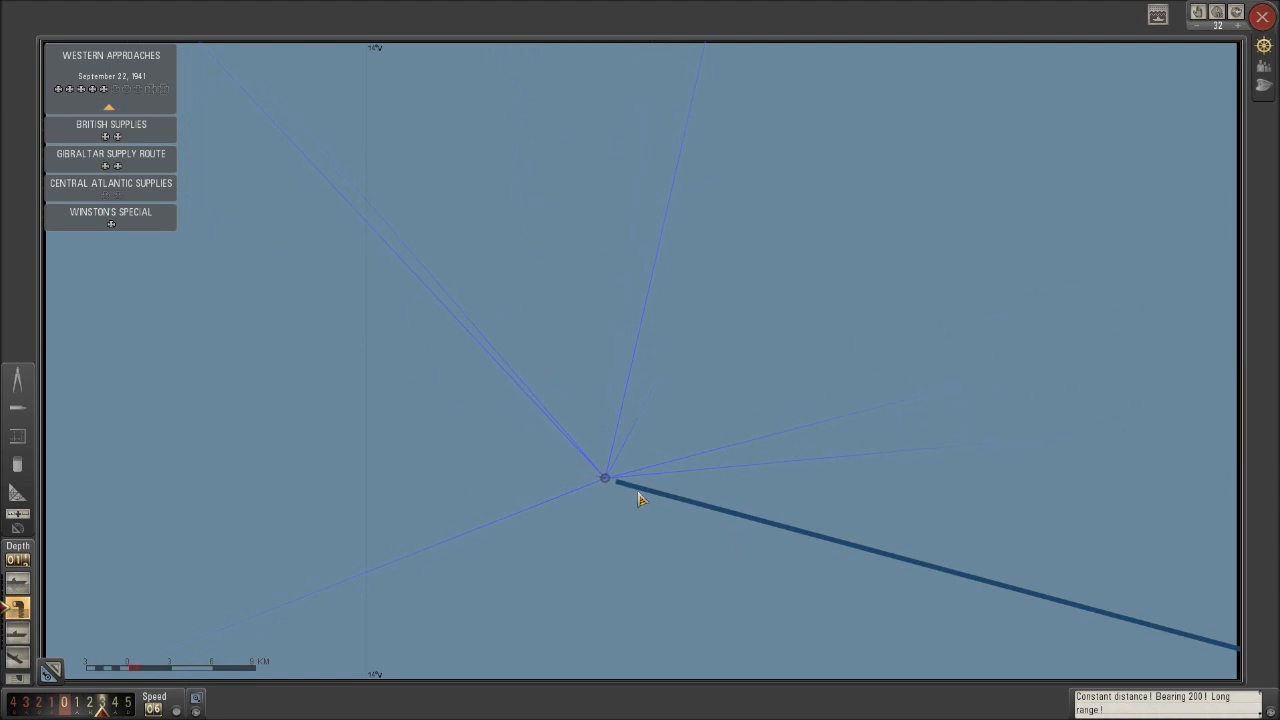
mouse_move(638, 490)
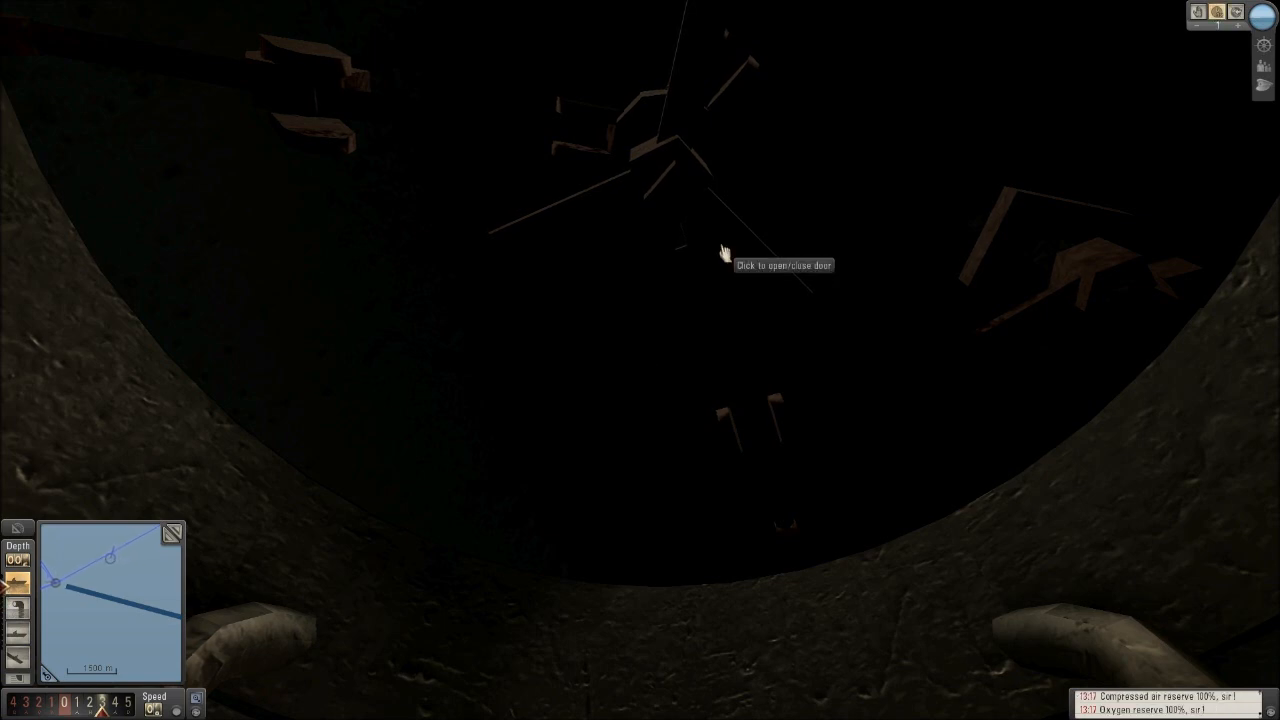
Step: View the boat's course line toward Brest on the Western Europe map
click(724, 252)
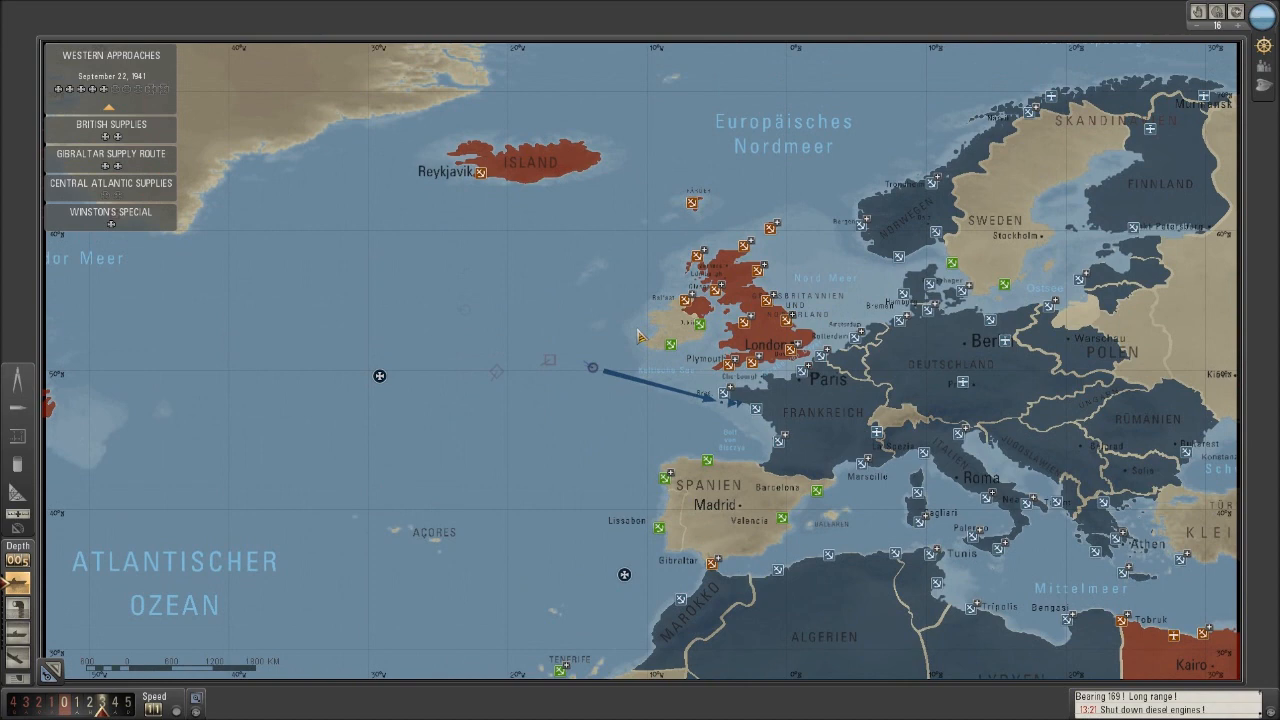
Step: Zoom the navigation map in close on the U-boat's marker and nearby red contacts
scroll(up, 3)
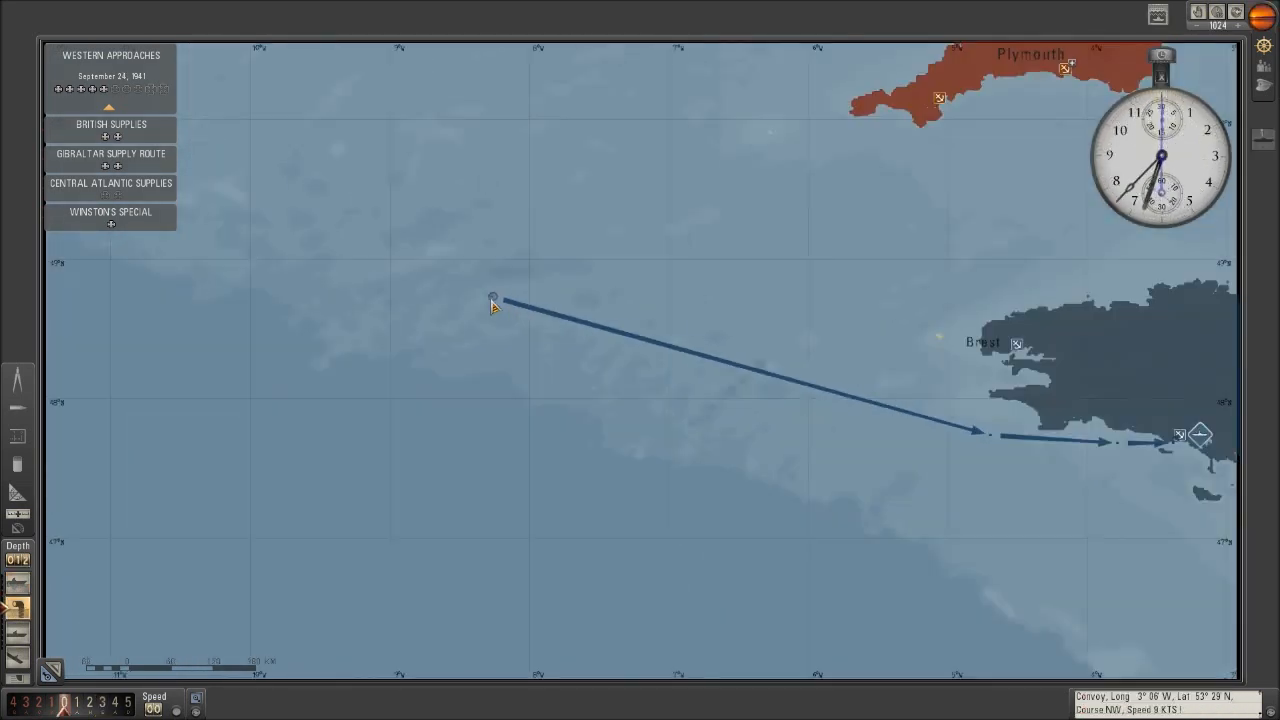
scroll(up, 3)
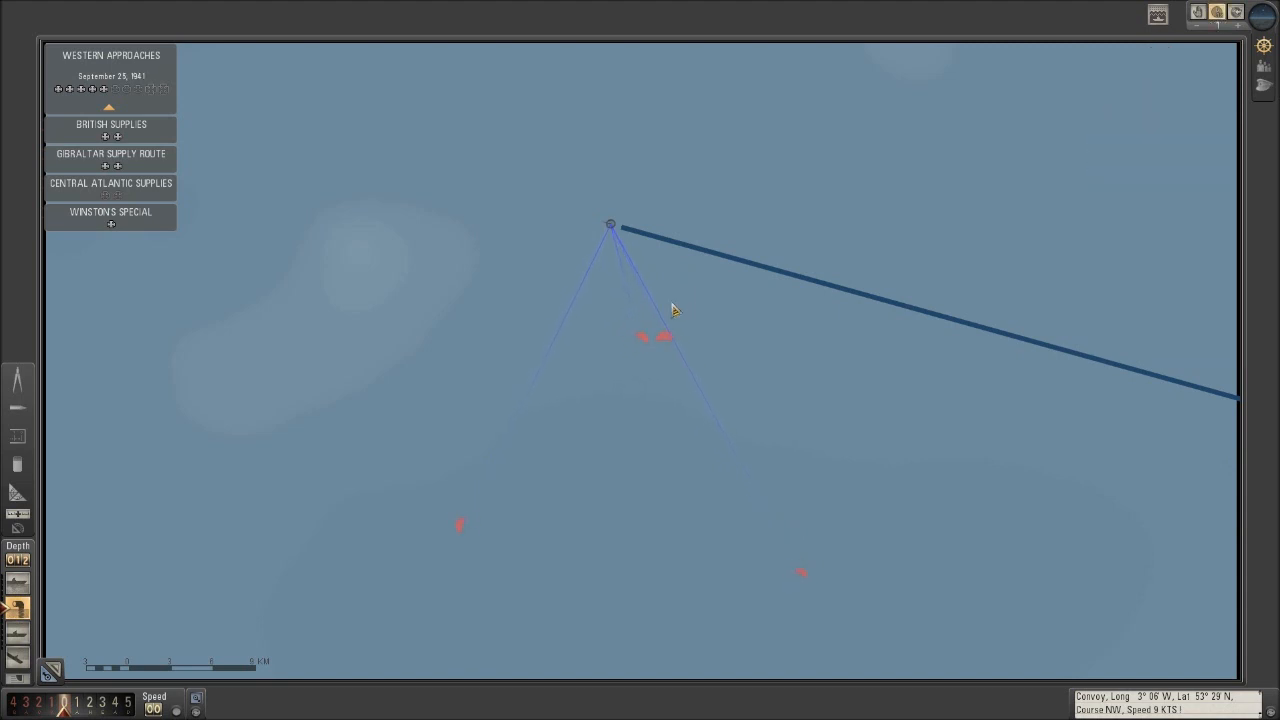
scroll(up, 3)
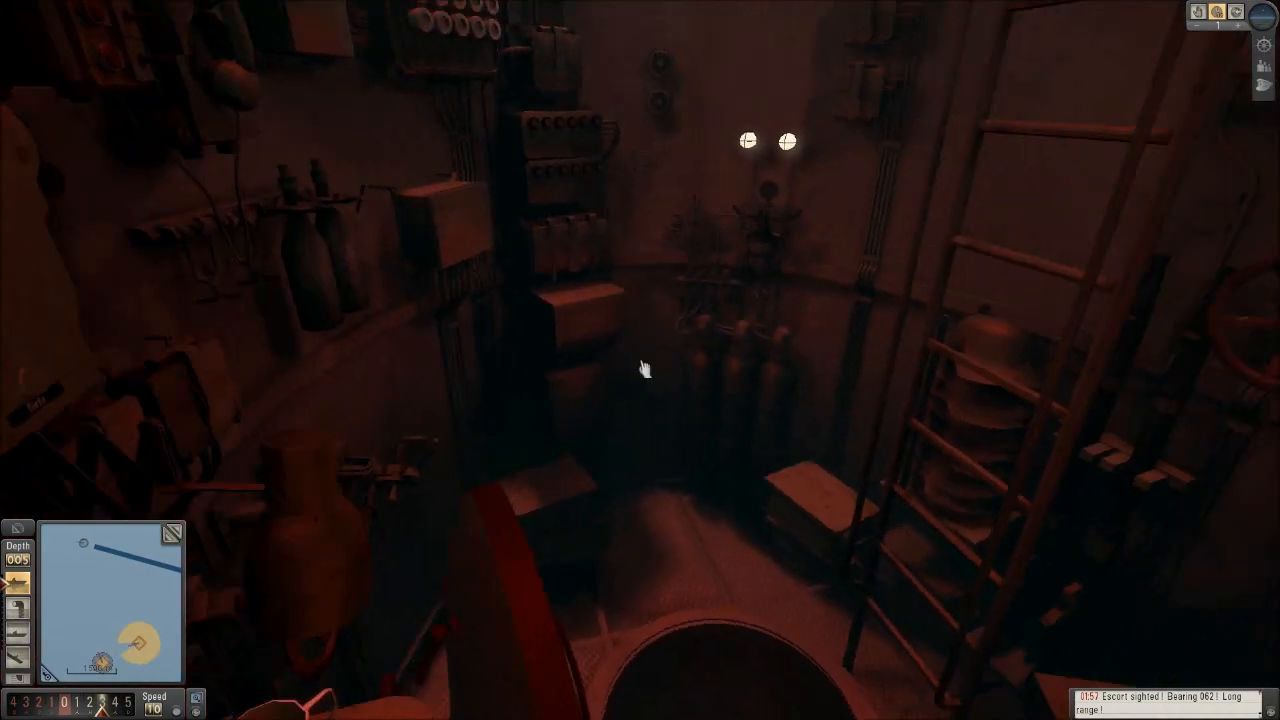
mouse_move(640, 360)
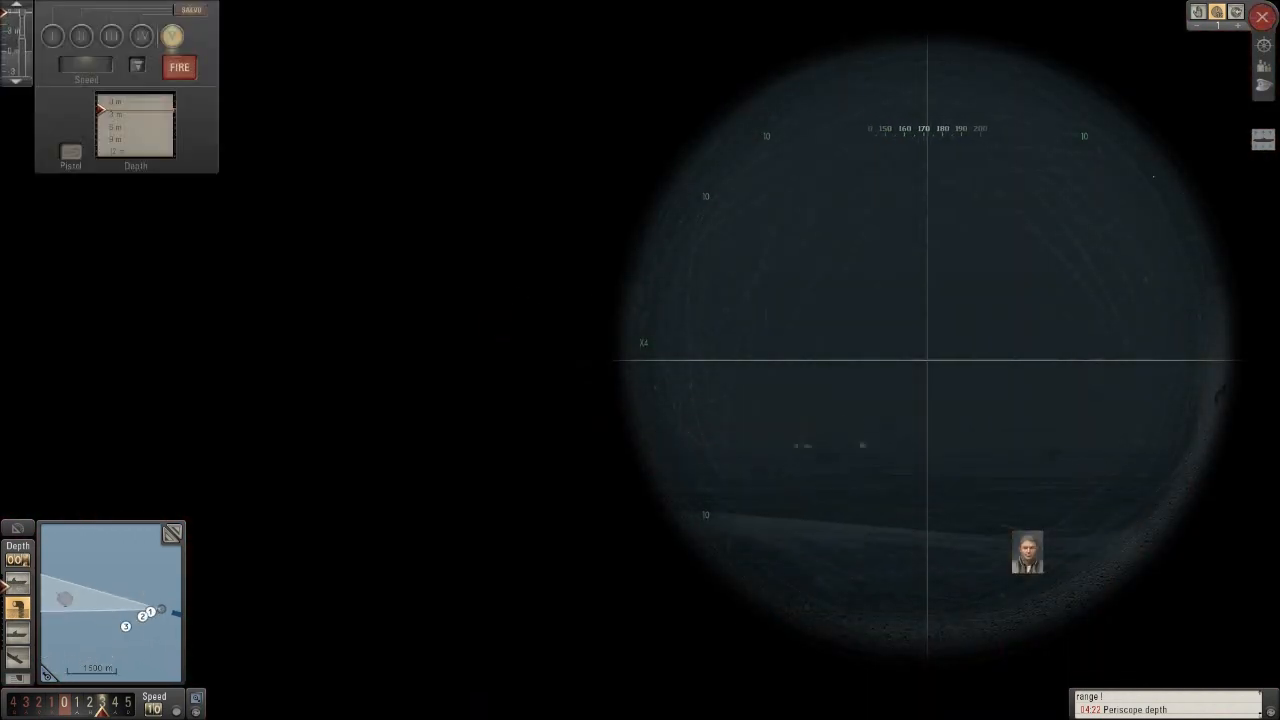
mouse_move(928, 414)
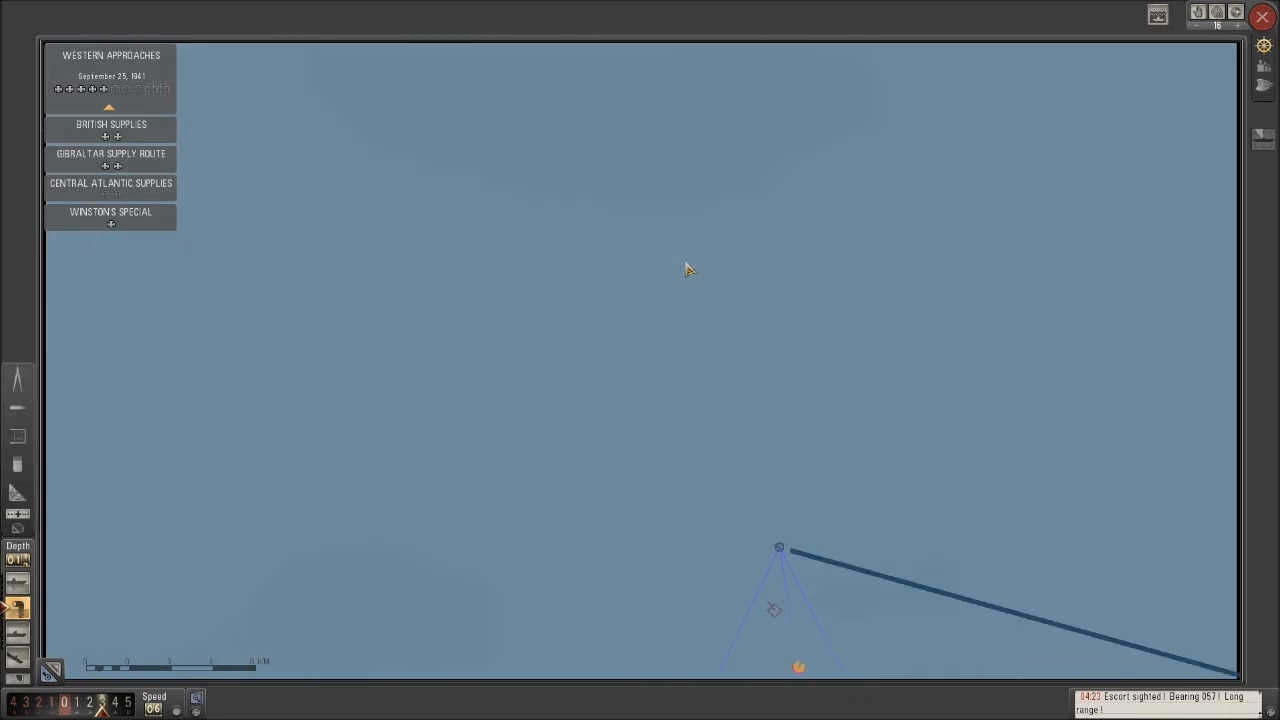
Step: Adjust the navigation map zoom to view the route toward Brest
scroll(up, 3)
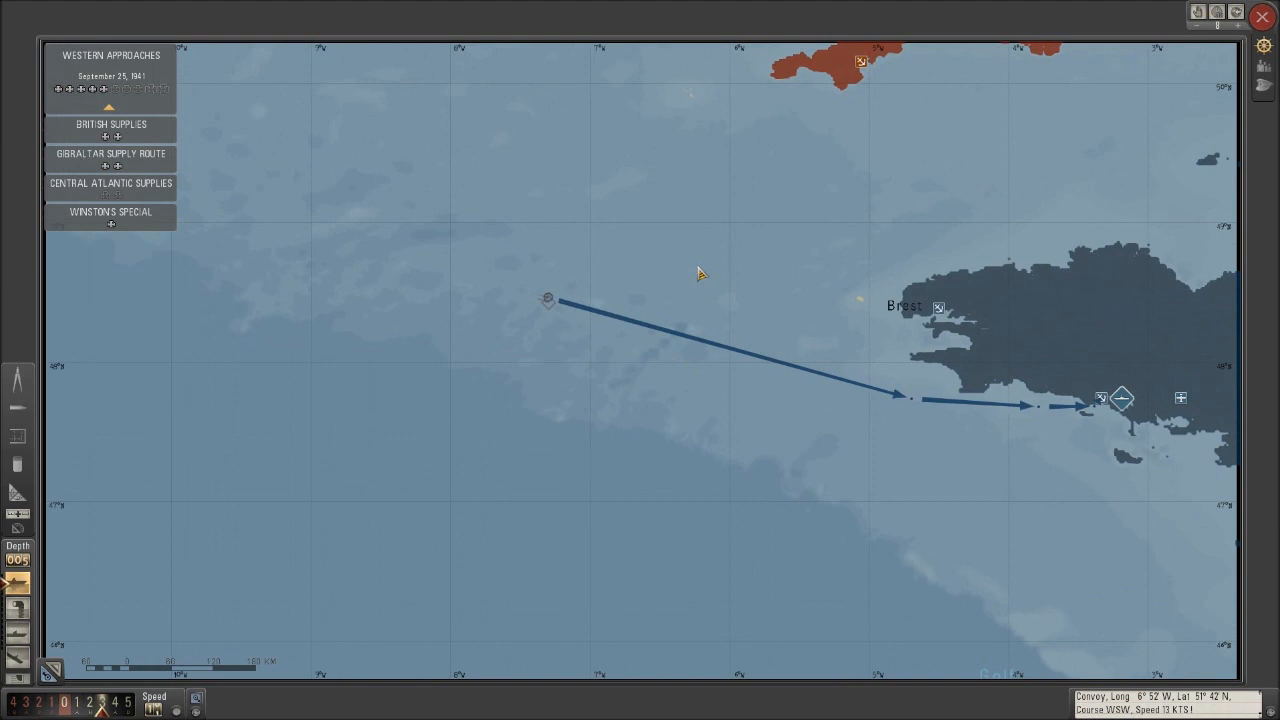
scroll(up, 3)
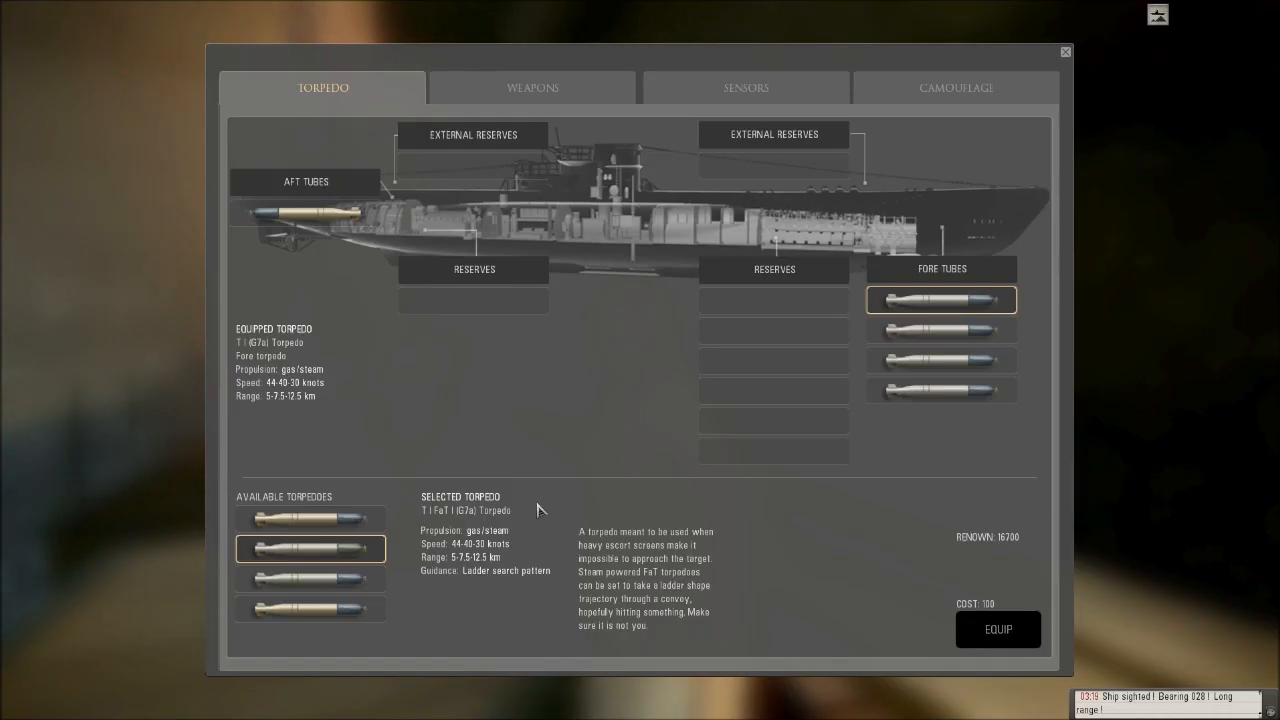
mouse_move(604, 344)
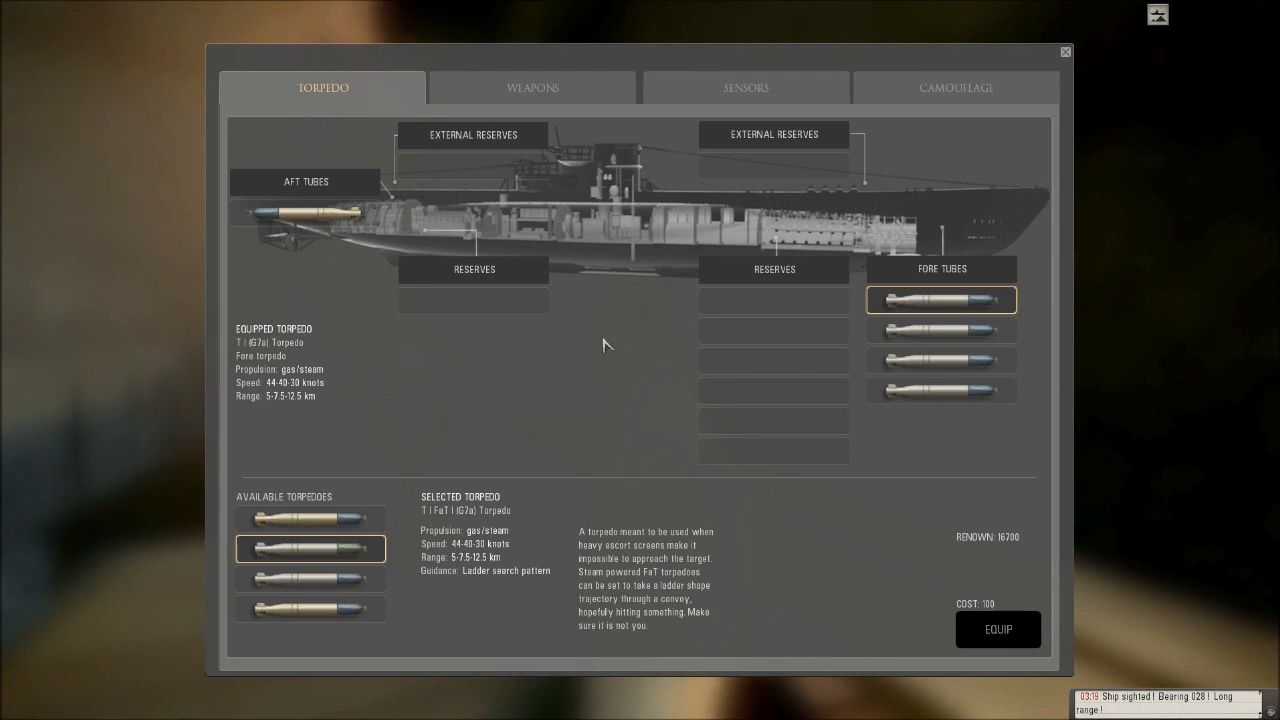
Step: Cycle through the Weapons, Sensors, Camouflage and Torpedo refit pages, ending on Camouflage
click(532, 88)
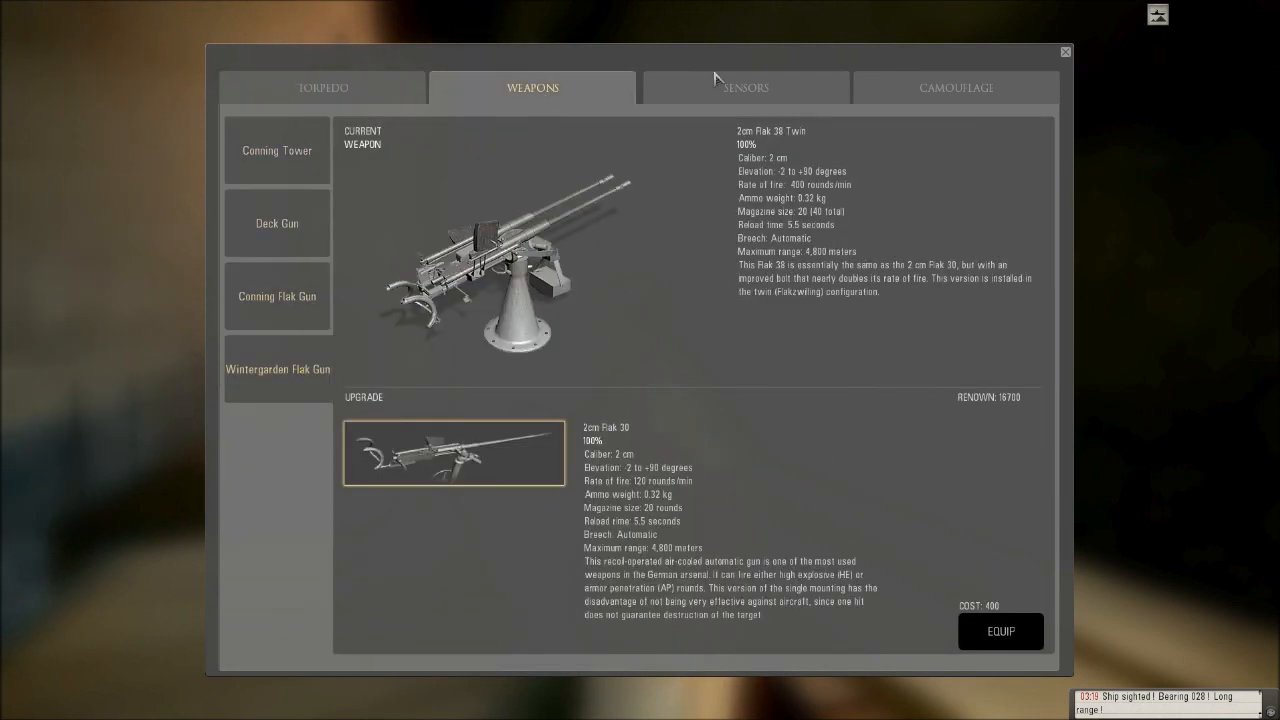
click(744, 88)
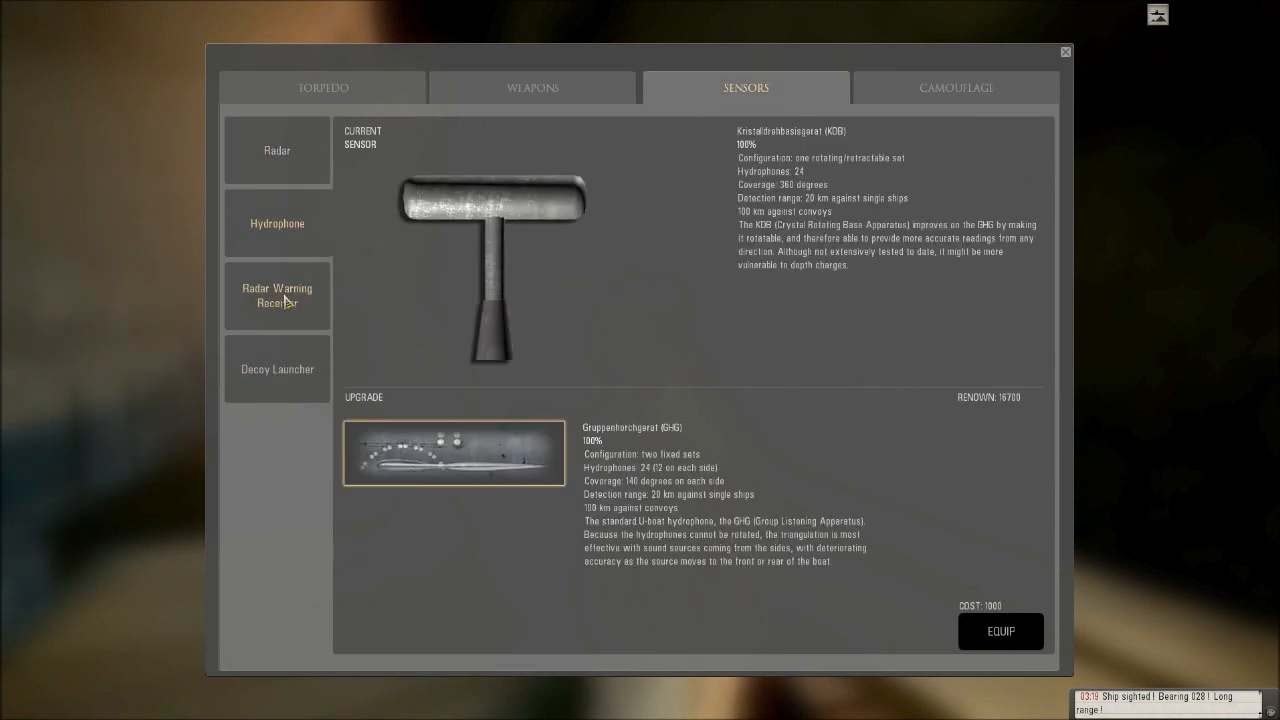
click(956, 88)
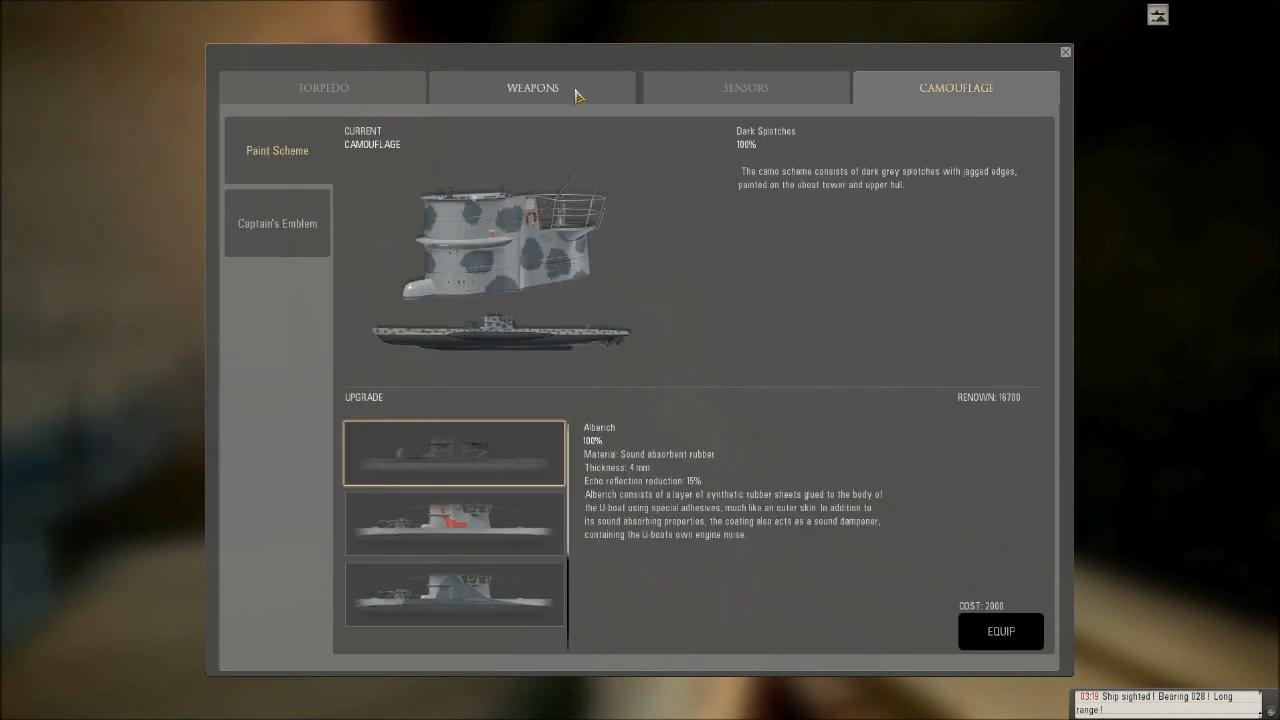
click(324, 88)
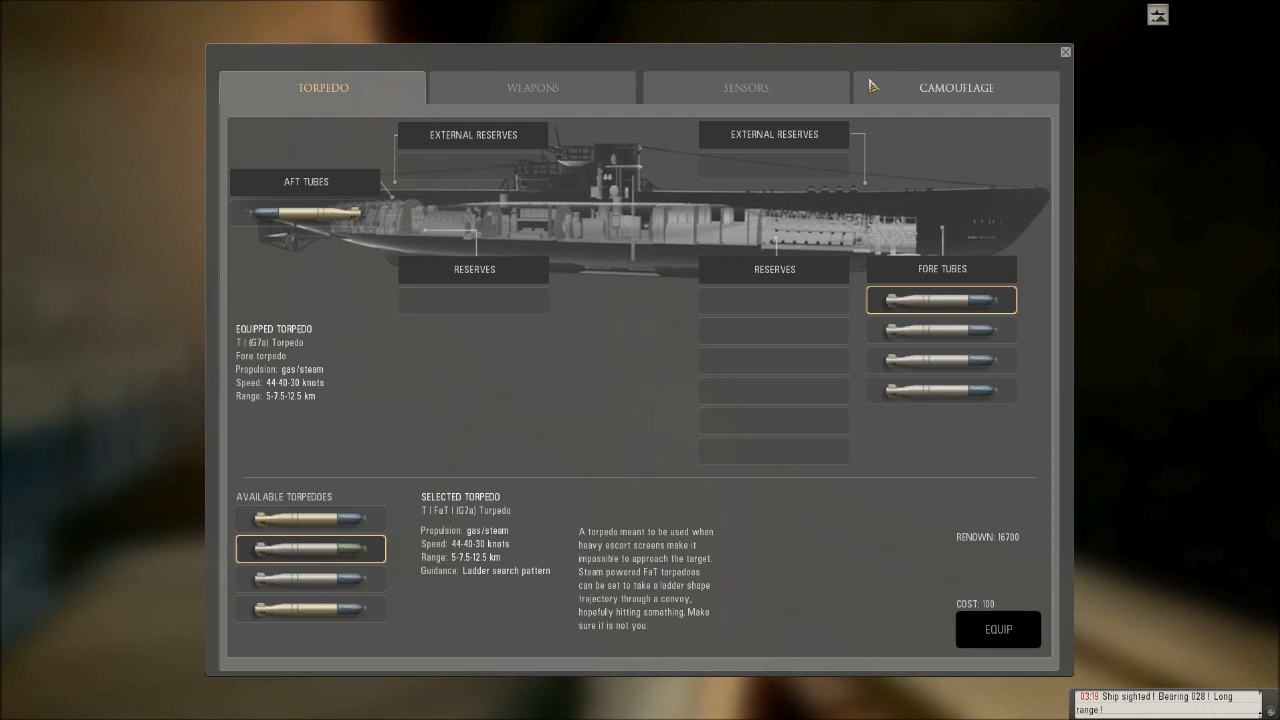
click(954, 88)
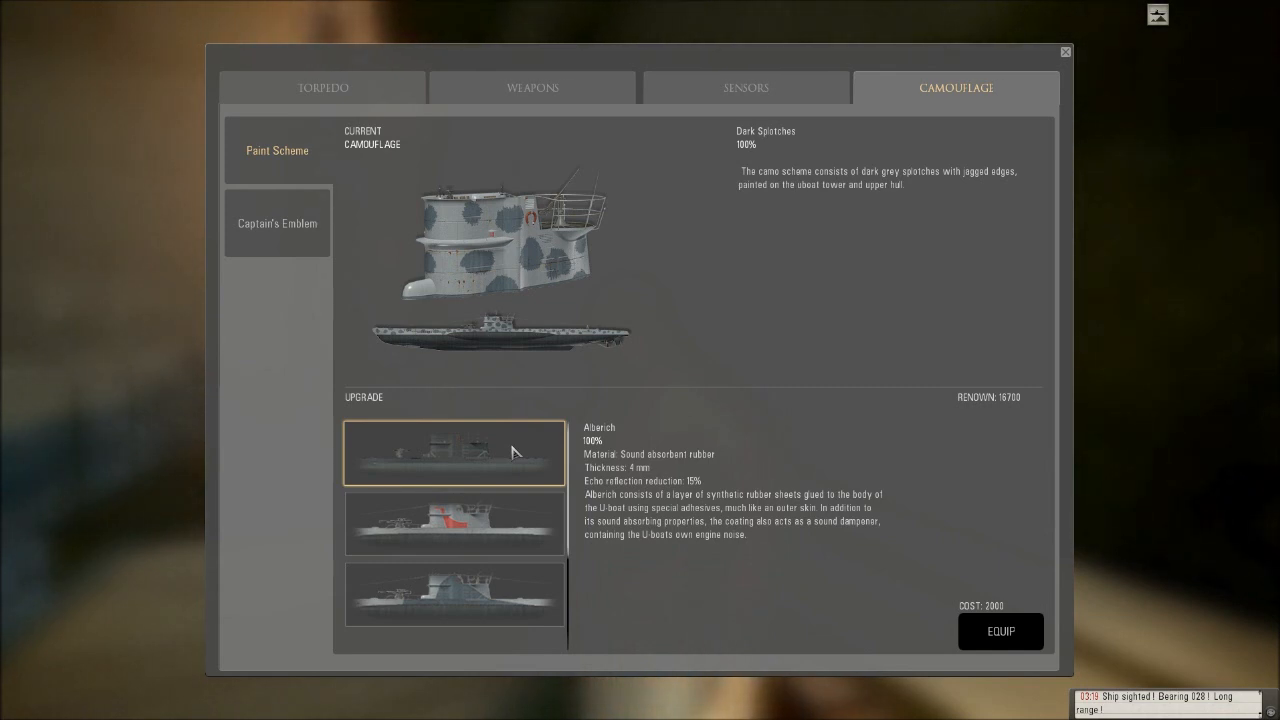
mouse_move(788, 444)
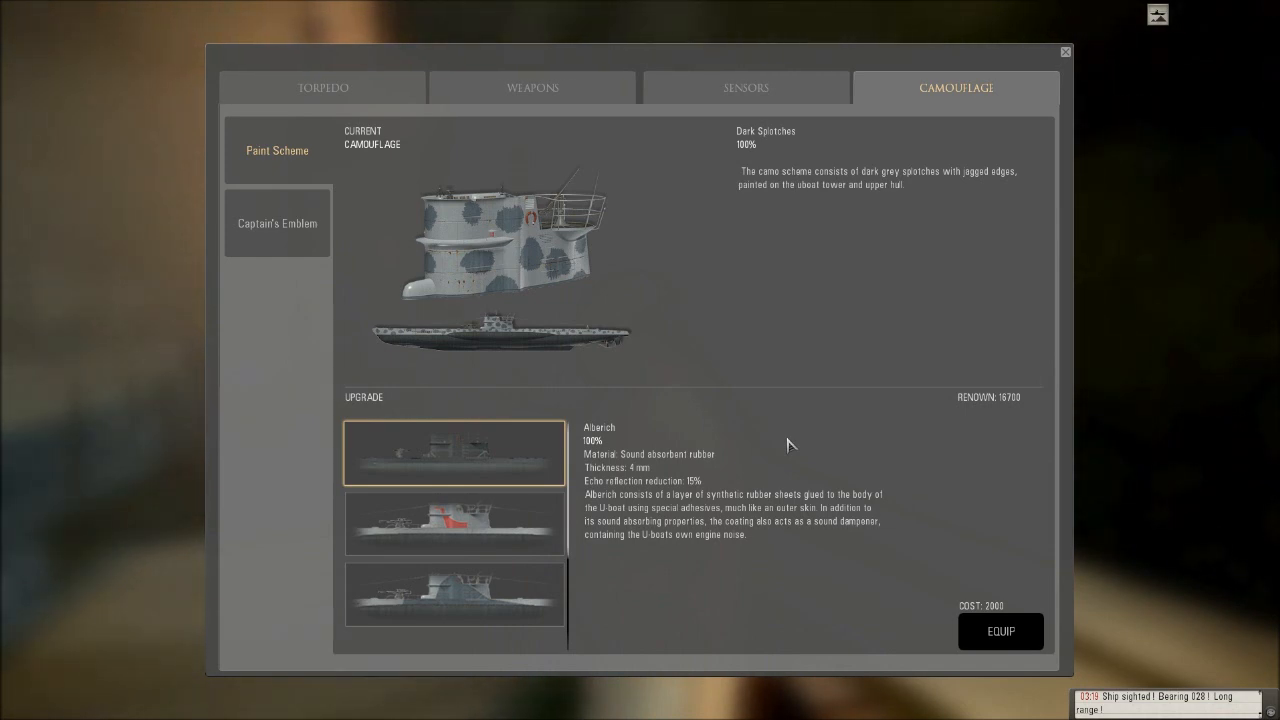
mouse_move(818, 432)
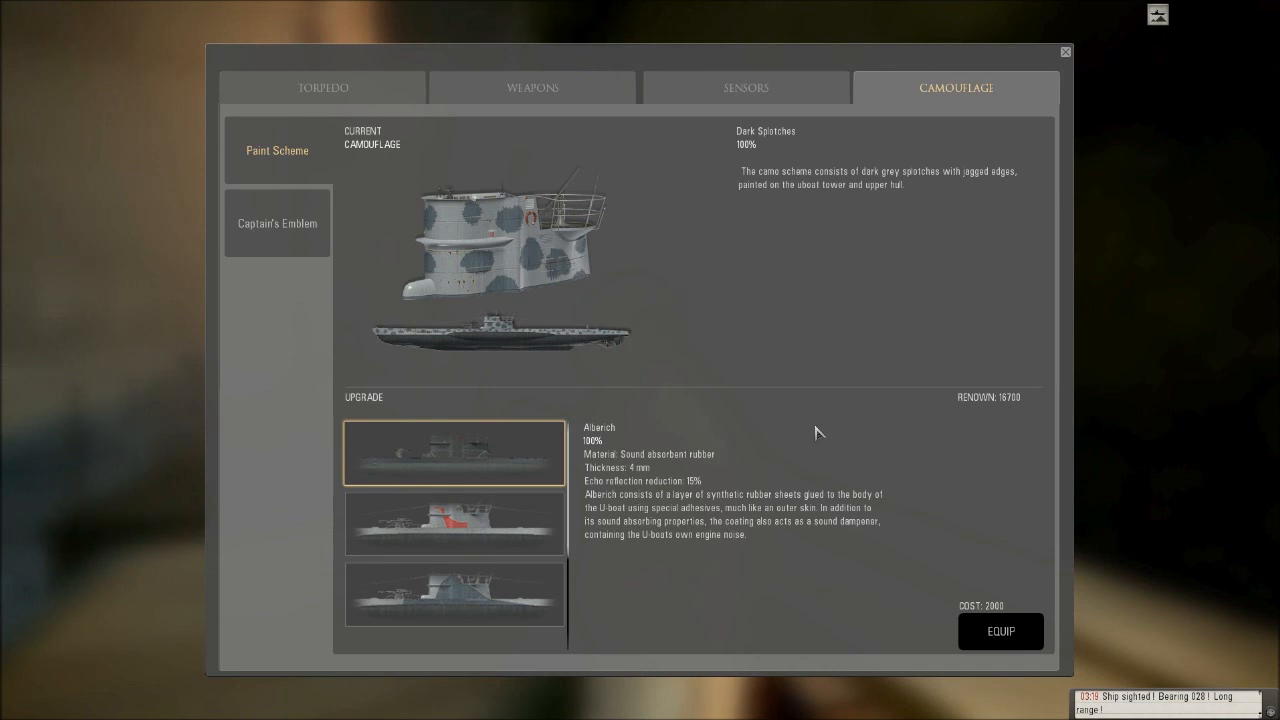
mouse_move(572, 520)
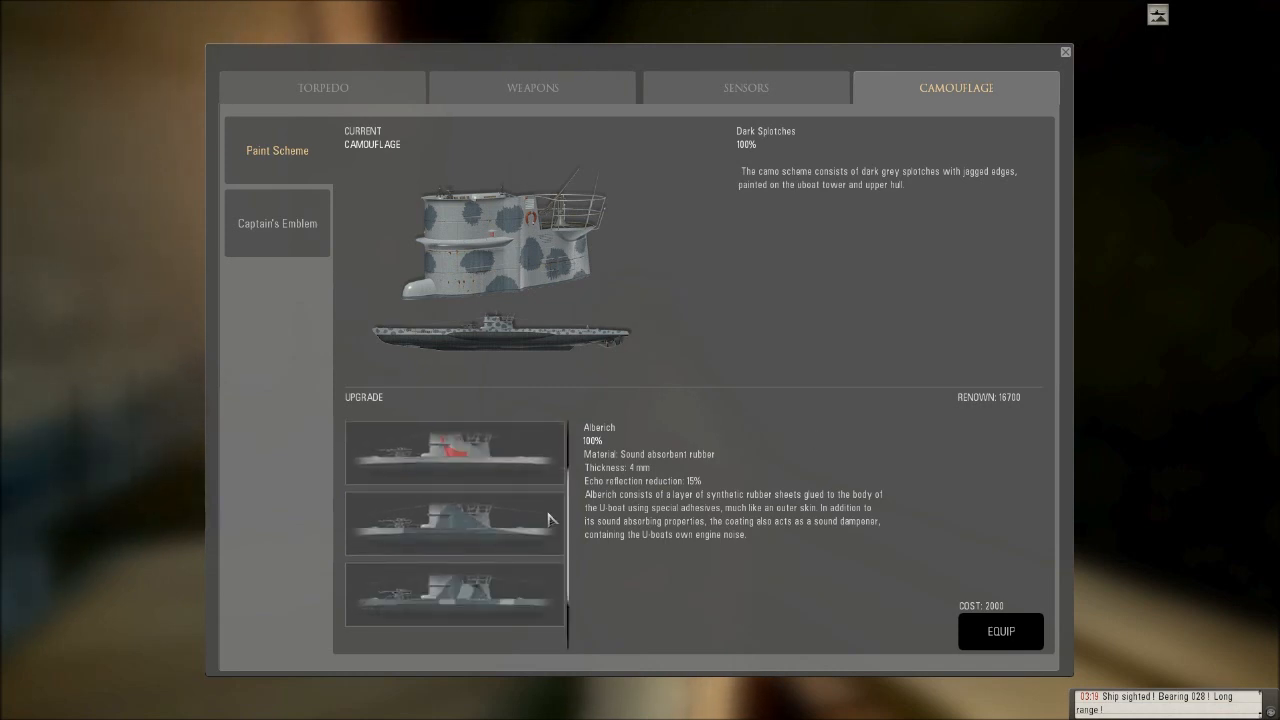
Step: Equip the Alberich sound-absorbing coating as current camouflage and return to the torpedo loadout
click(454, 452)
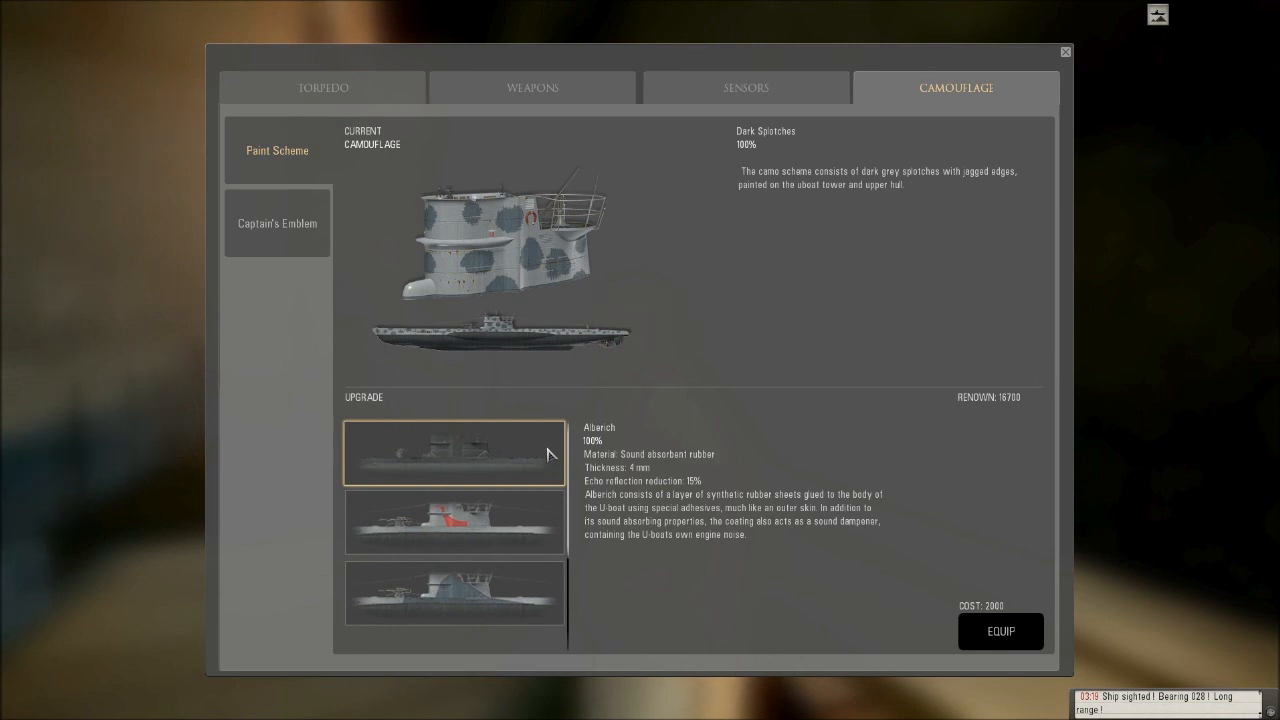
mouse_move(676, 472)
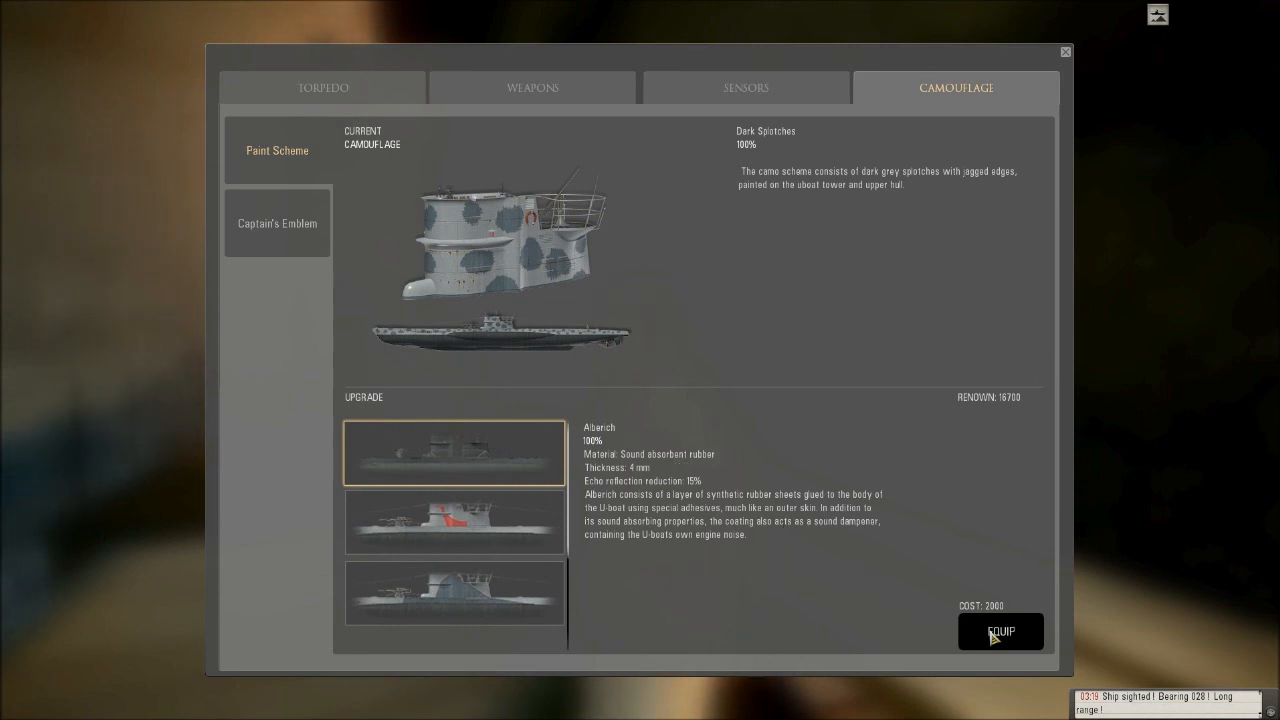
click(1000, 632)
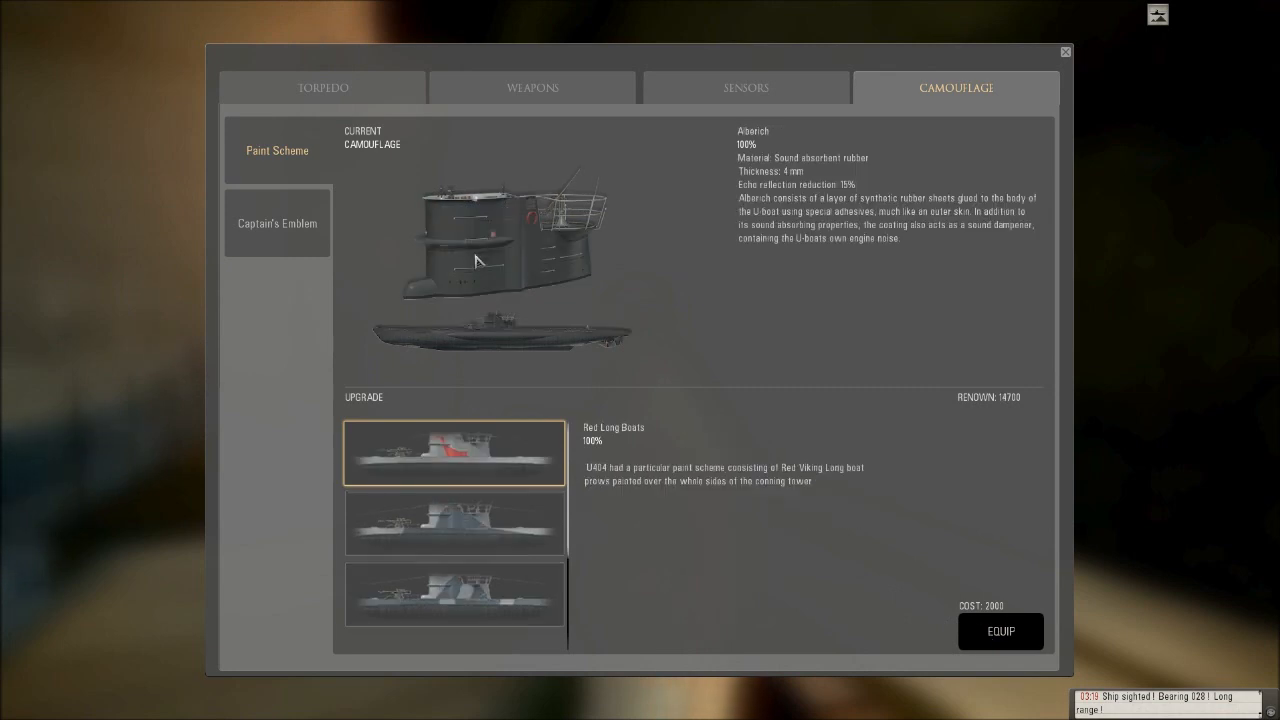
click(322, 88)
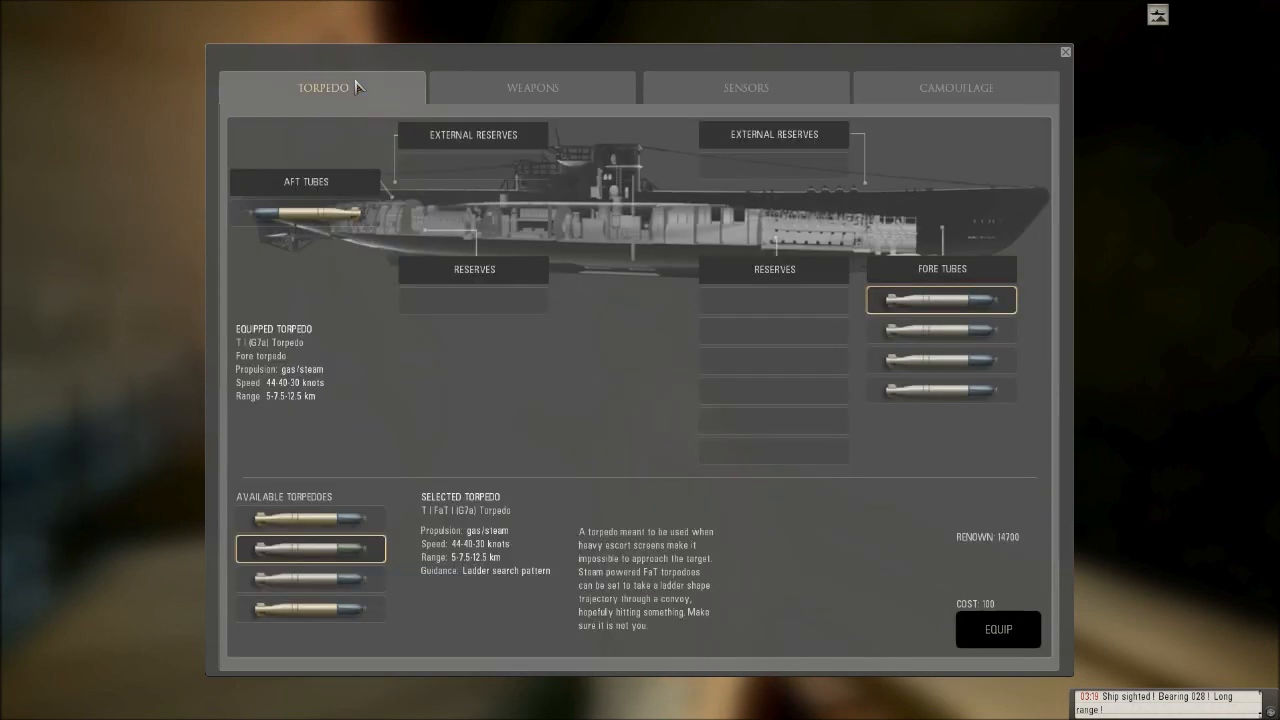
mouse_move(418, 340)
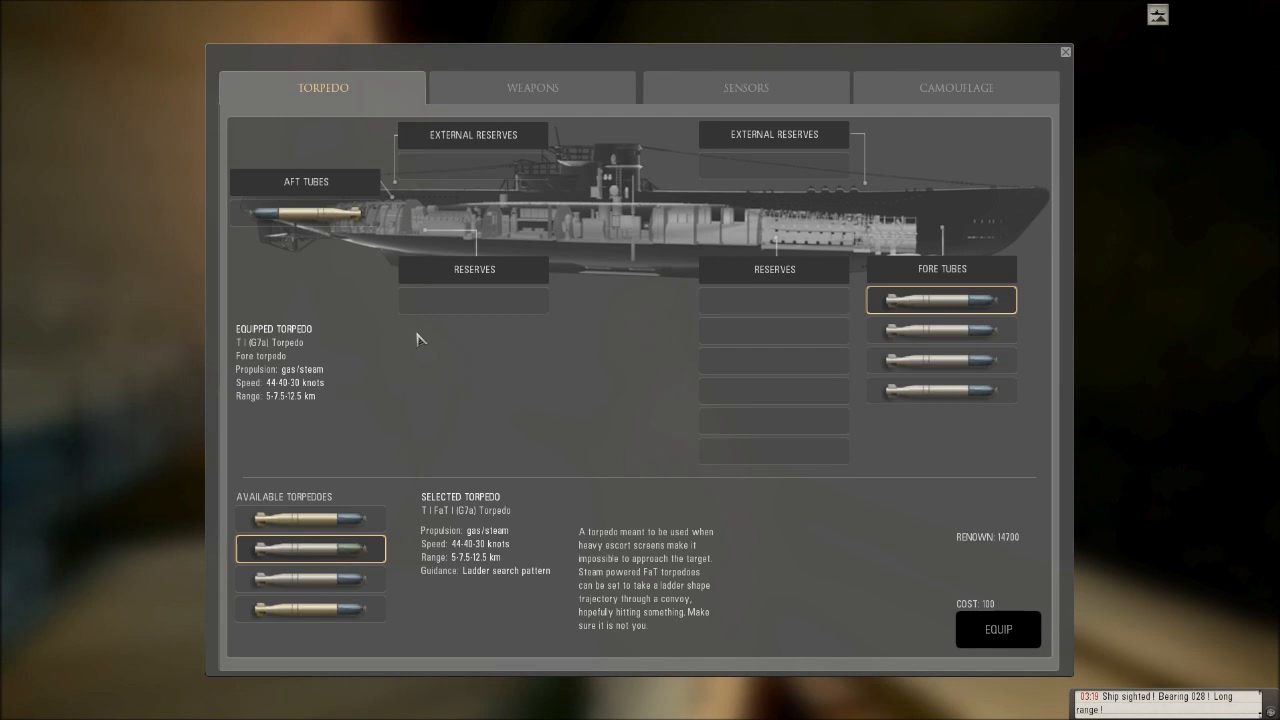
Step: Load a pattern-running steam torpedo and an electric T II (G7e) torpedo into the reserves
click(310, 518)
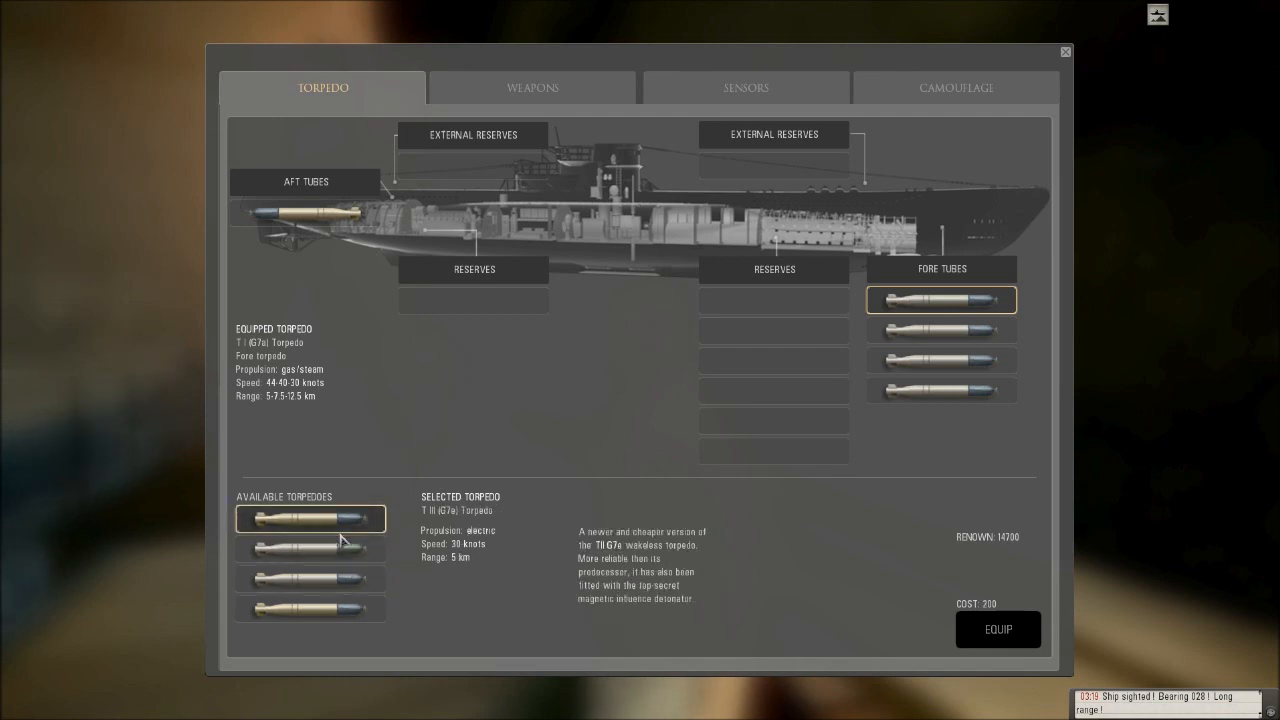
click(310, 548)
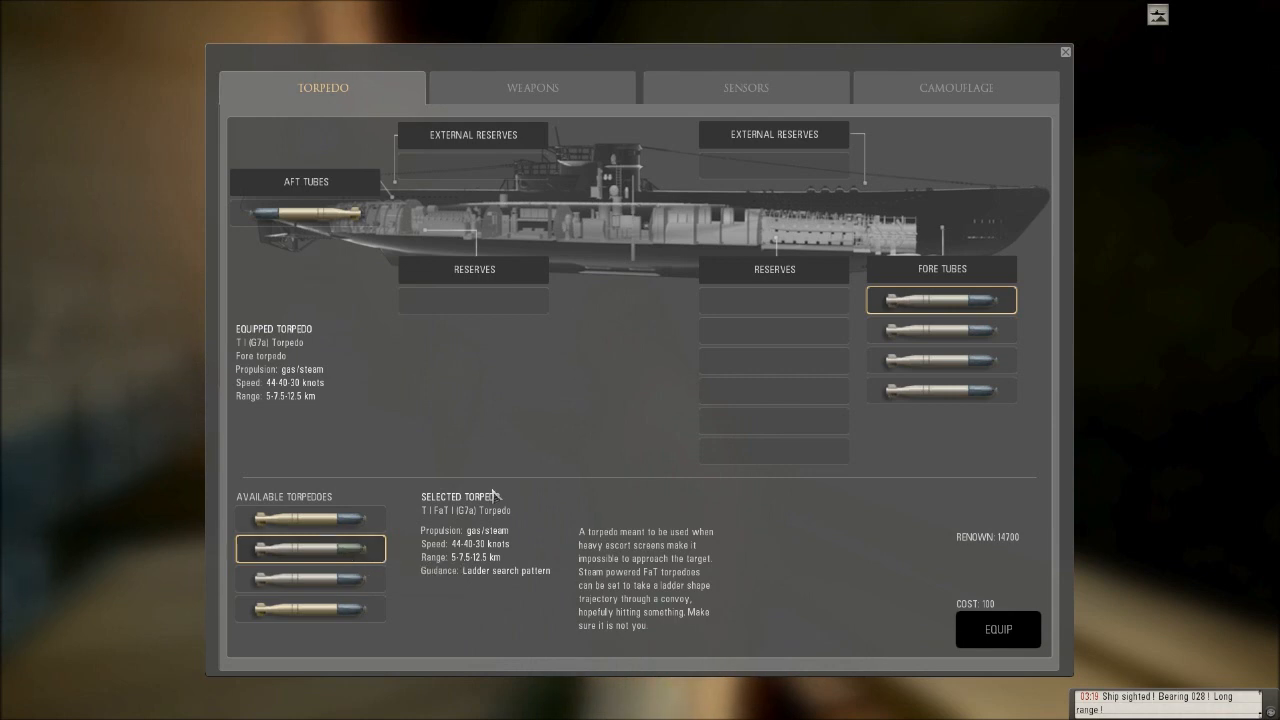
mouse_move(528, 486)
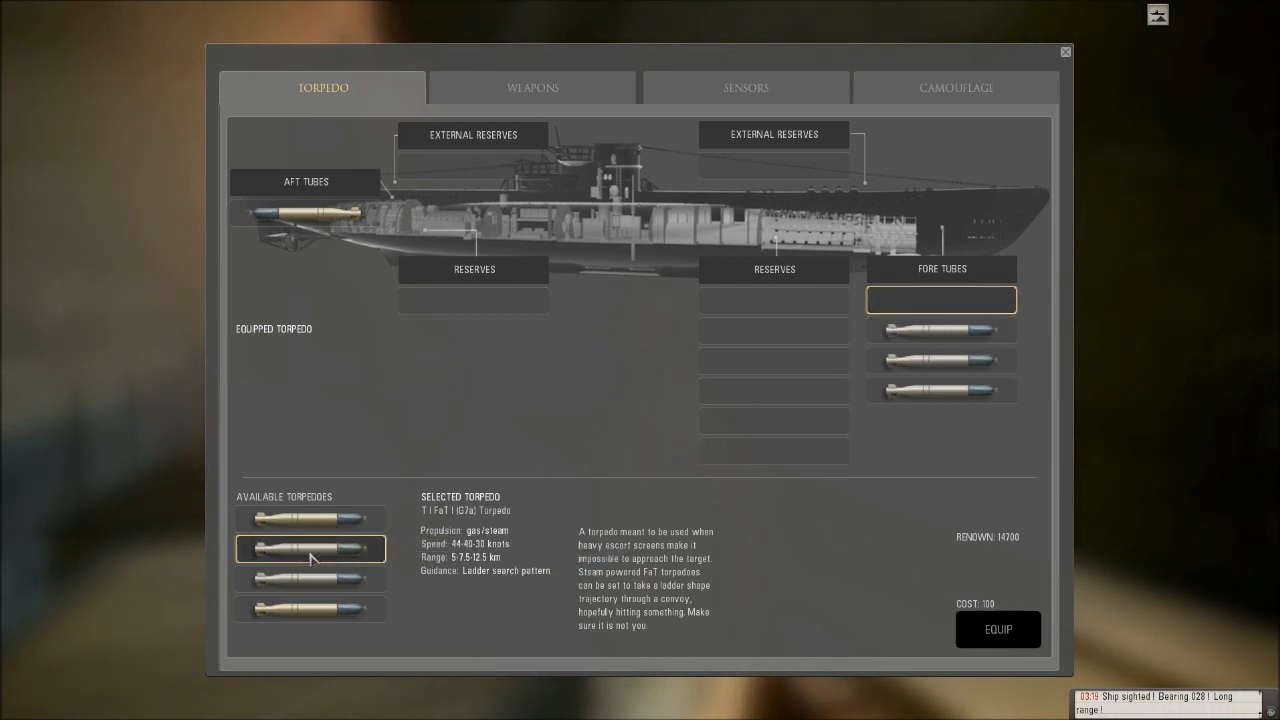
click(996, 628)
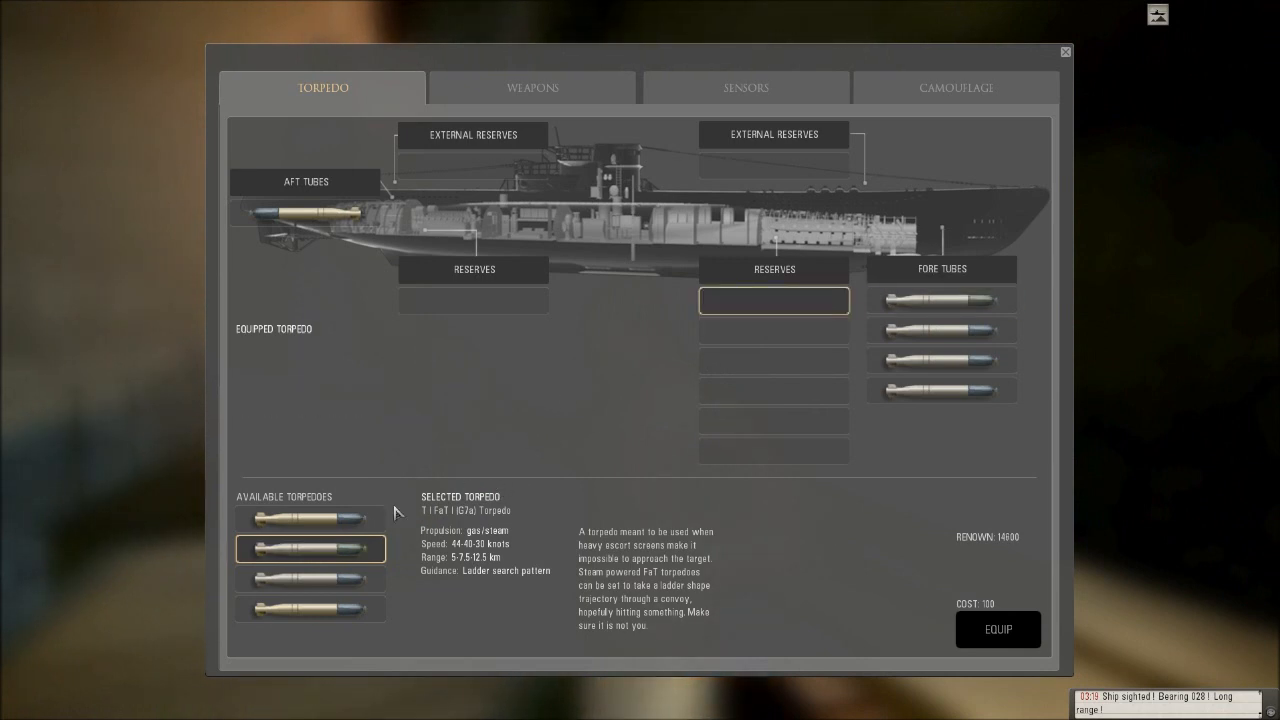
click(310, 518)
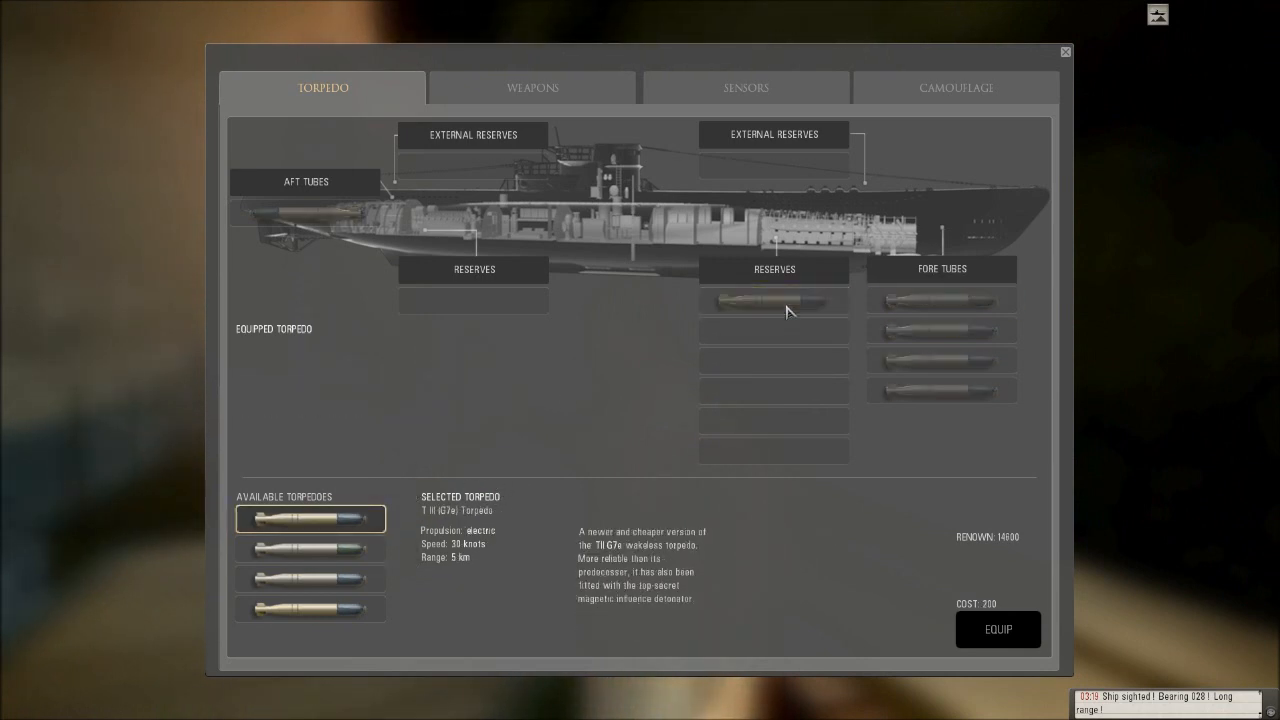
click(996, 628)
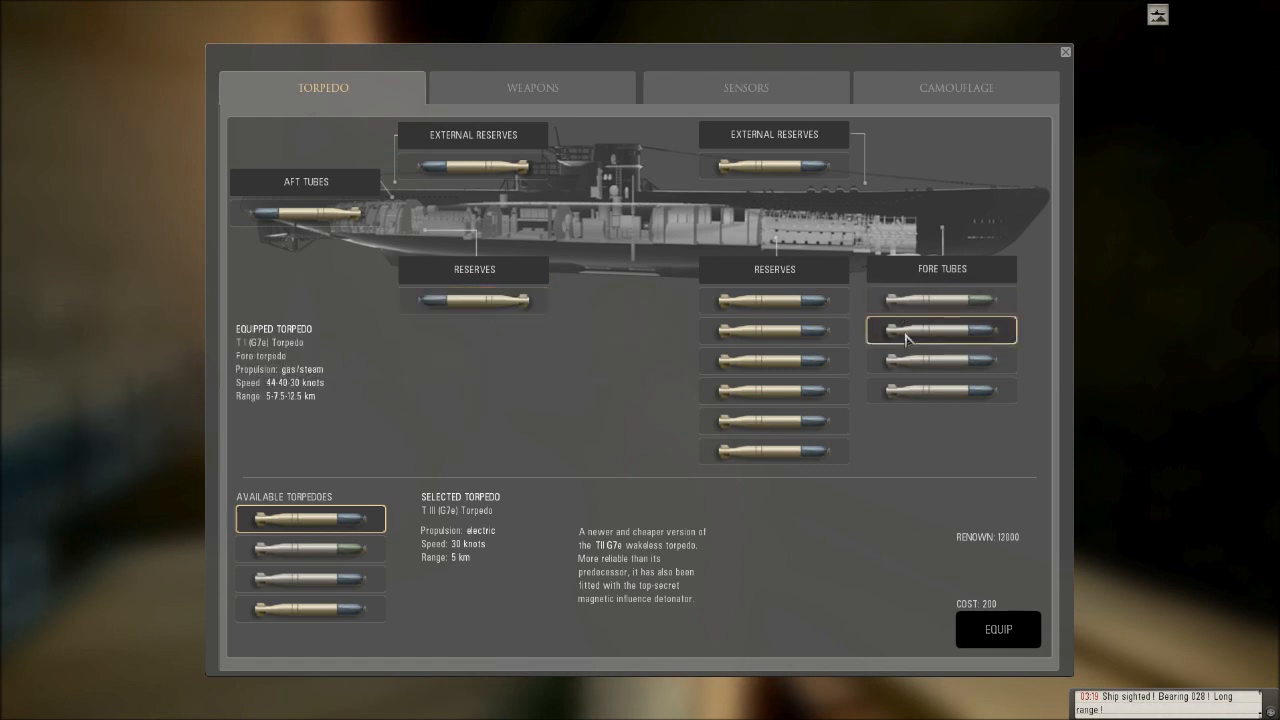
Step: Swap two fore tube torpedoes for electric T II (G7e) ones, confirming each replacement
click(996, 628)
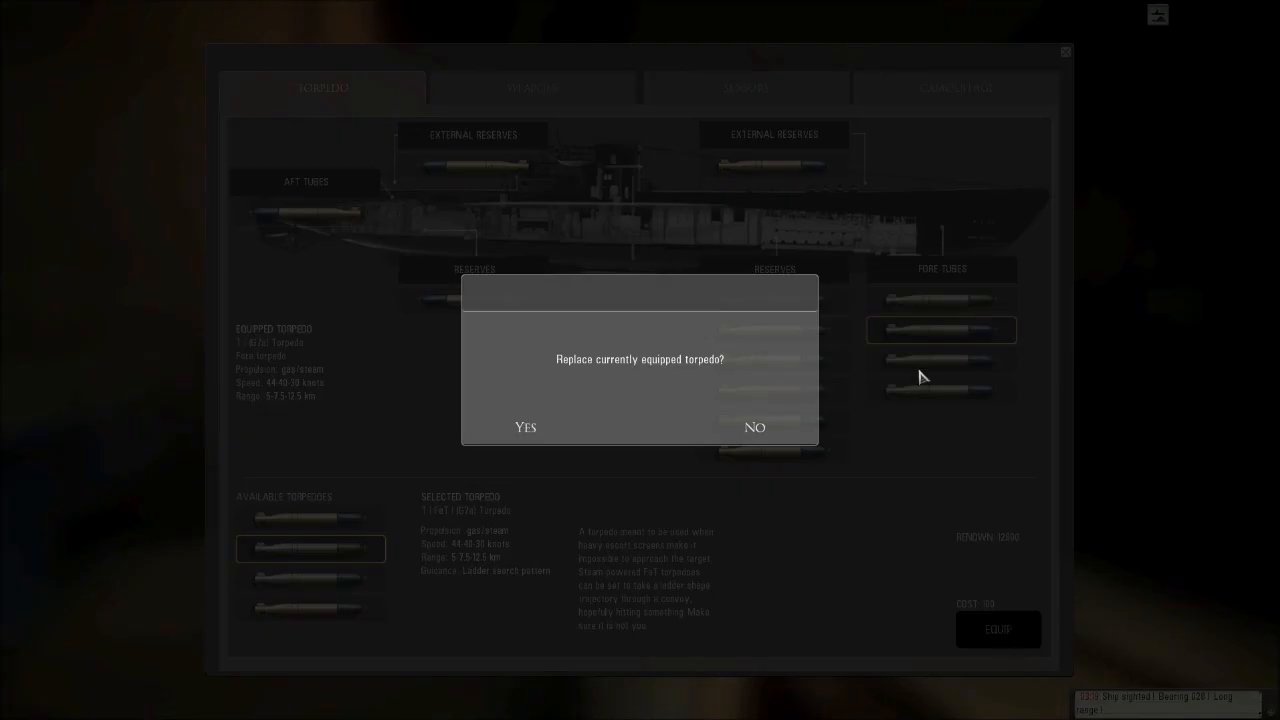
click(524, 428)
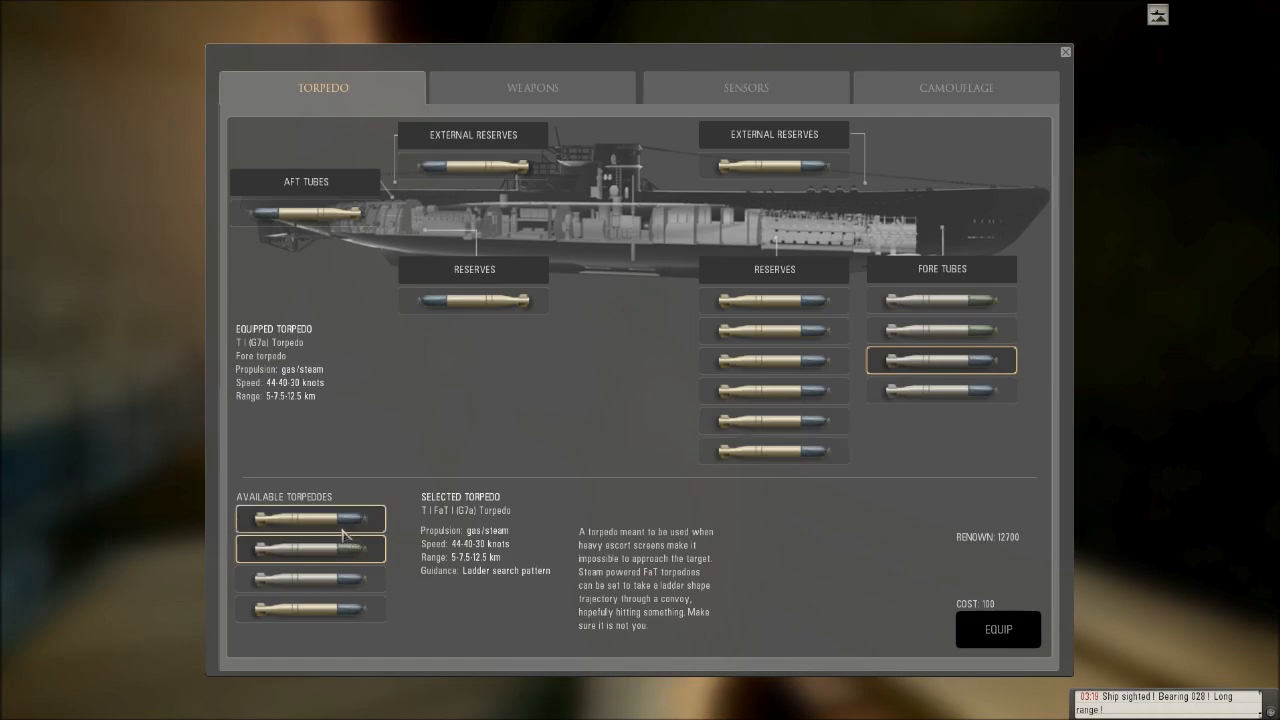
click(310, 518)
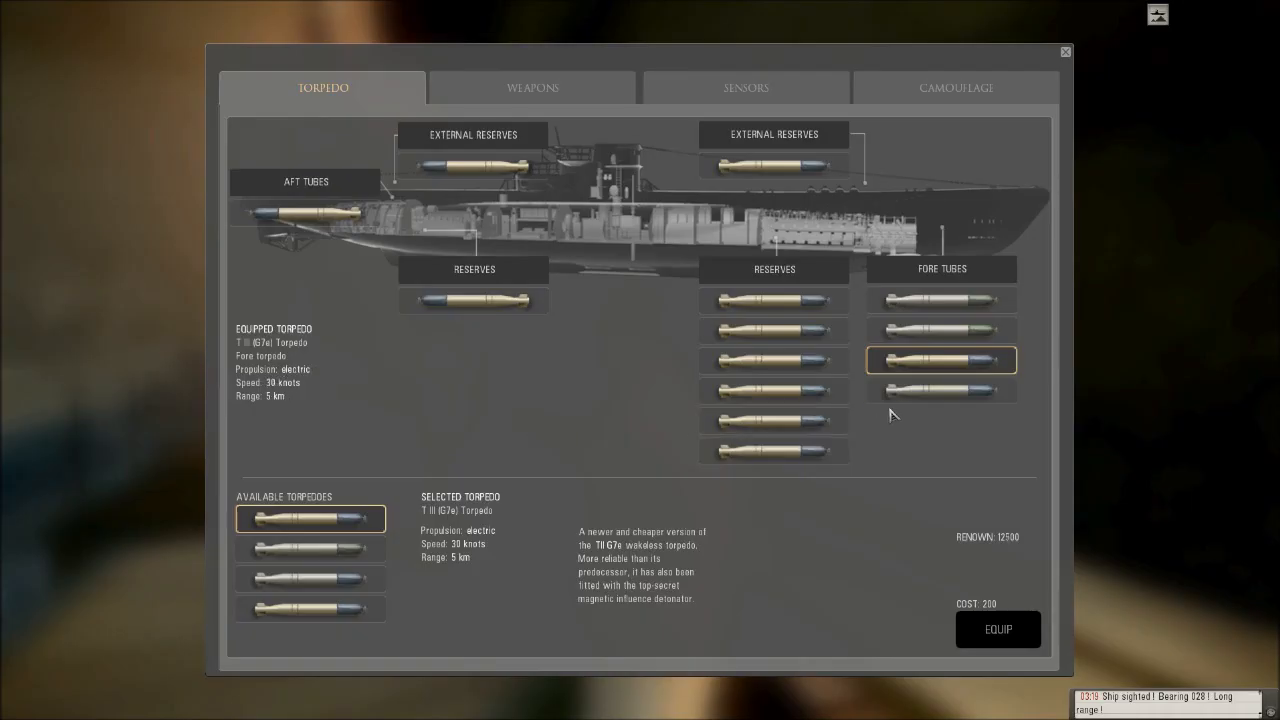
click(996, 628)
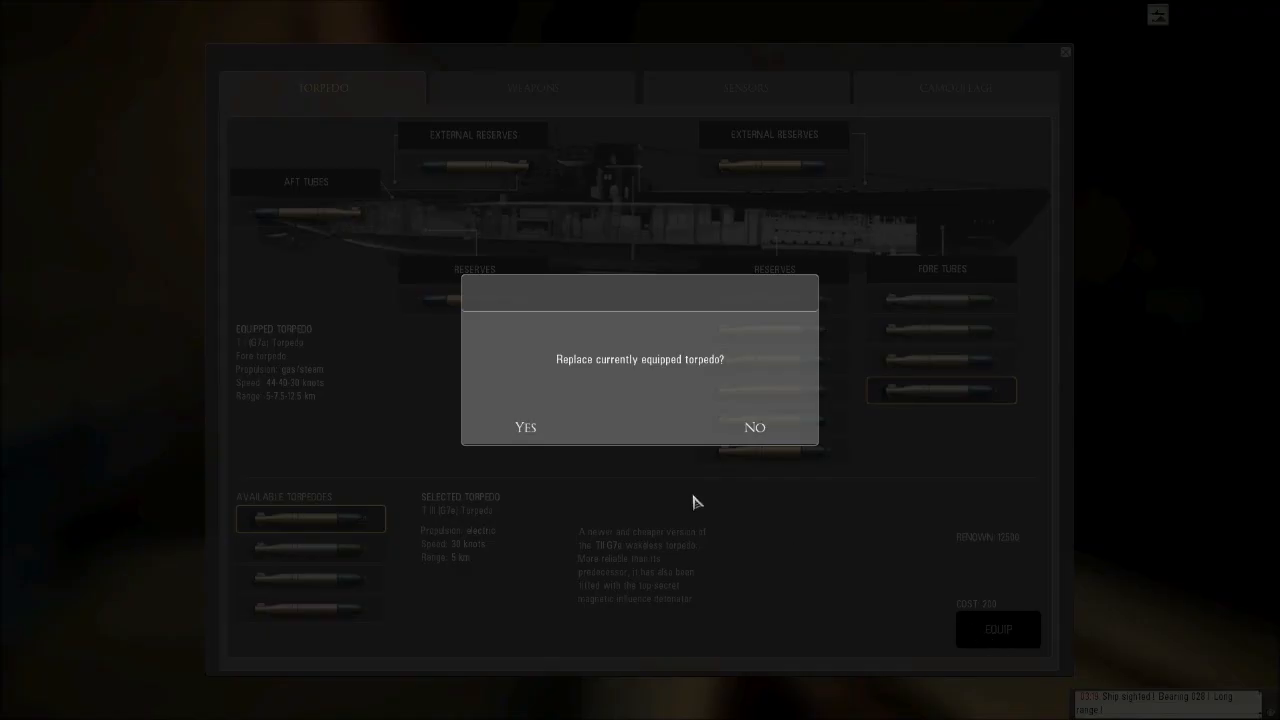
click(524, 428)
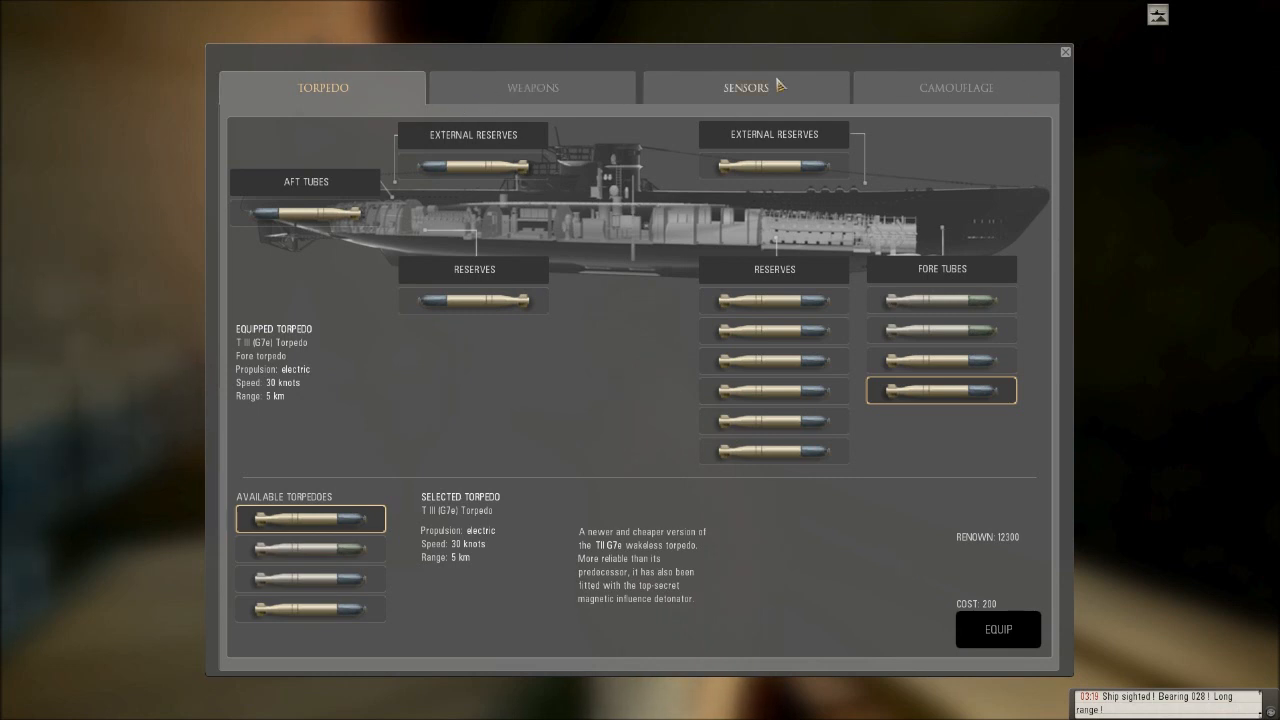
mouse_move(1018, 72)
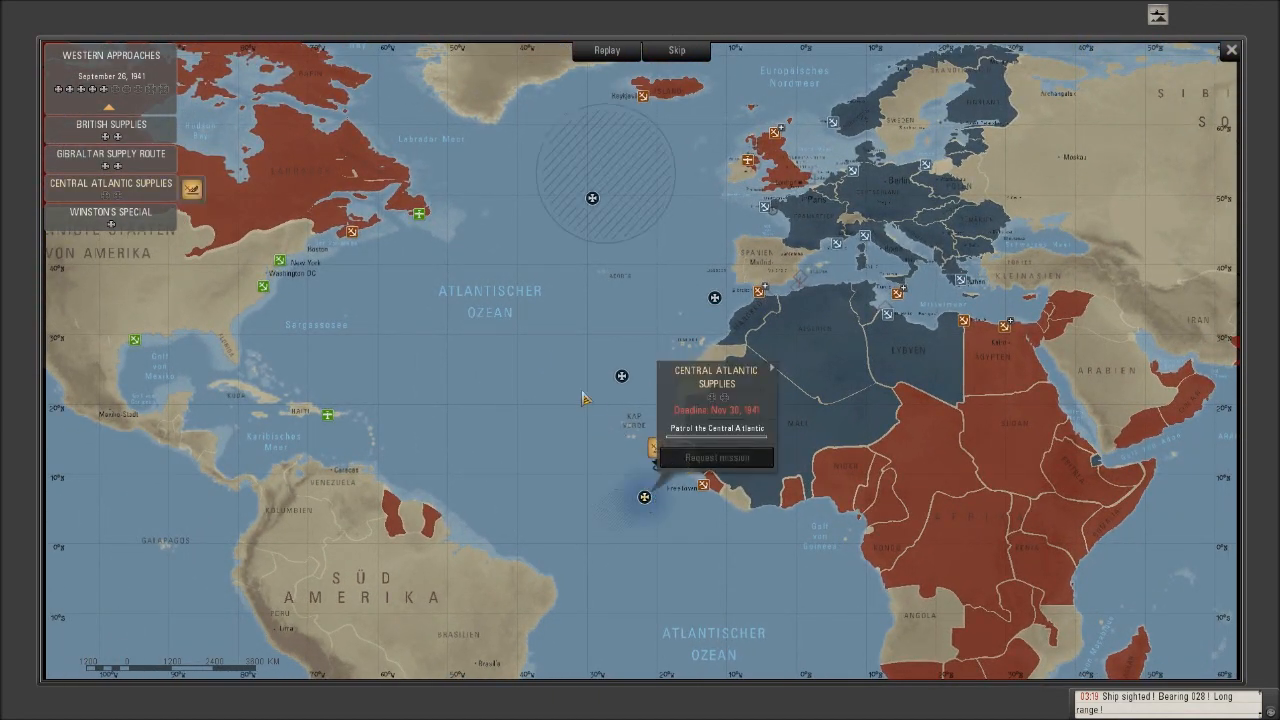
mouse_move(596, 420)
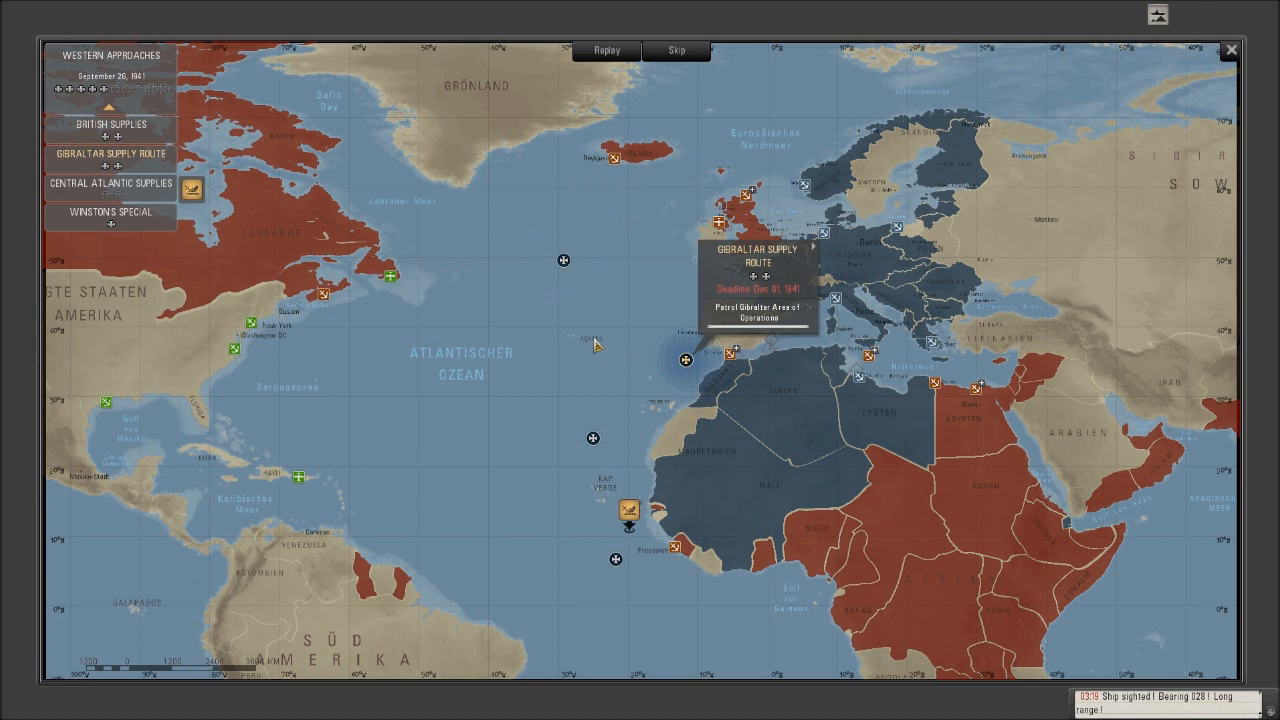
mouse_move(658, 212)
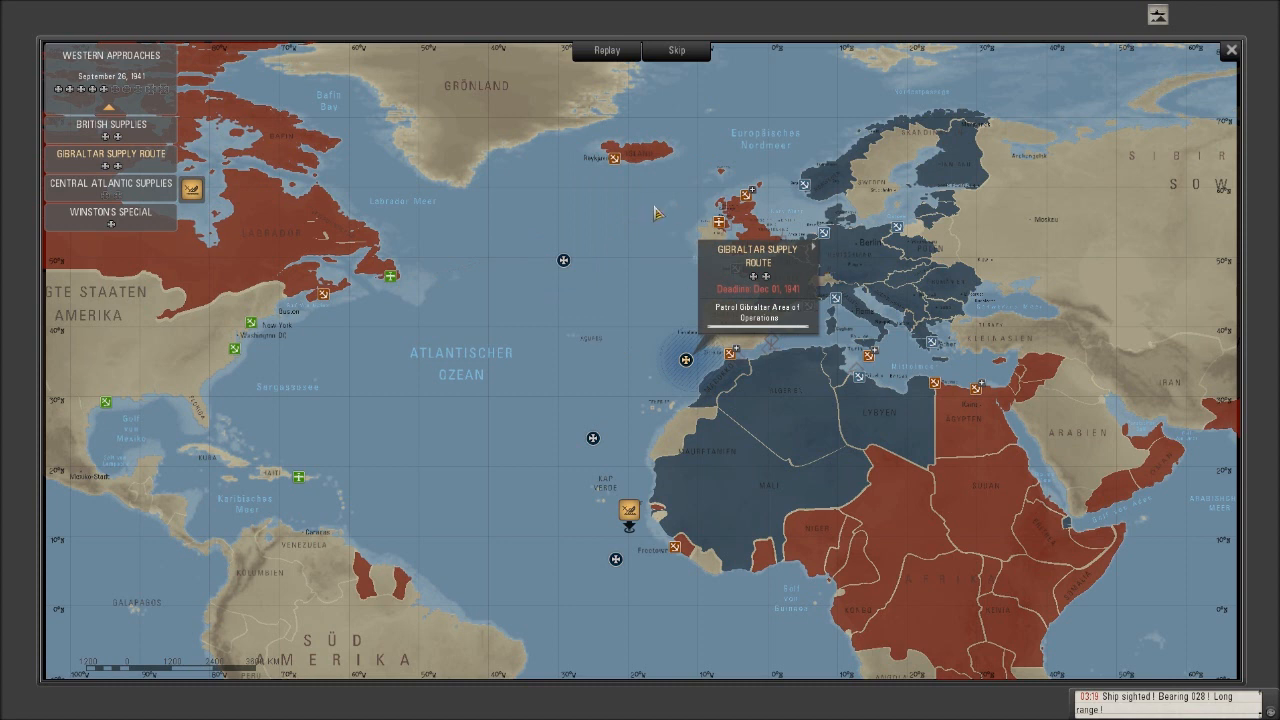
mouse_move(800, 430)
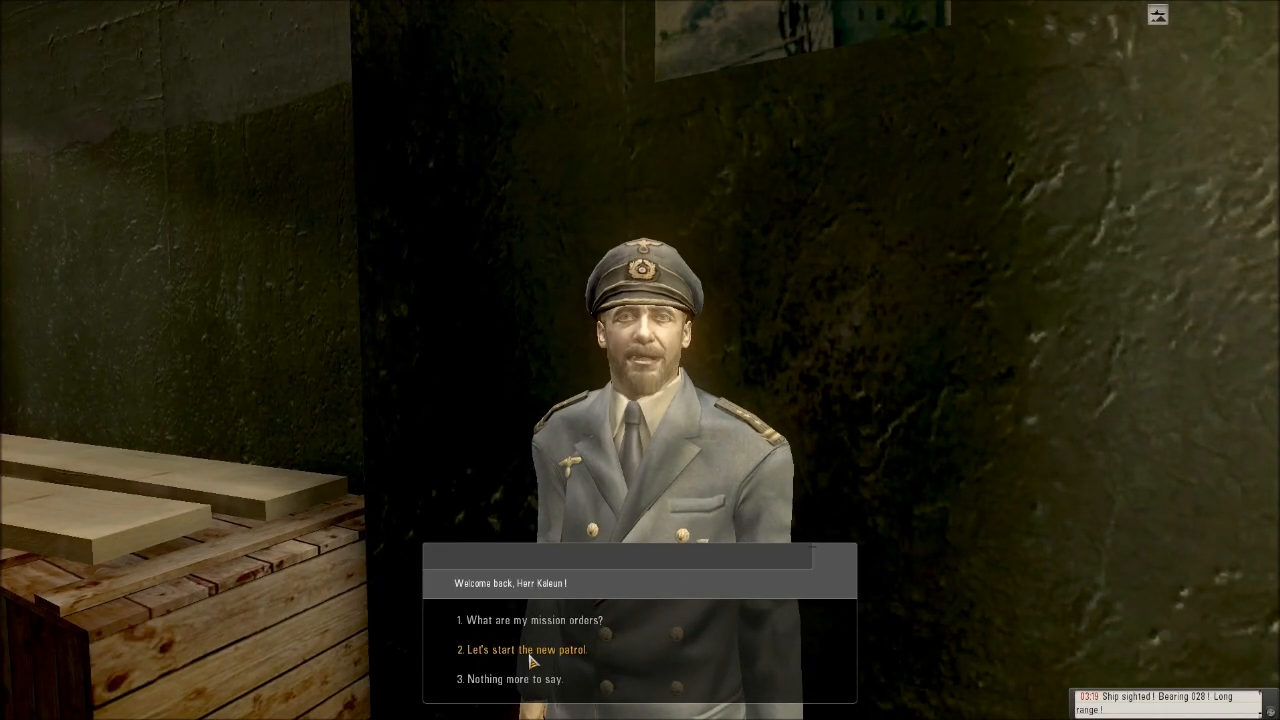
Step: Start the new patrol from the U-boat pen and close the time compression panel on the bridge
click(520, 648)
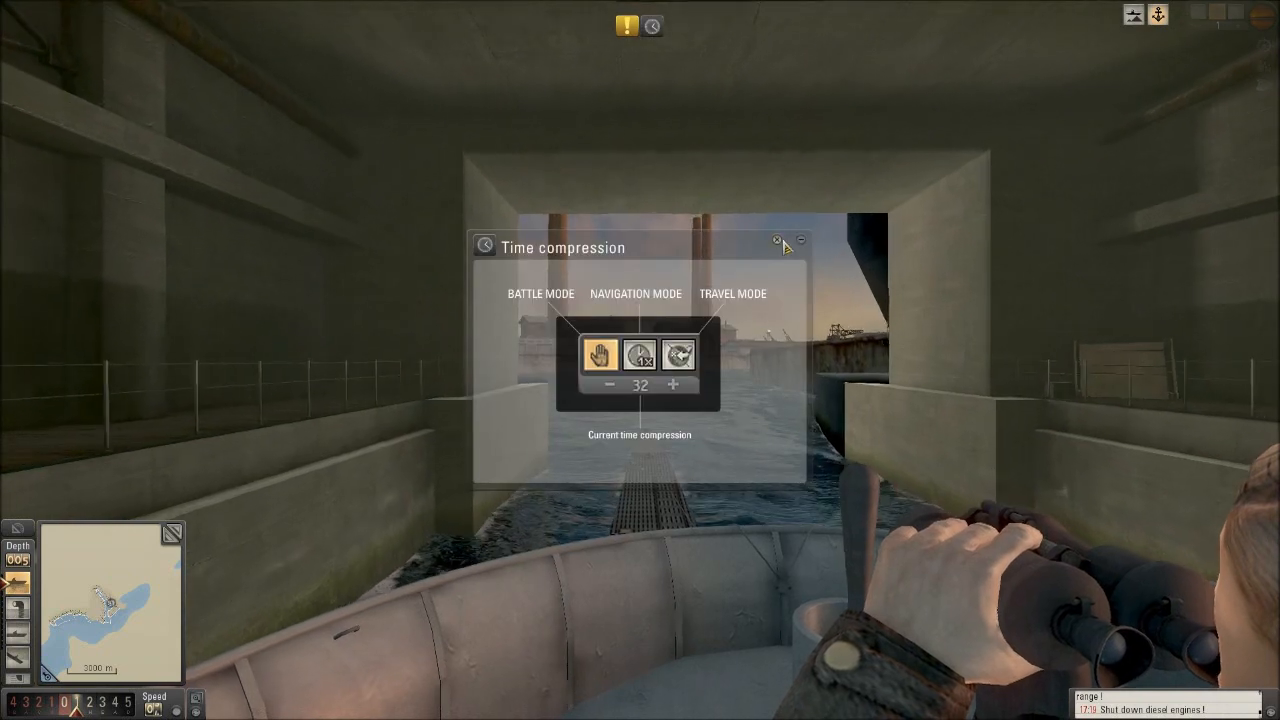
click(776, 240)
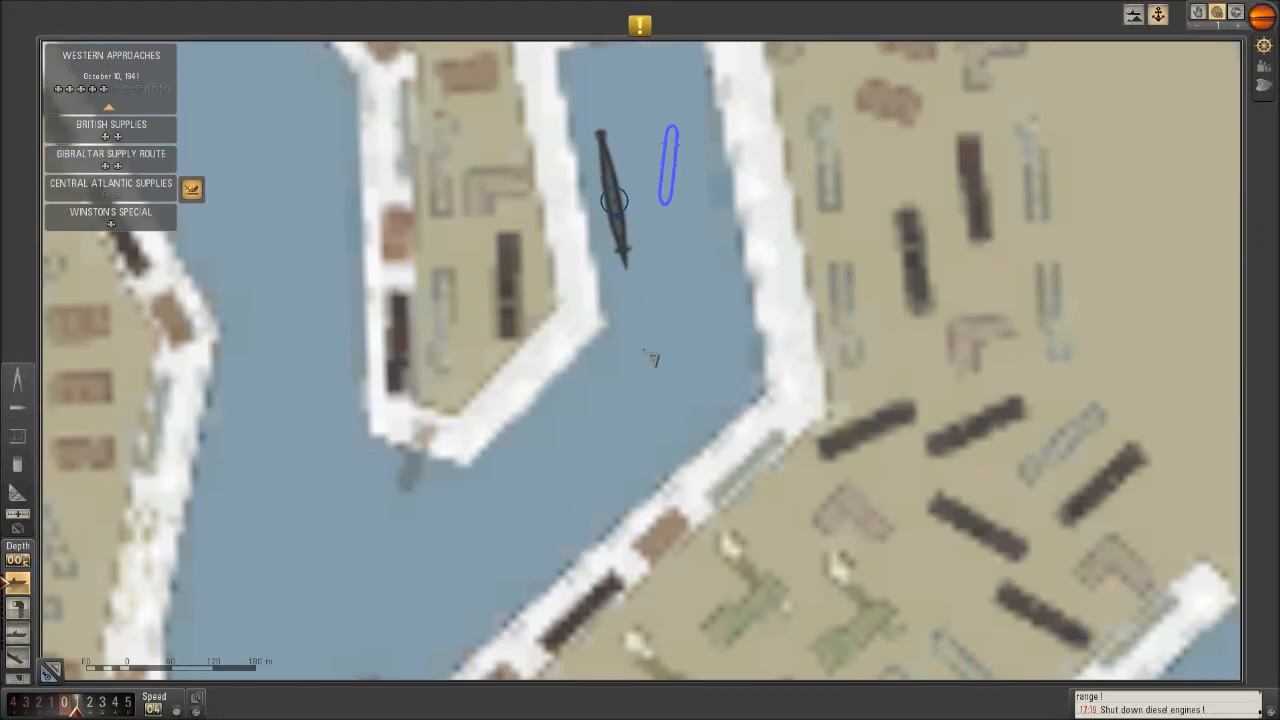
Step: Plot waypoints leading the U-boat down and out of the harbour channel
click(650, 400)
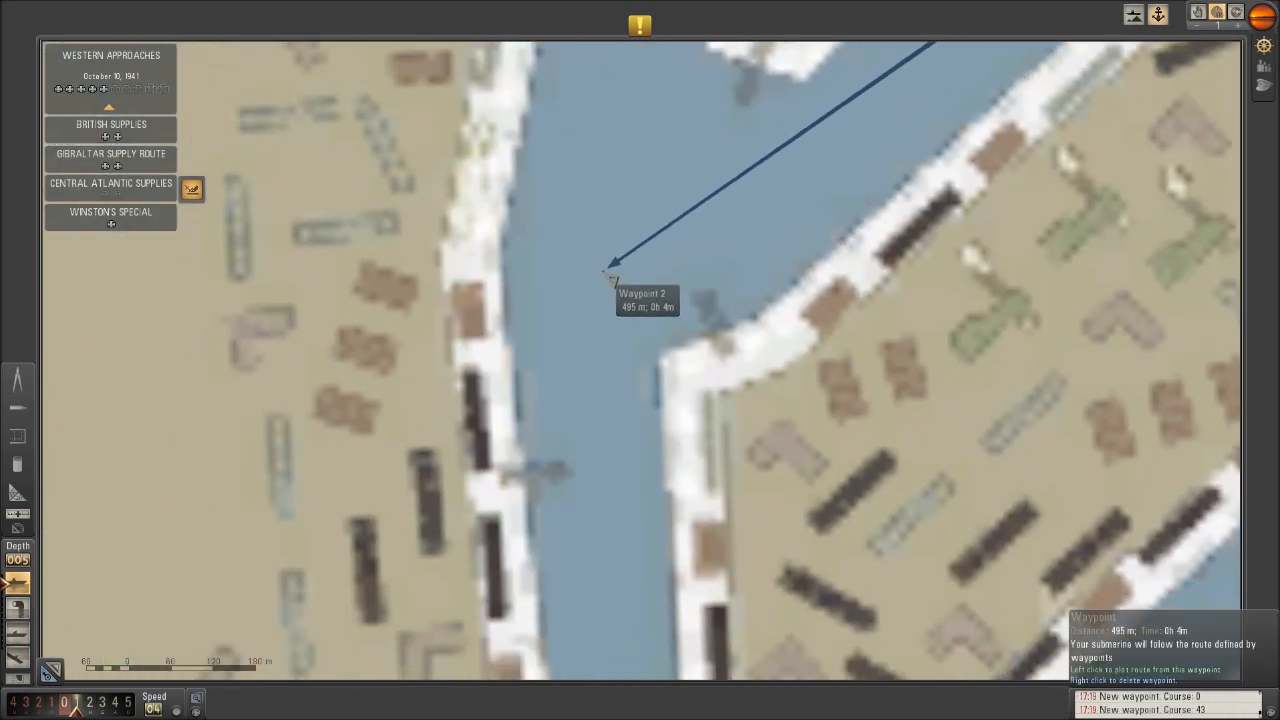
click(610, 584)
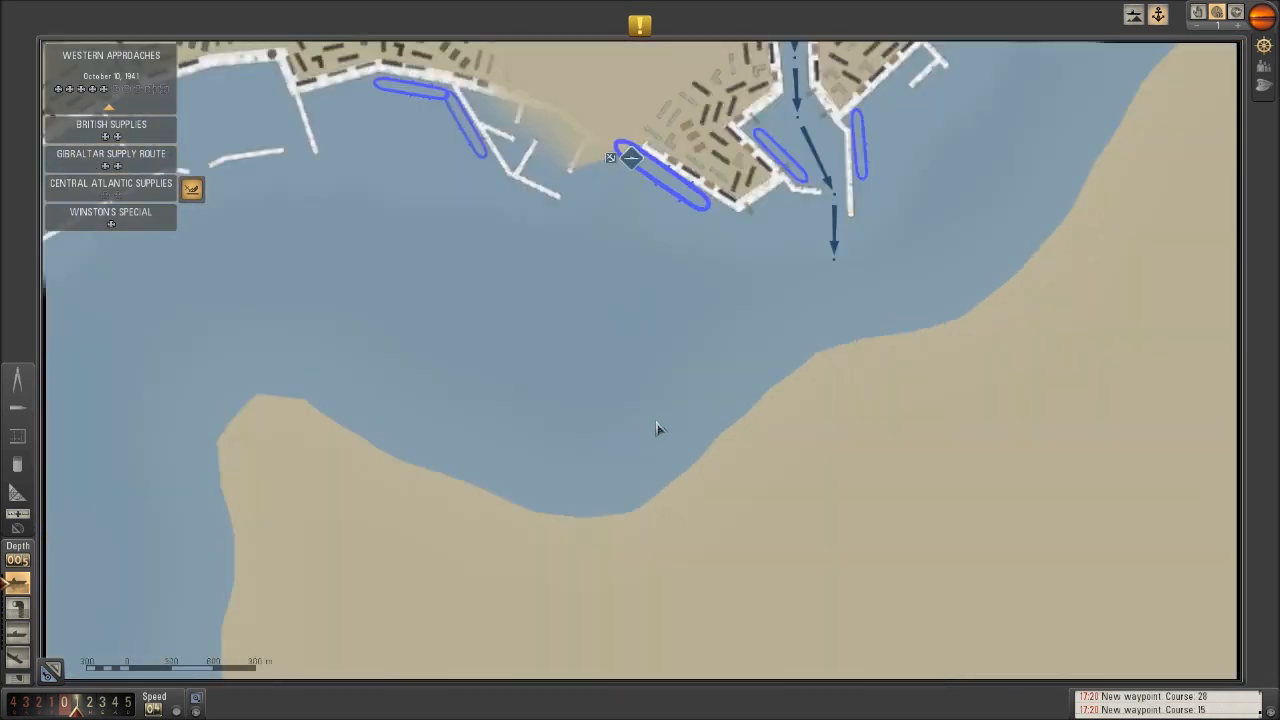
scroll(down, 3)
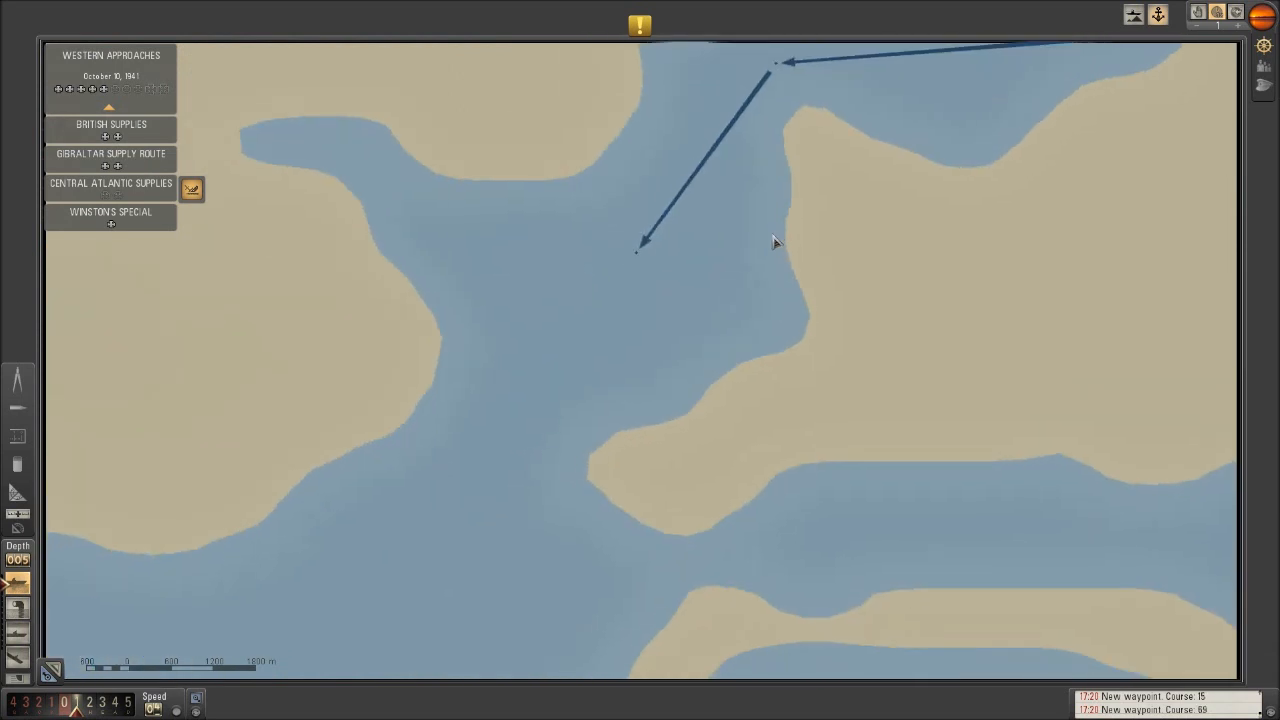
click(376, 610)
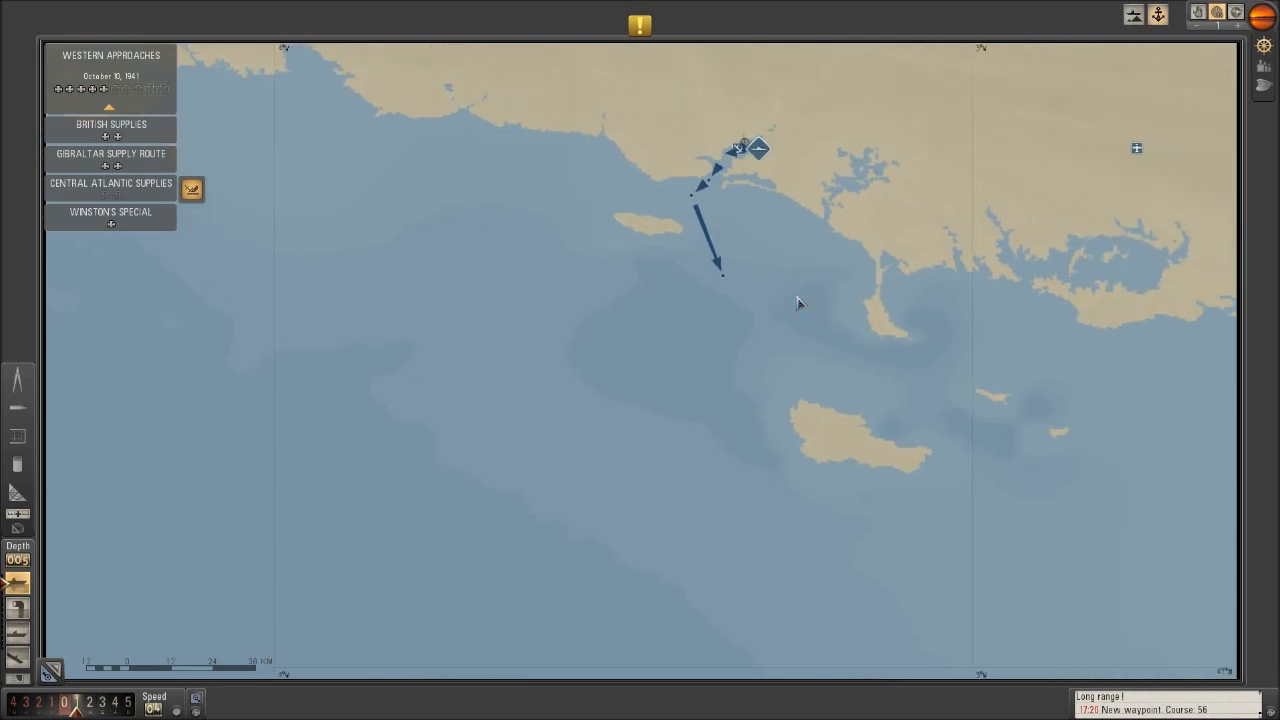
Step: Extend the route into open sea and zoom out toward the Spanish coast
click(584, 512)
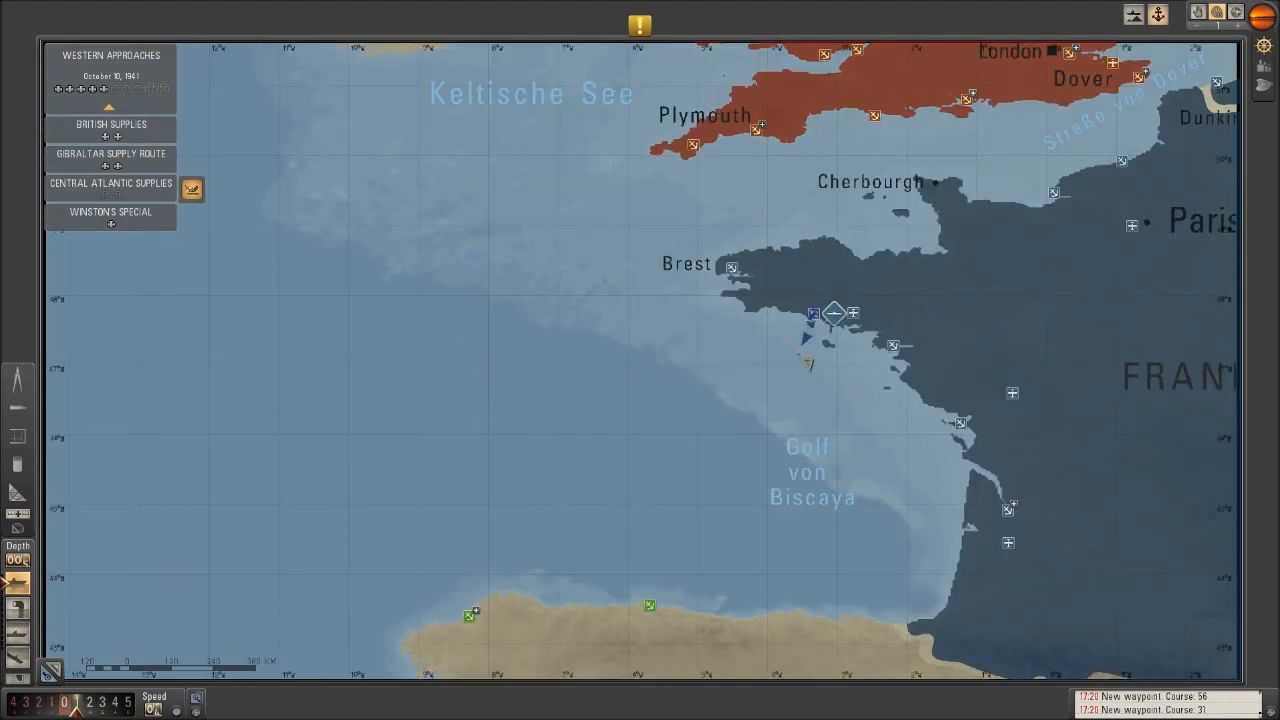
scroll(down, 3)
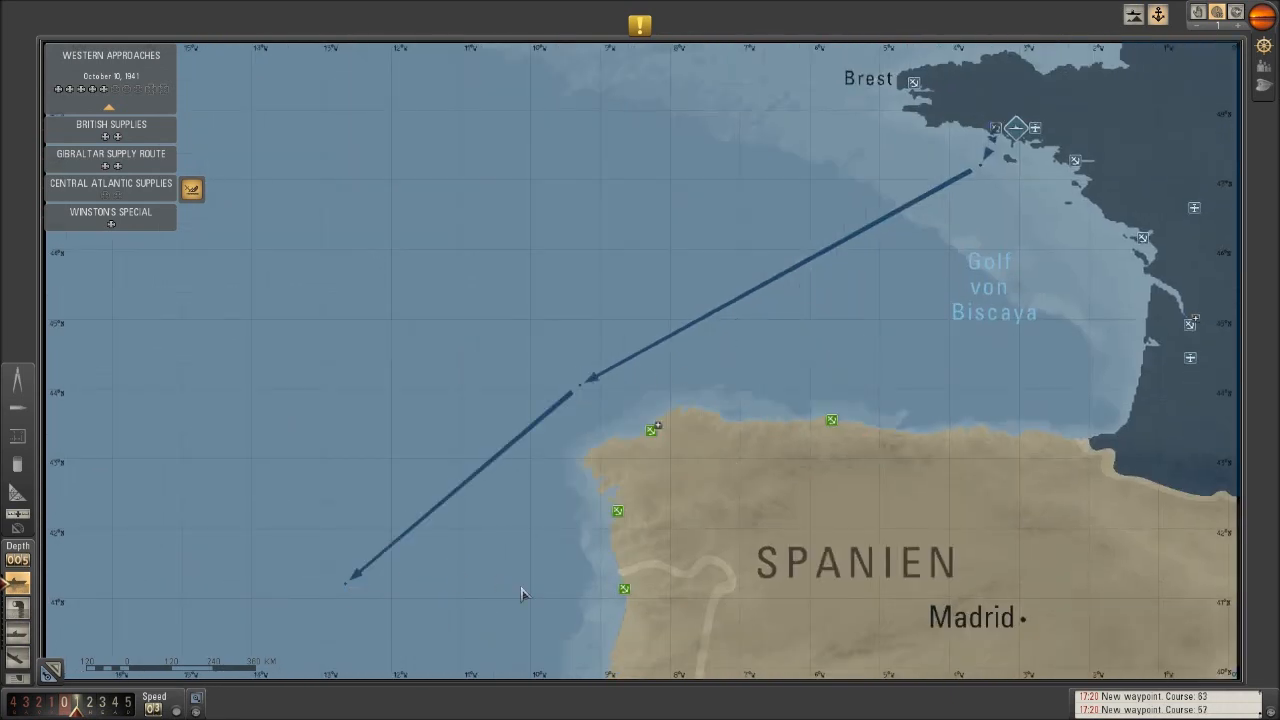
scroll(down, 3)
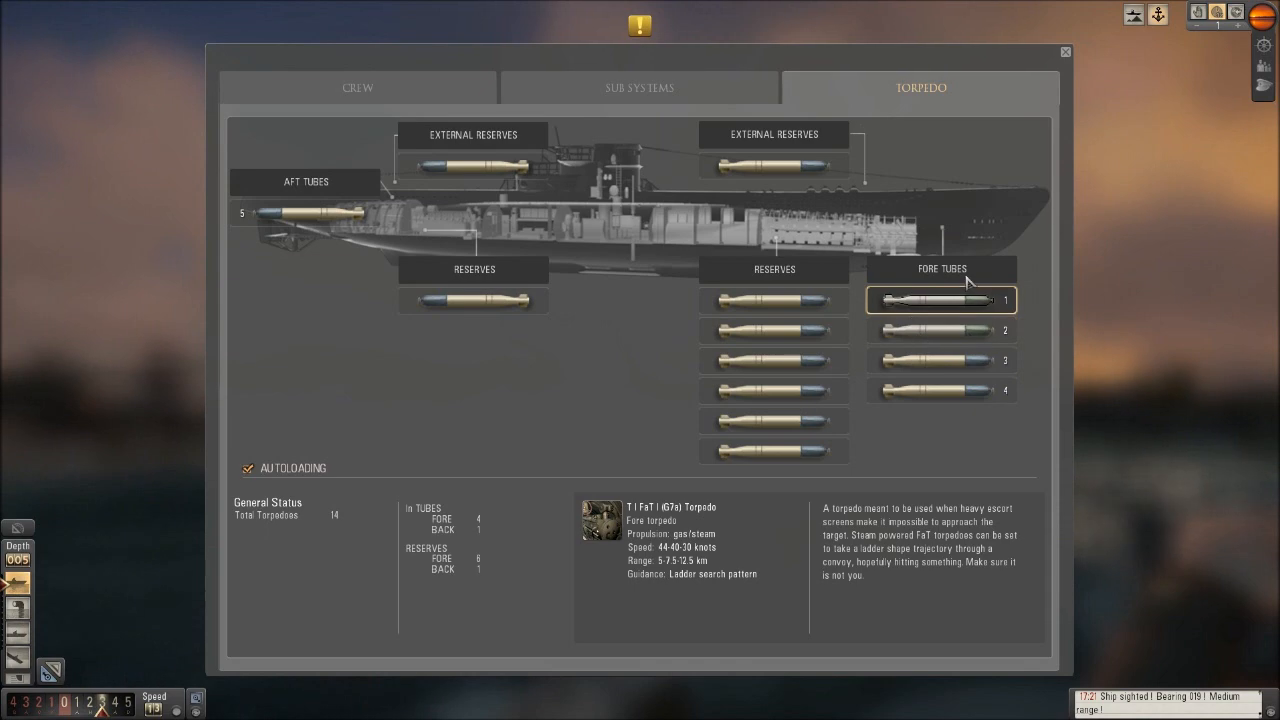
click(1064, 52)
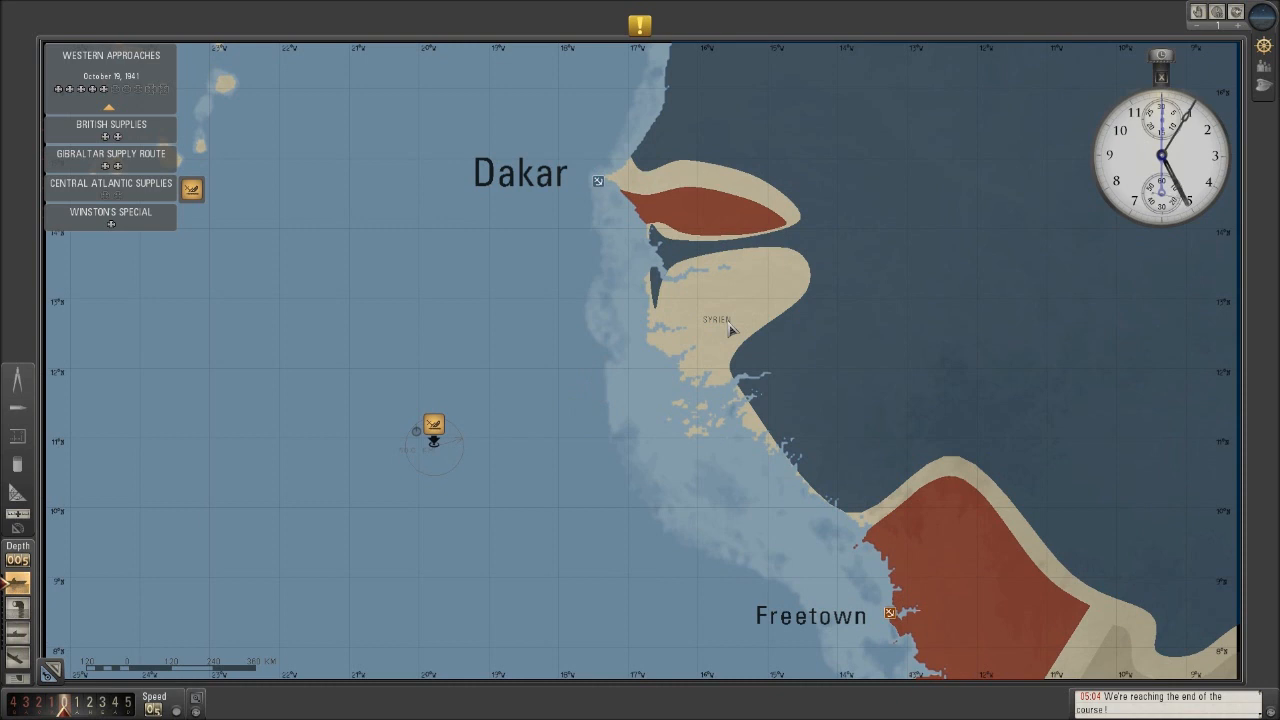
mouse_move(748, 362)
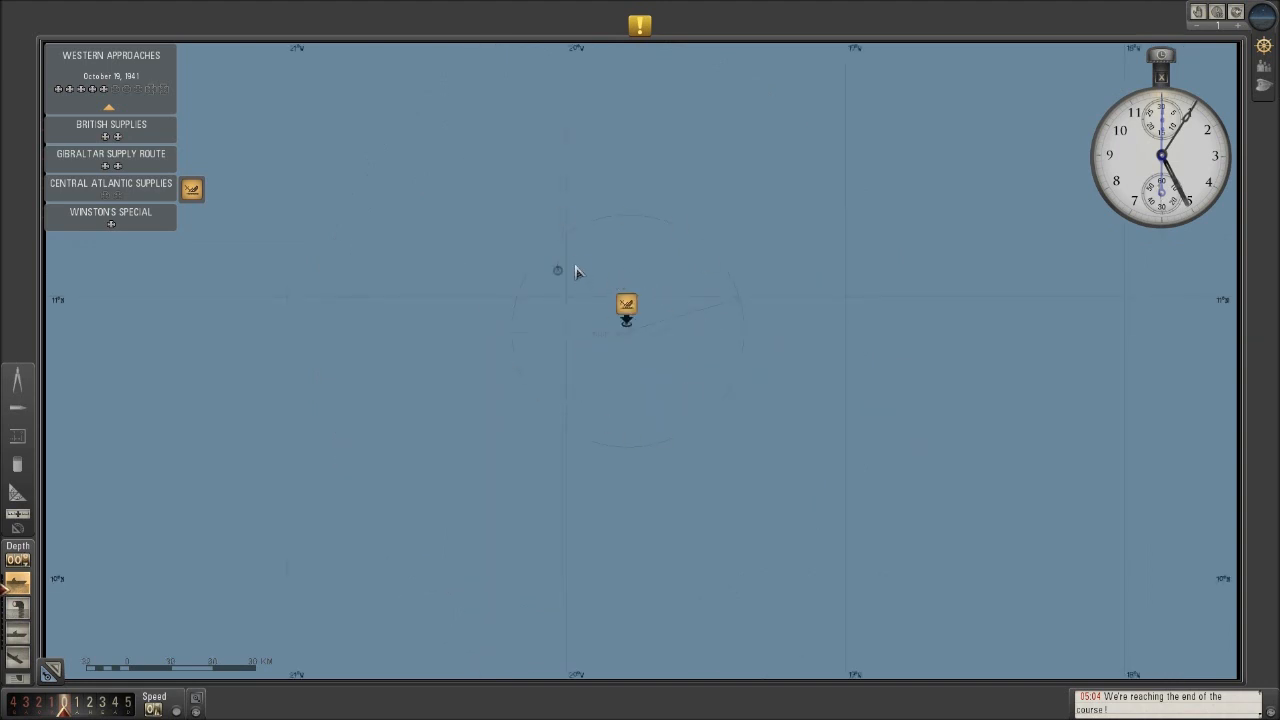
mouse_move(728, 318)
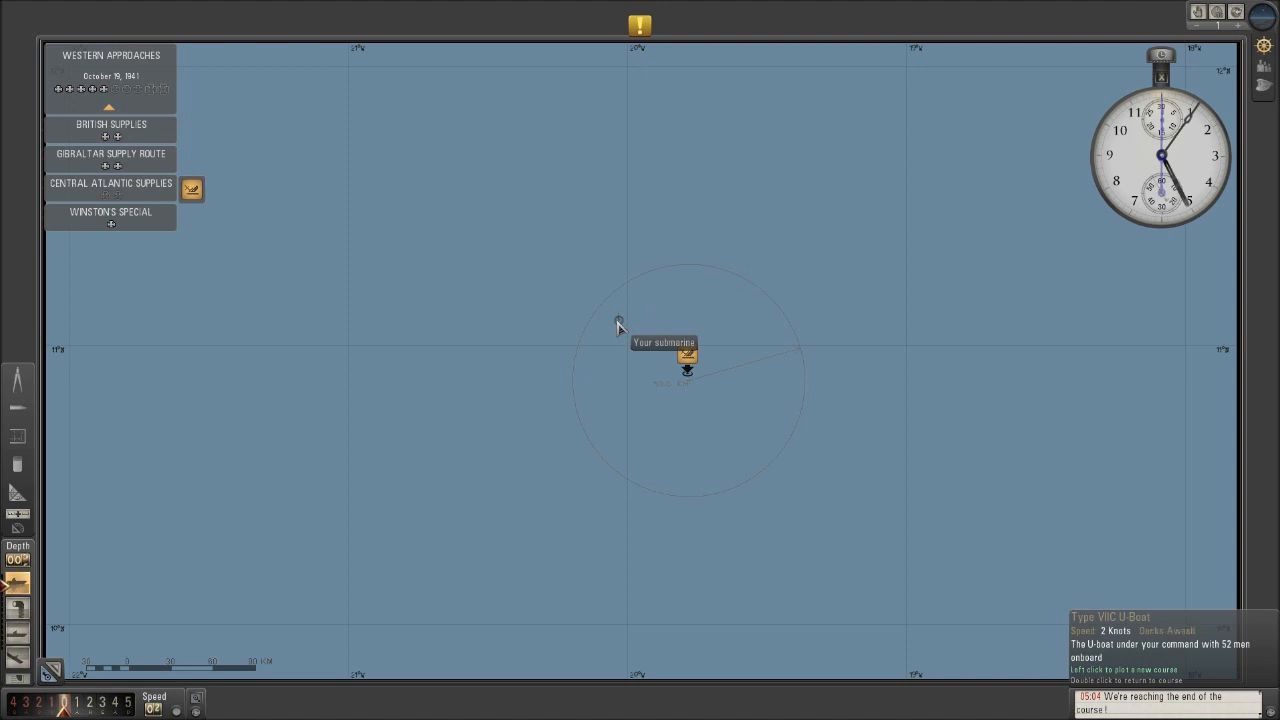
mouse_move(596, 434)
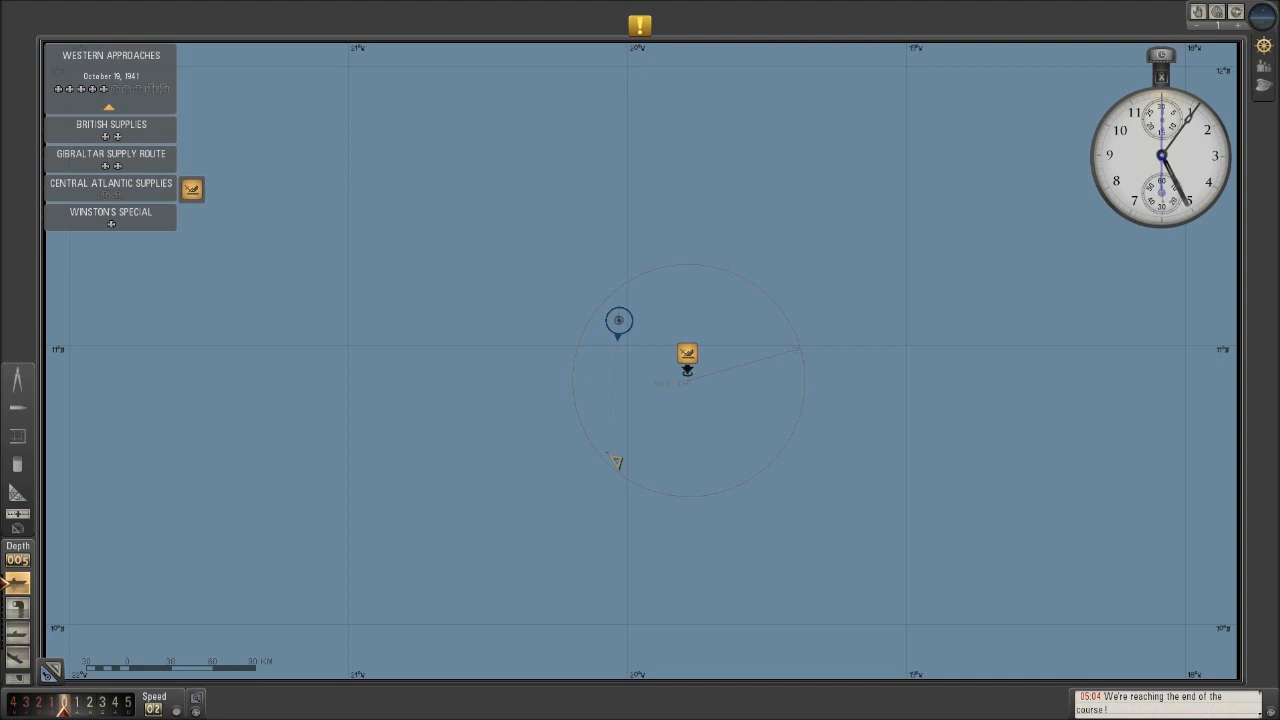
Step: Place the first waypoints of a zigzag search course from the U-boat's position
click(648, 272)
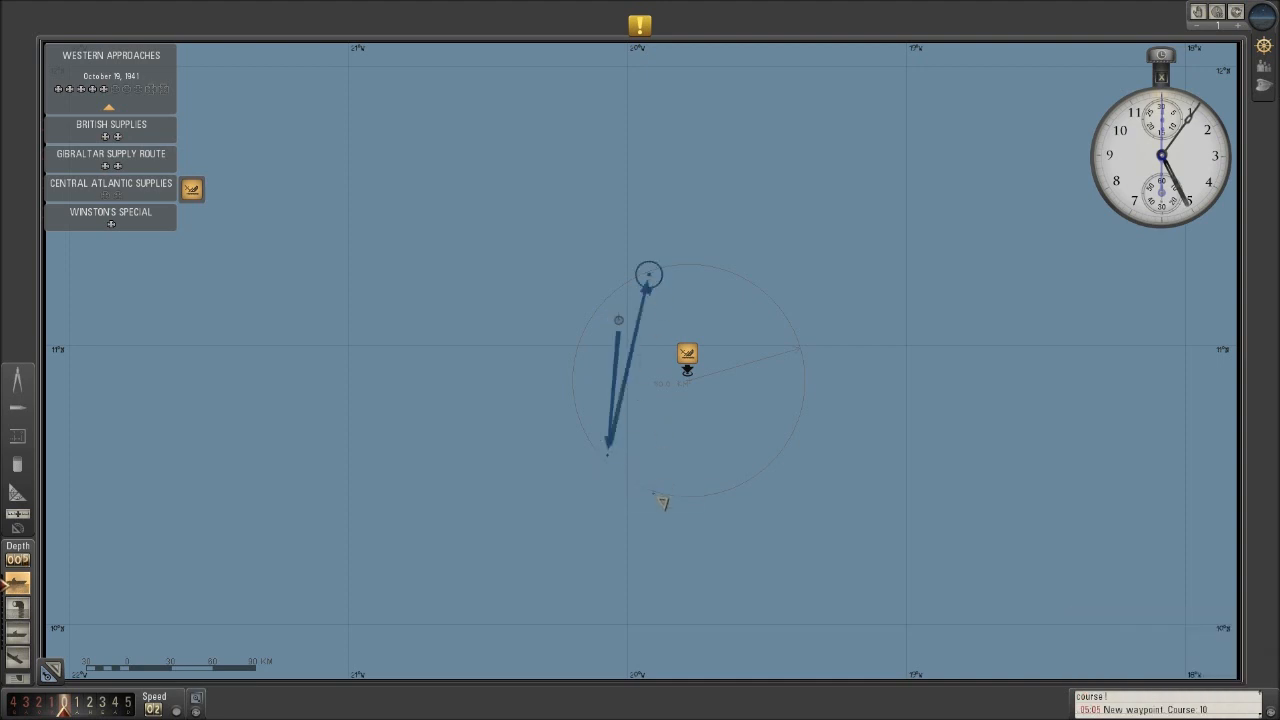
click(684, 272)
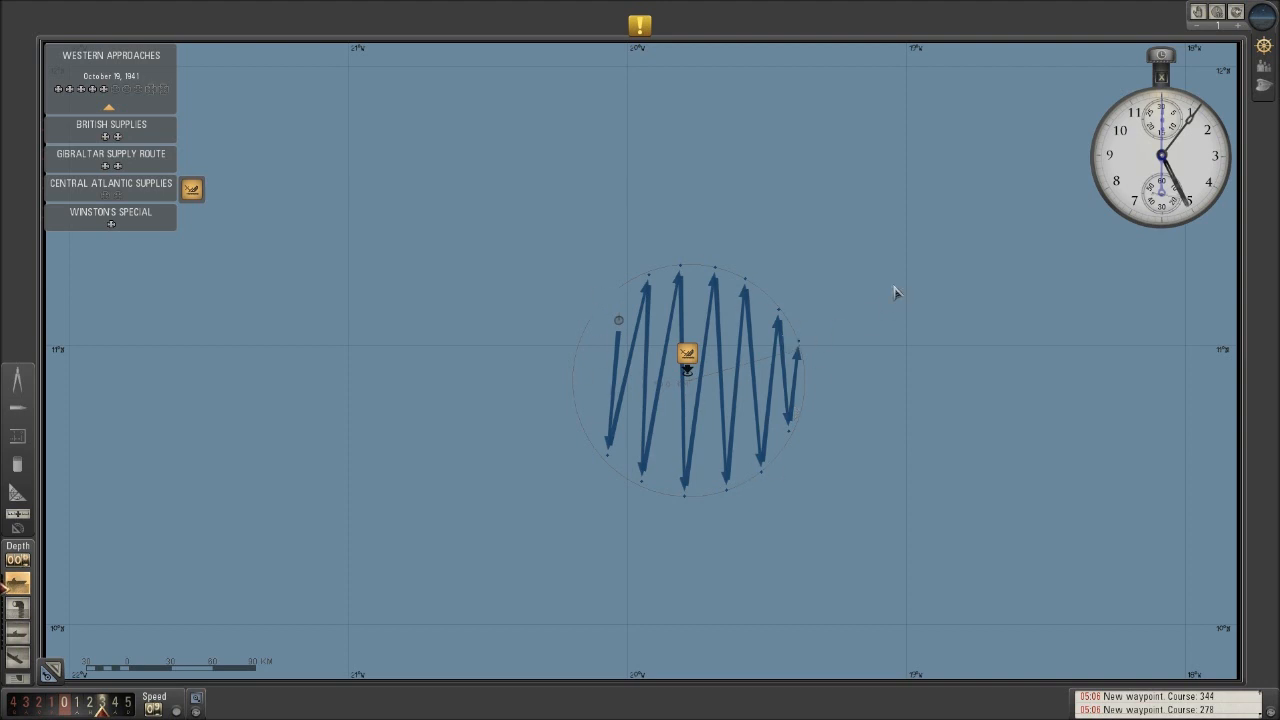
mouse_move(636, 428)
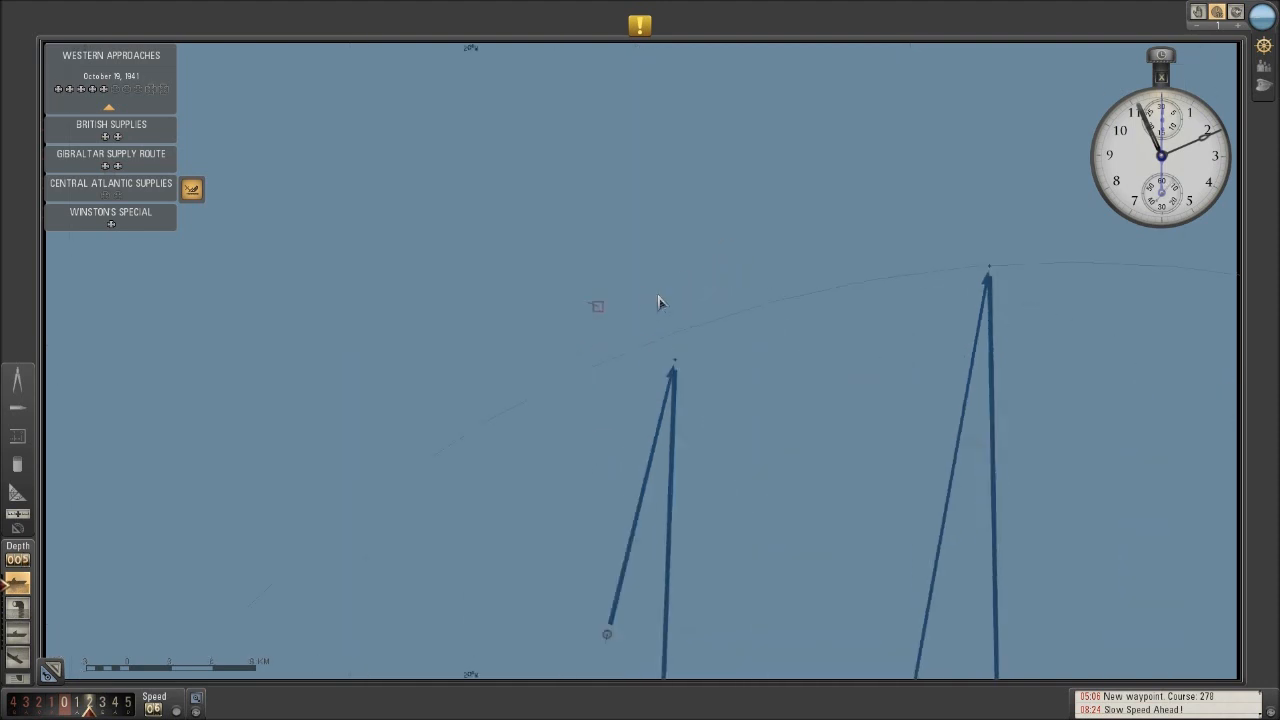
mouse_move(596, 308)
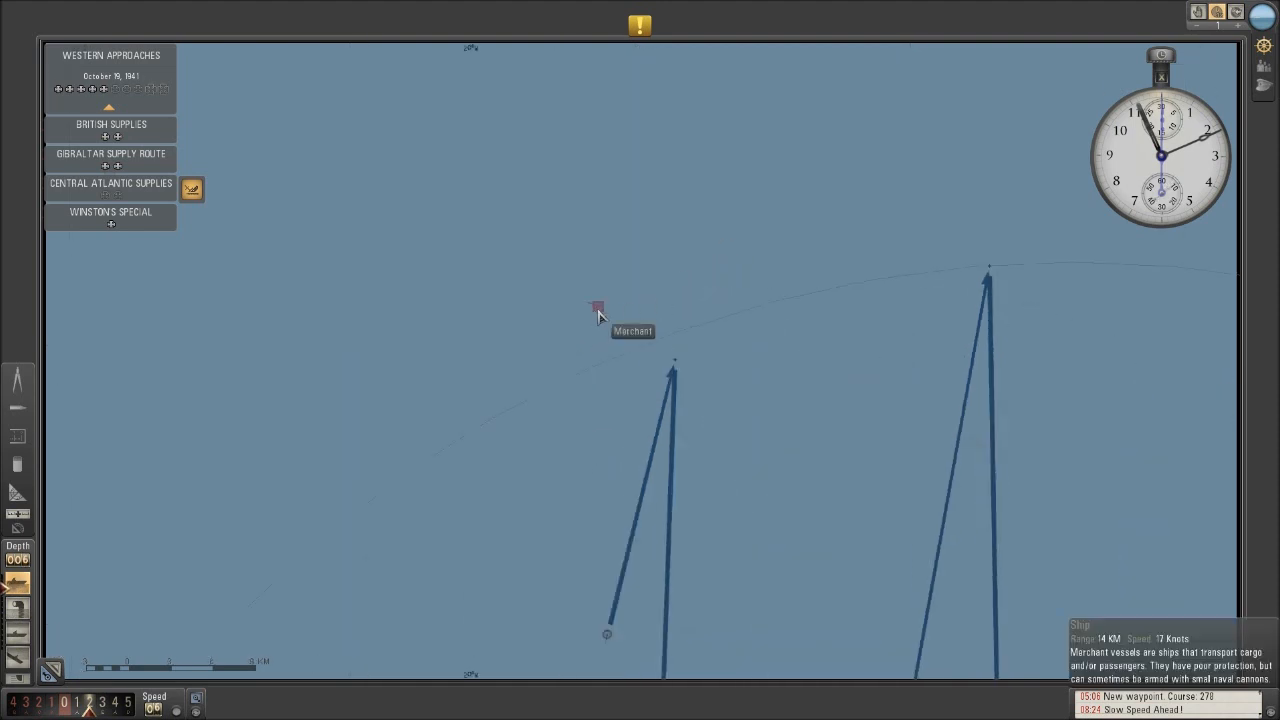
mouse_move(748, 354)
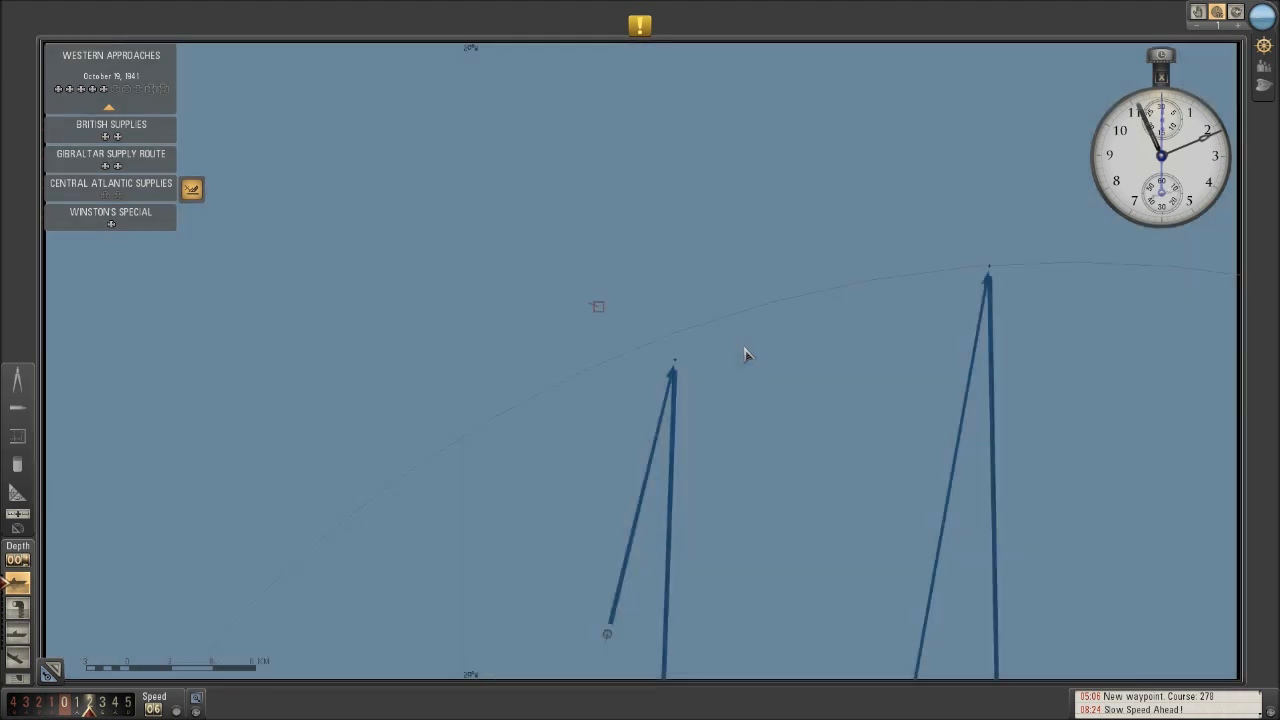
mouse_move(716, 376)
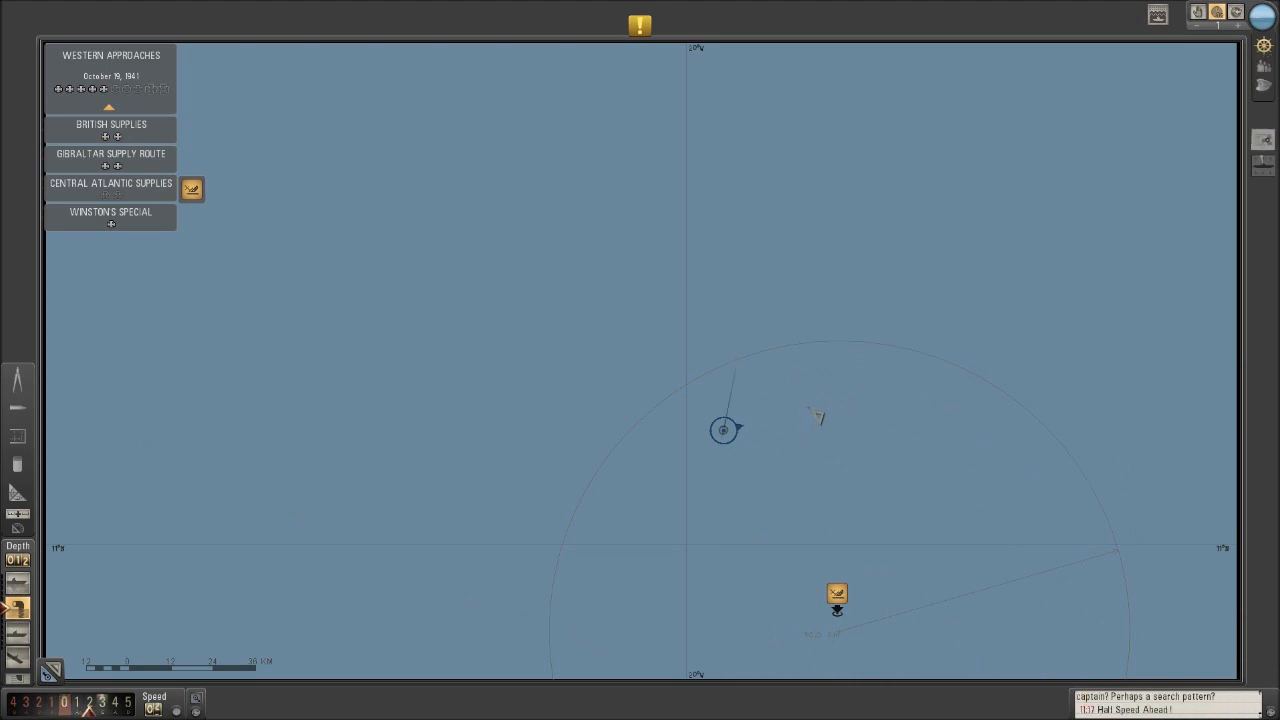
Step: Plot a single eastward waypoint about 14 km ahead of the U-boat
click(820, 410)
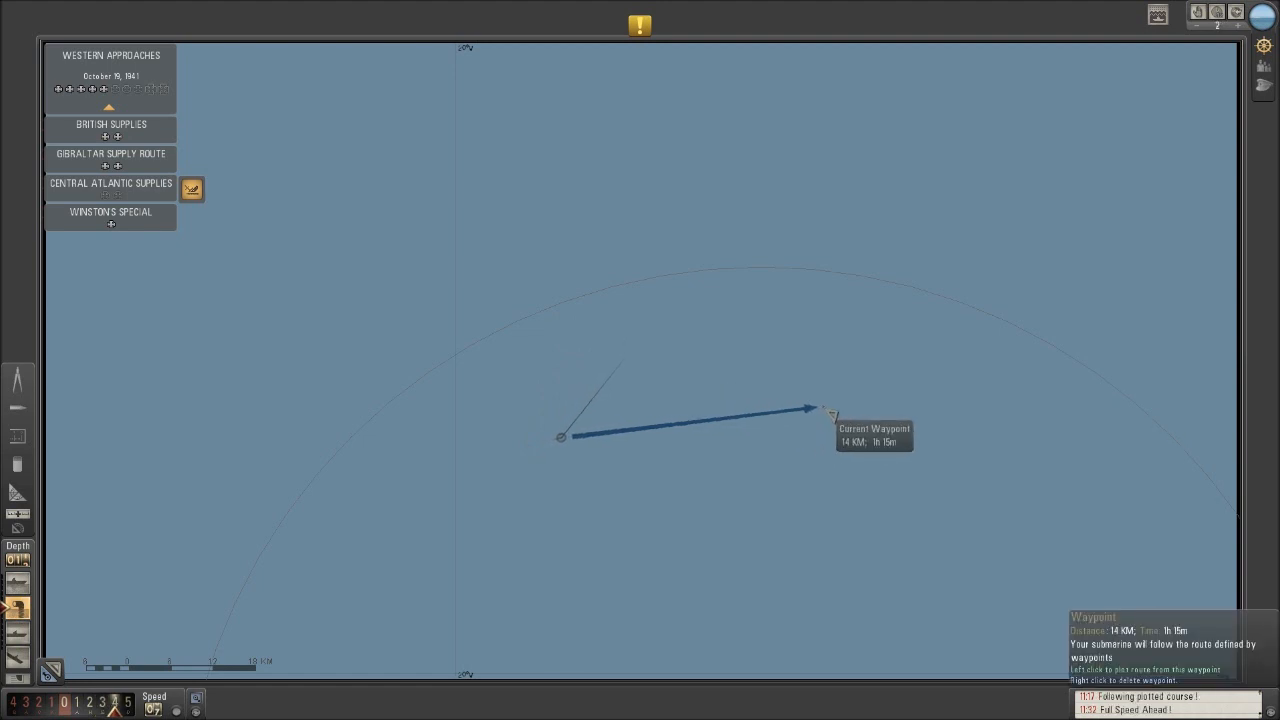
mouse_move(904, 374)
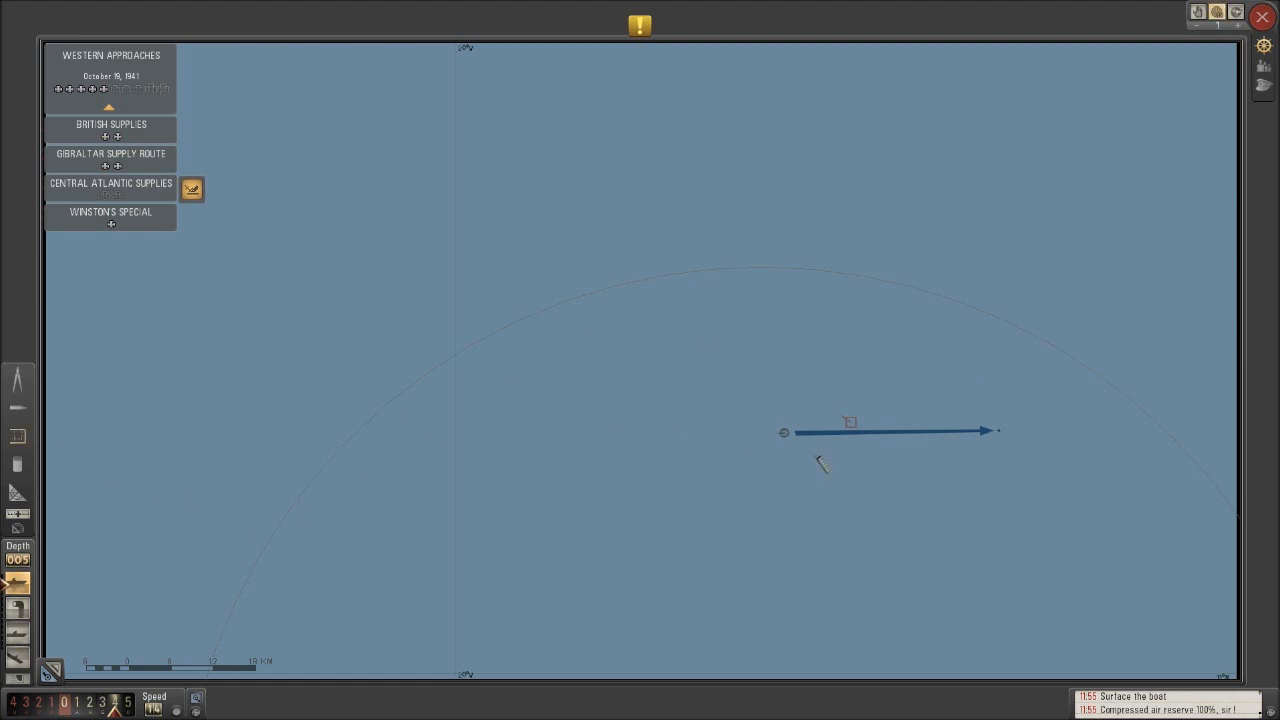
mouse_move(850, 420)
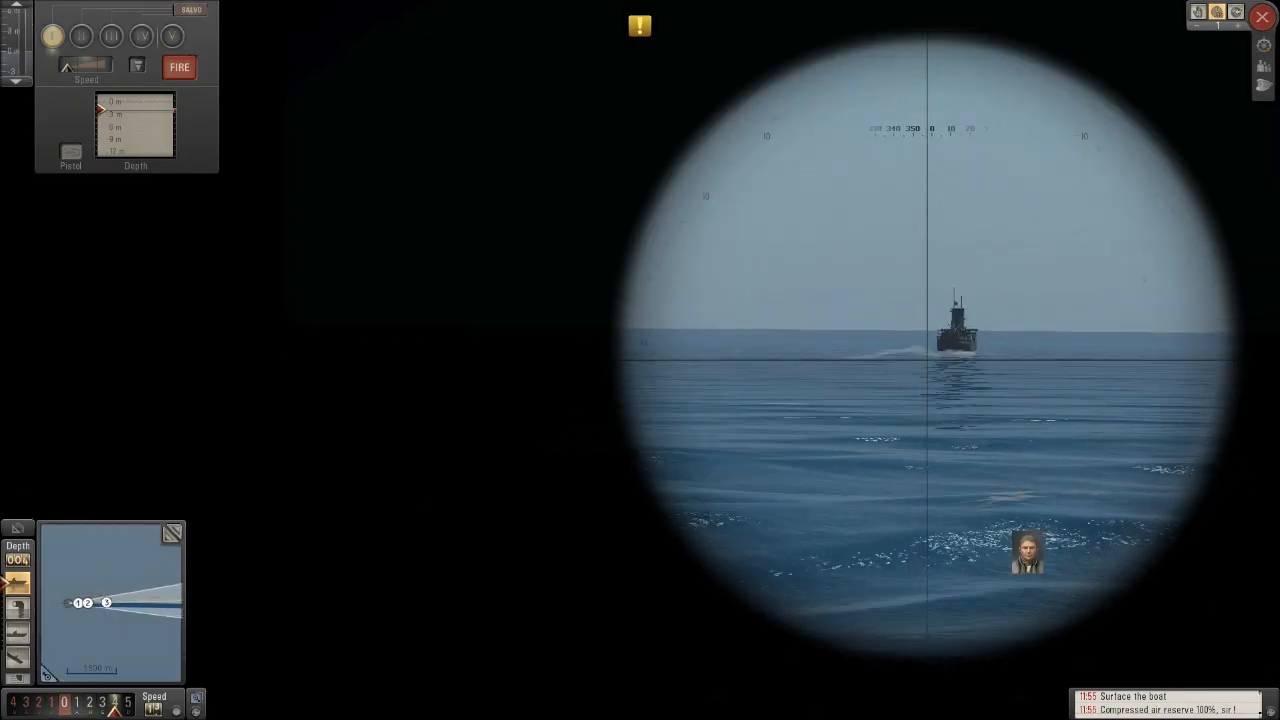
Step: Switch to the scope view toward the ship on the horizon
click(956, 336)
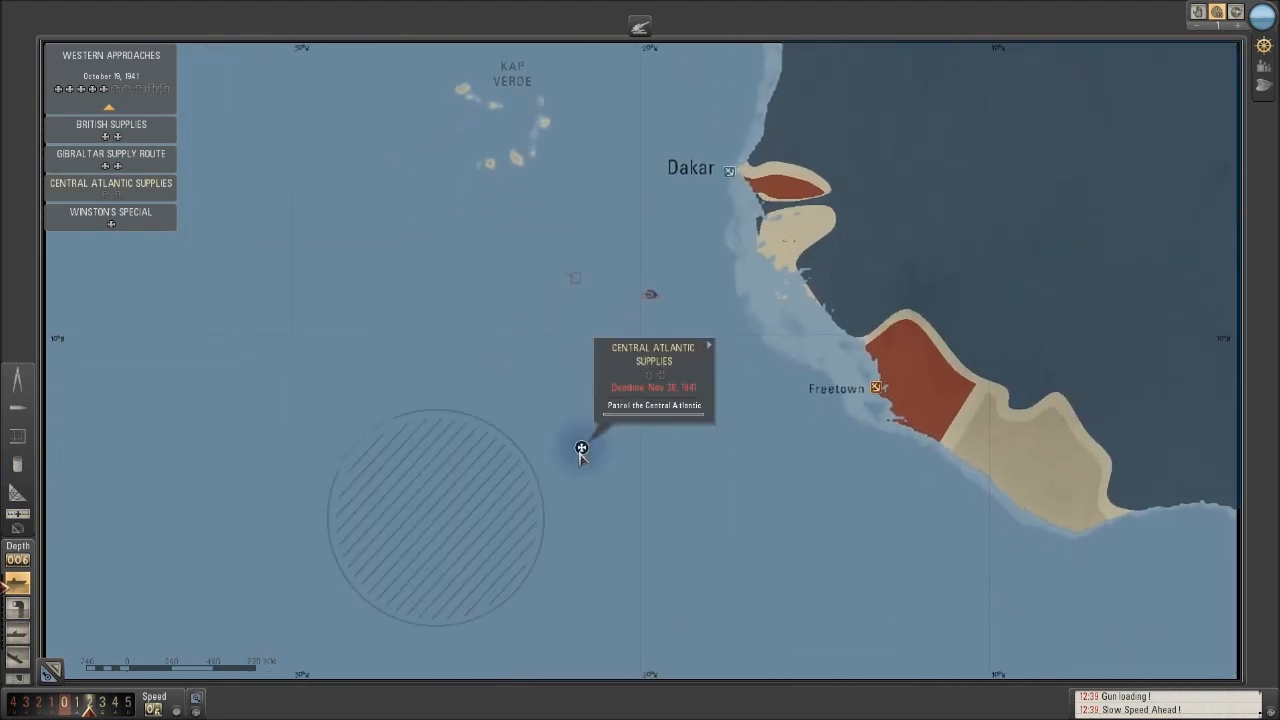
Step: Draw a waypoint line from the U-boat northeast to Dakar with the plot-course tool
click(580, 448)
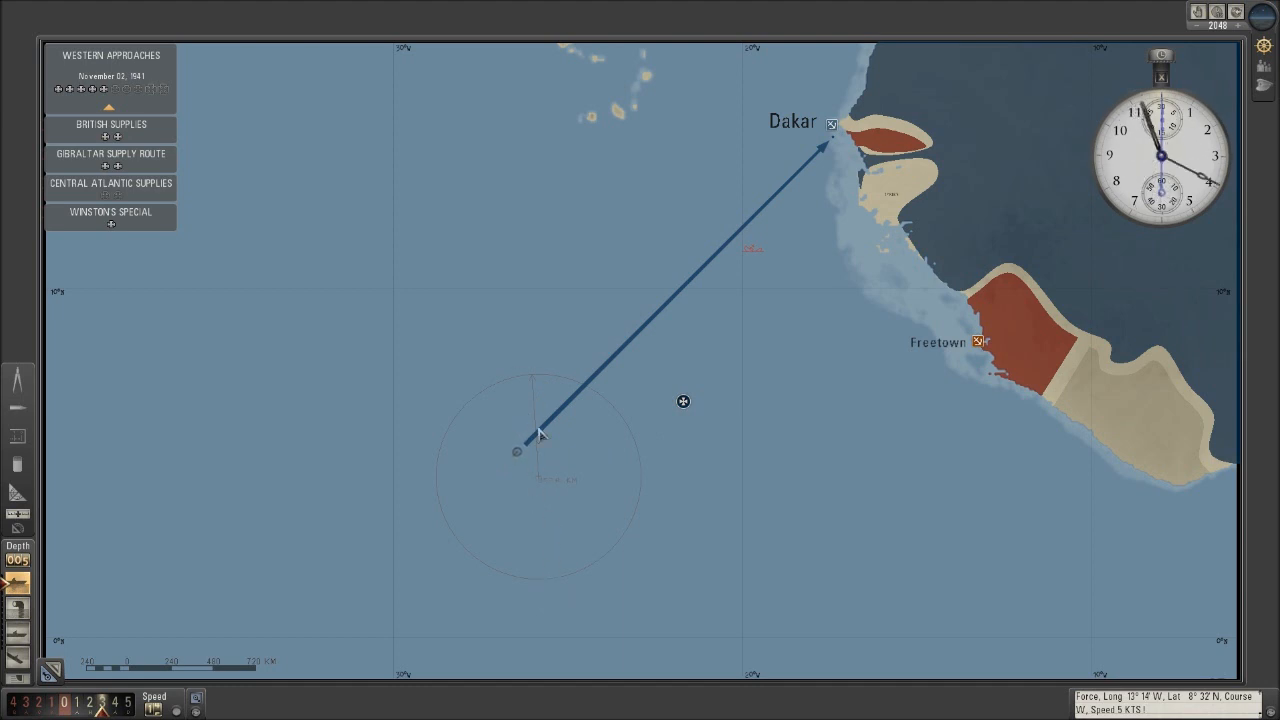
mouse_move(602, 408)
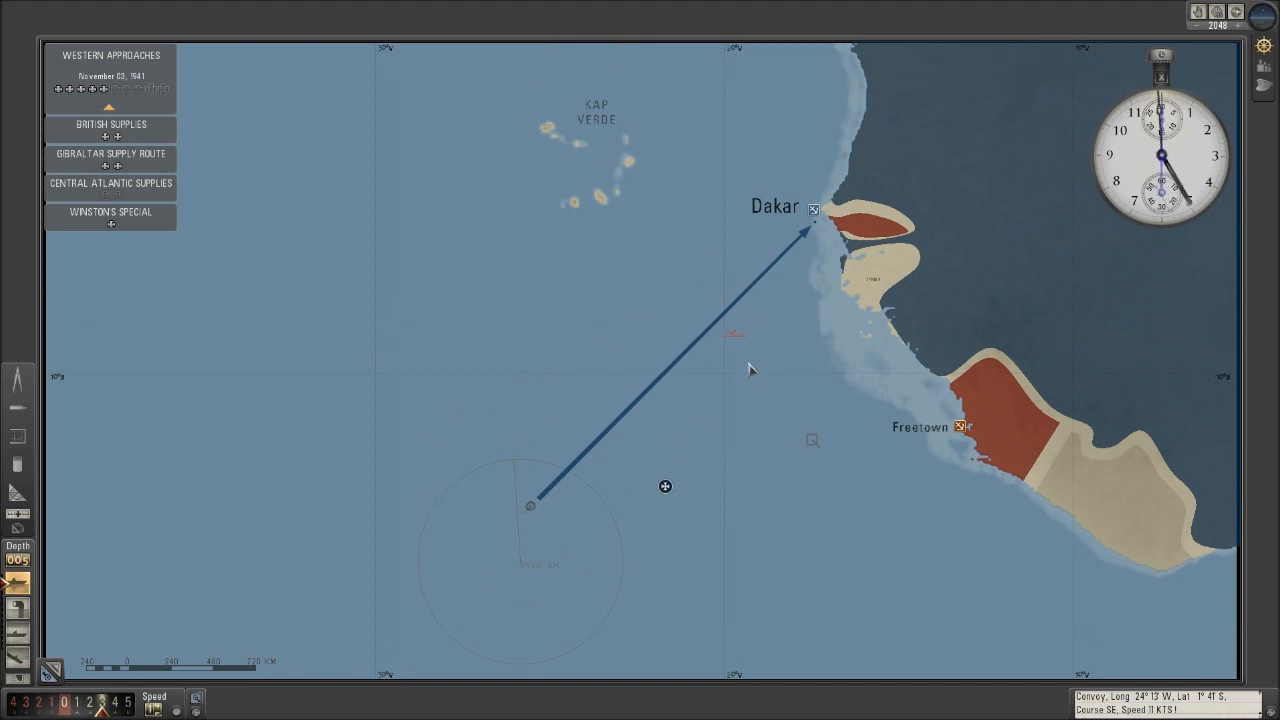
mouse_move(812, 444)
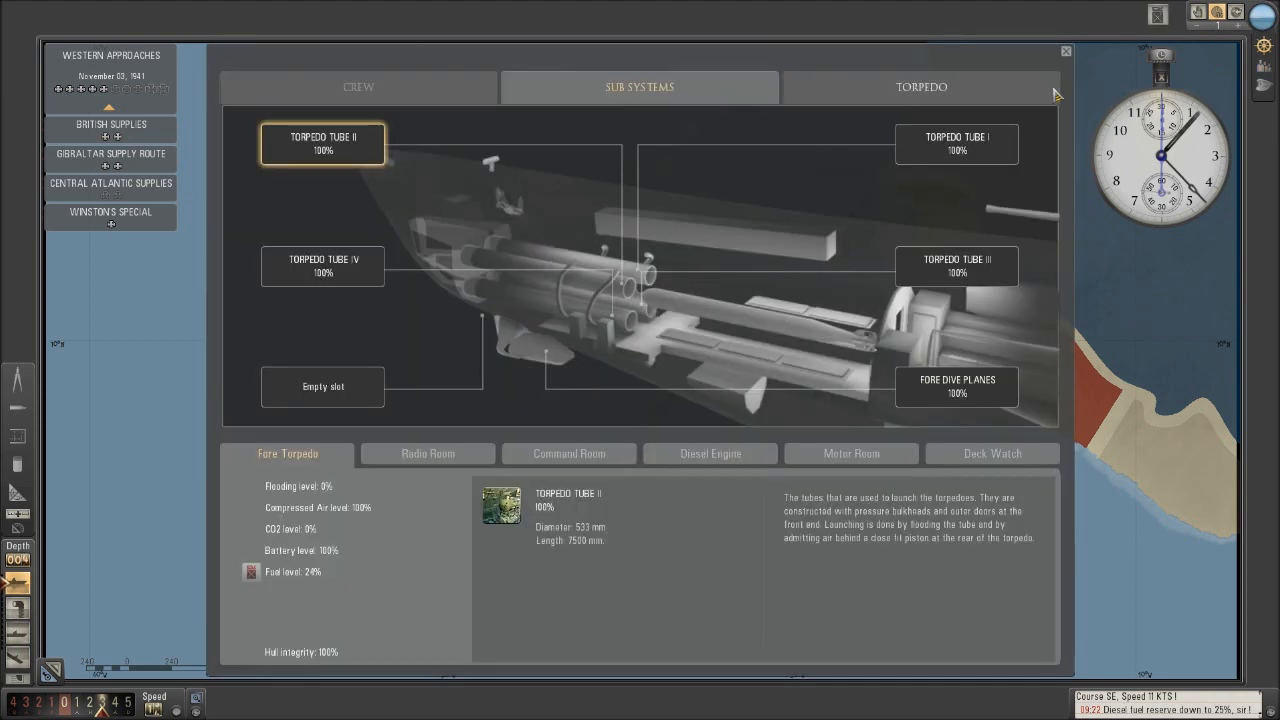
Step: Bring up the sub-systems status for the fore torpedo room's tubes
click(1066, 52)
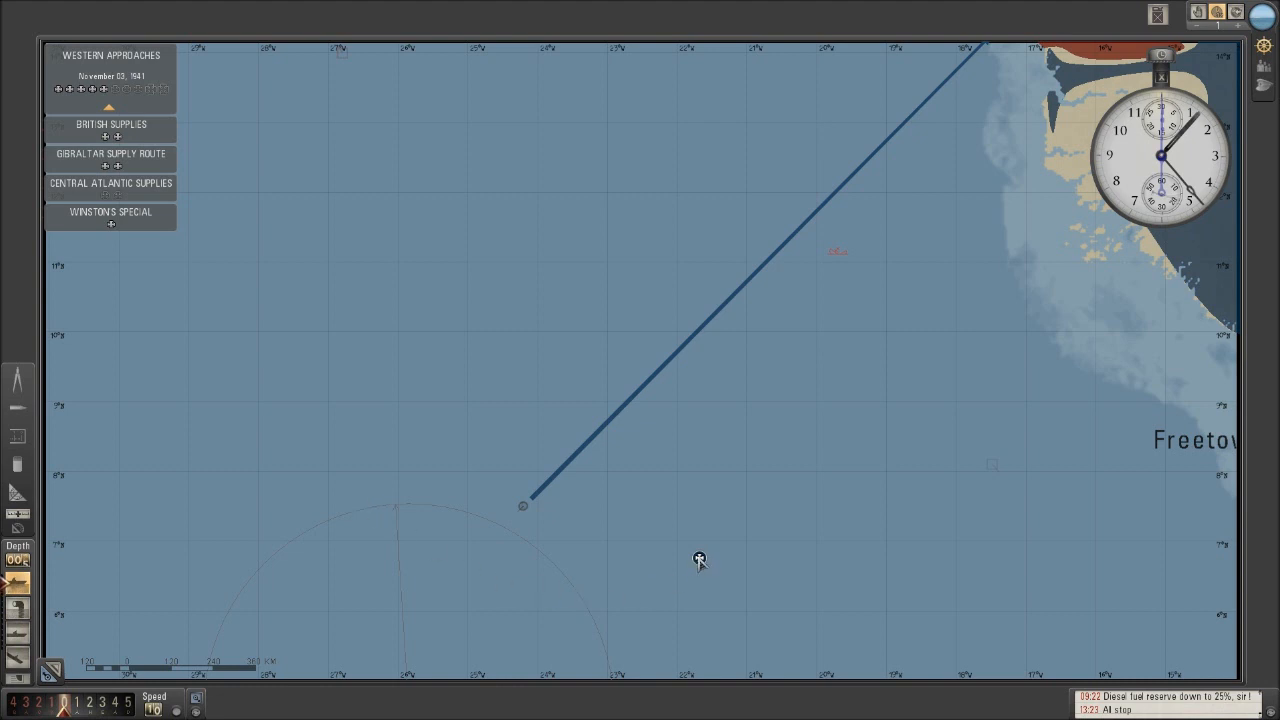
mouse_move(700, 560)
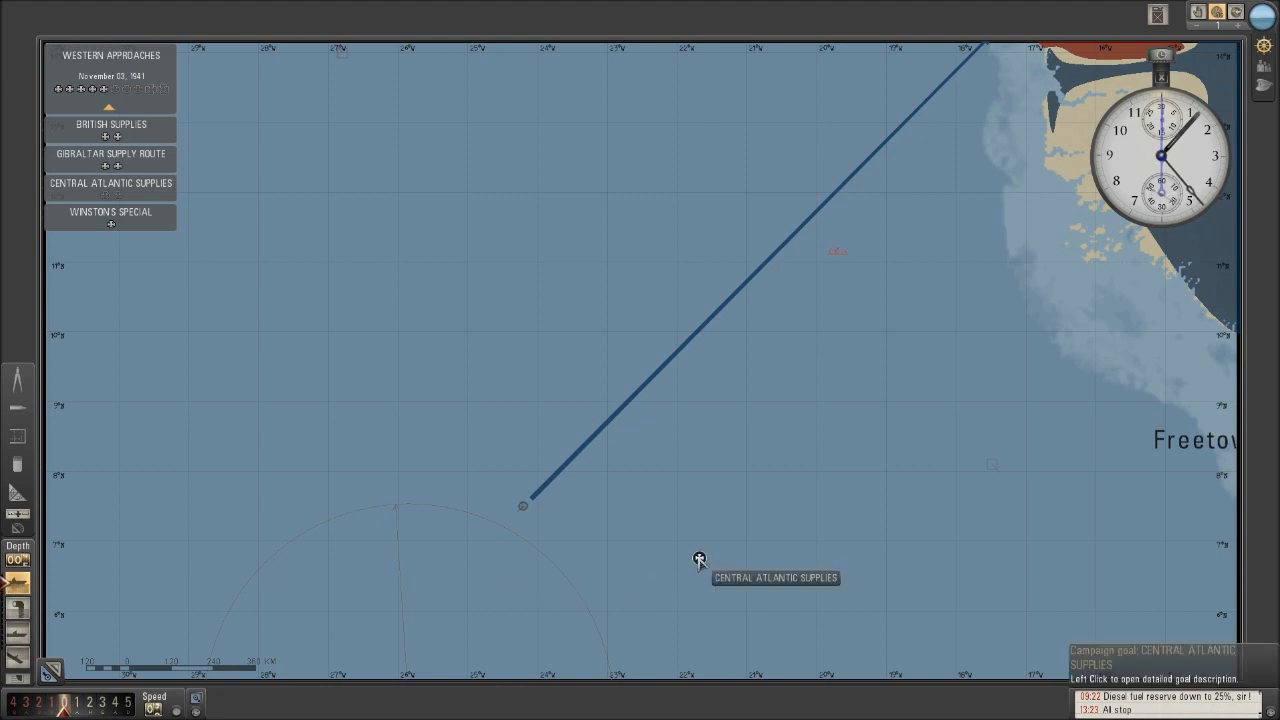
mouse_move(548, 564)
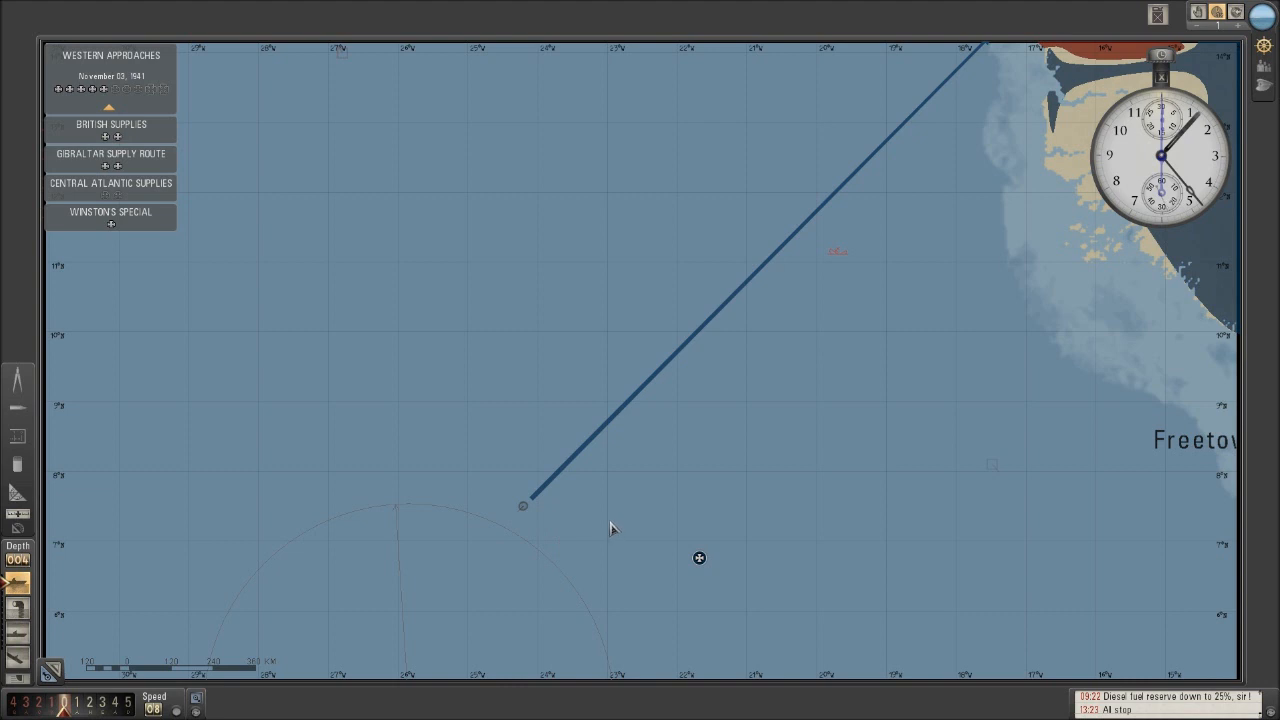
mouse_move(664, 488)
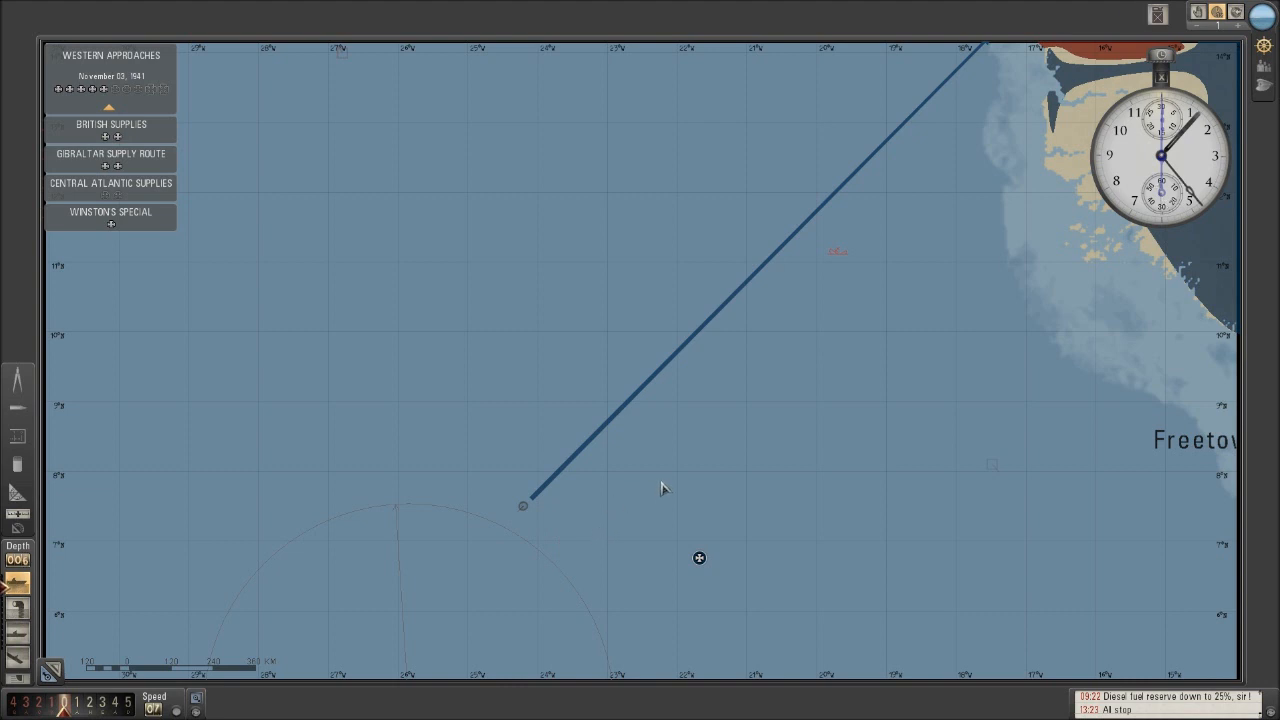
mouse_move(420, 136)
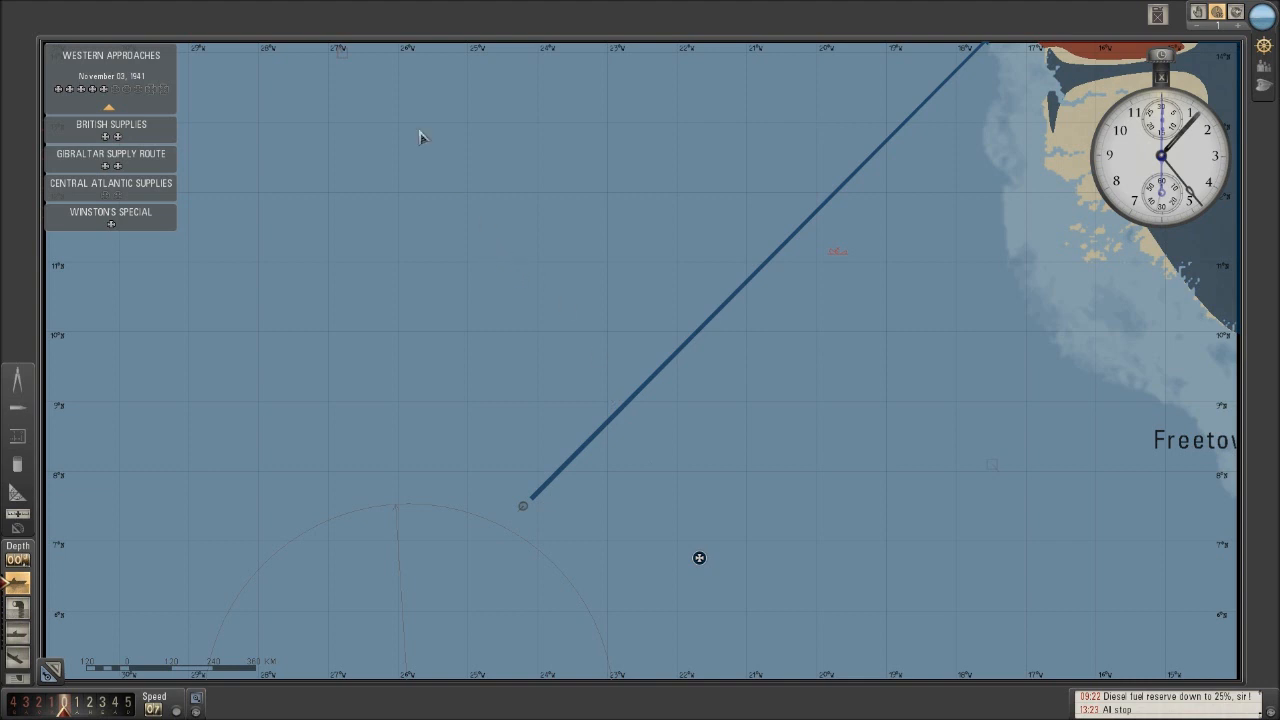
mouse_move(344, 56)
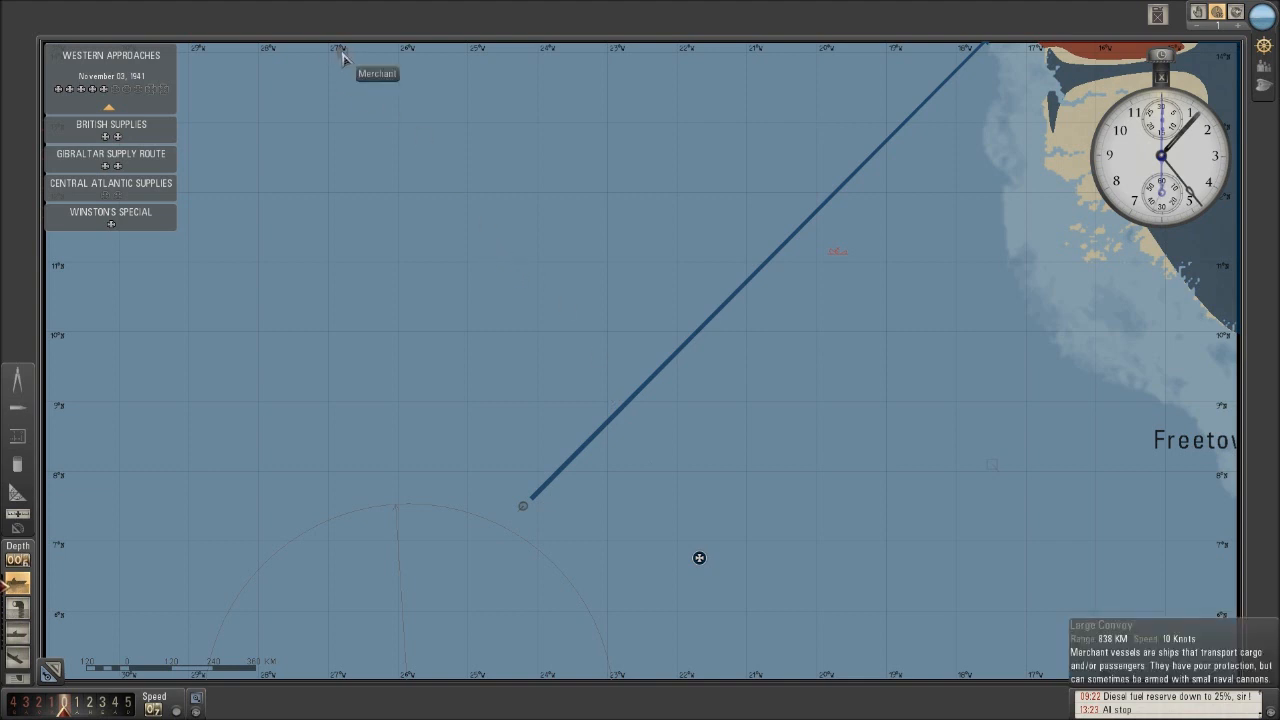
mouse_move(528, 294)
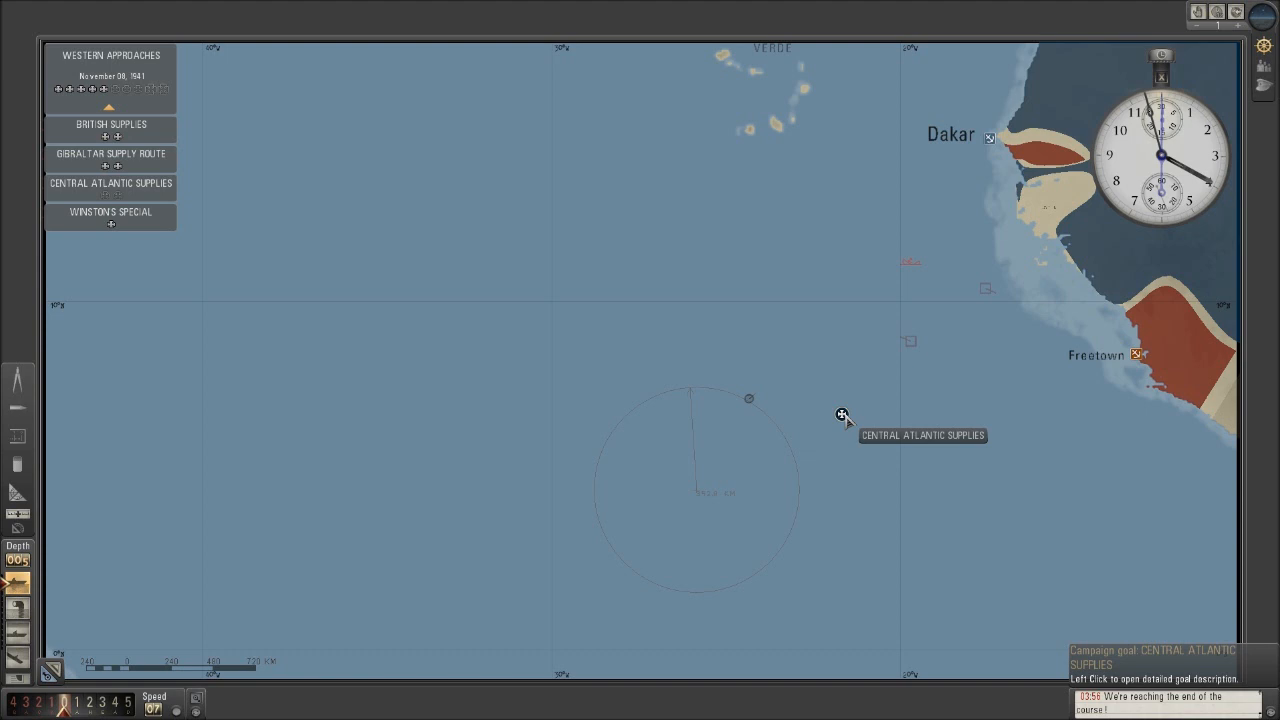
mouse_move(910, 344)
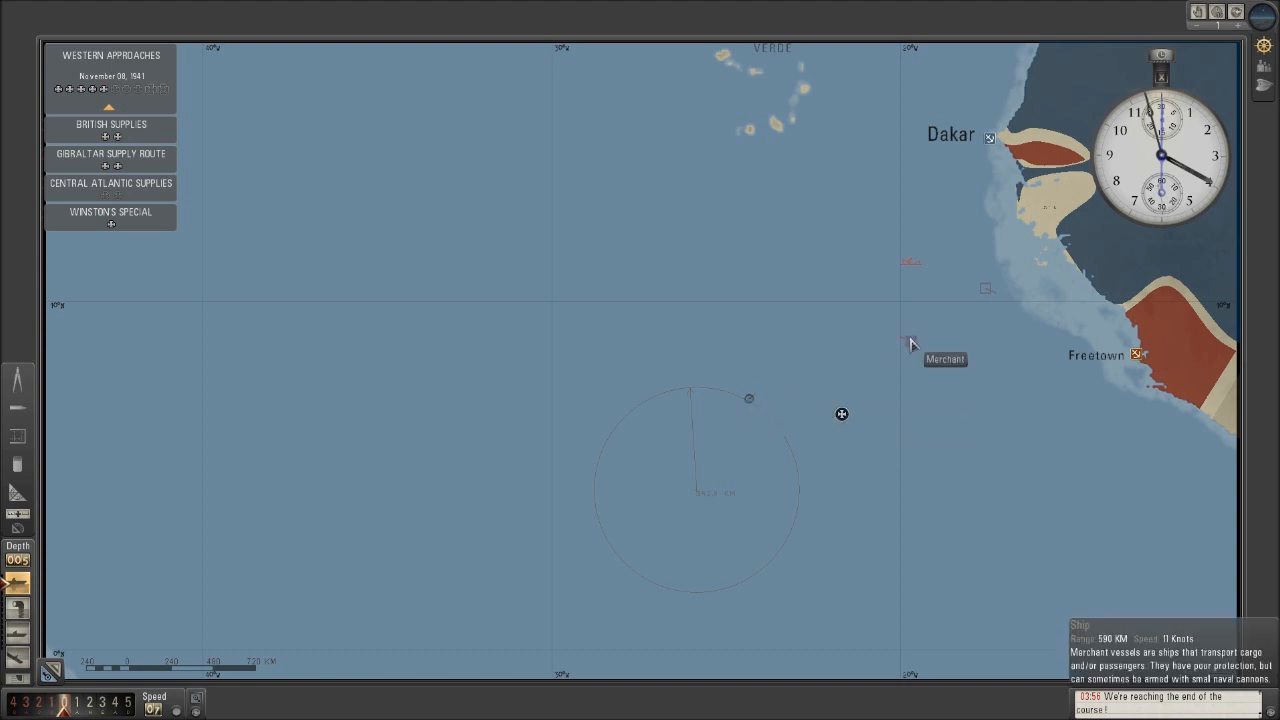
mouse_move(918, 270)
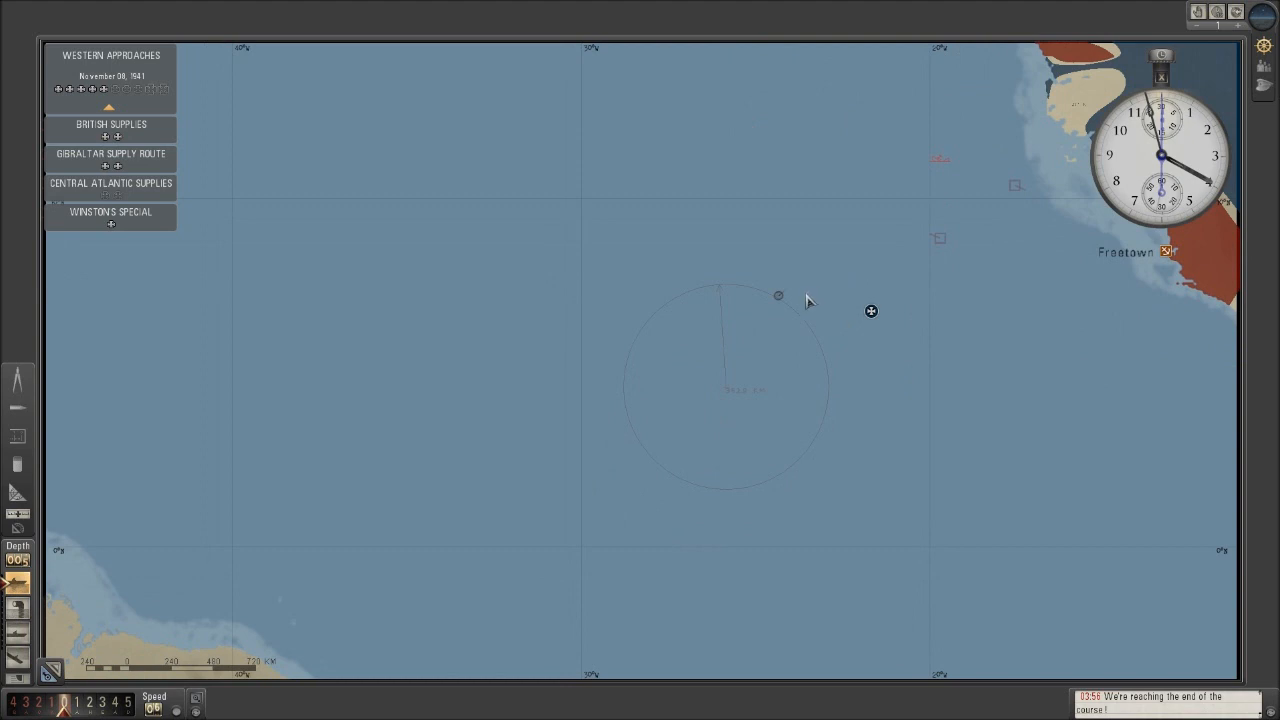
mouse_move(800, 304)
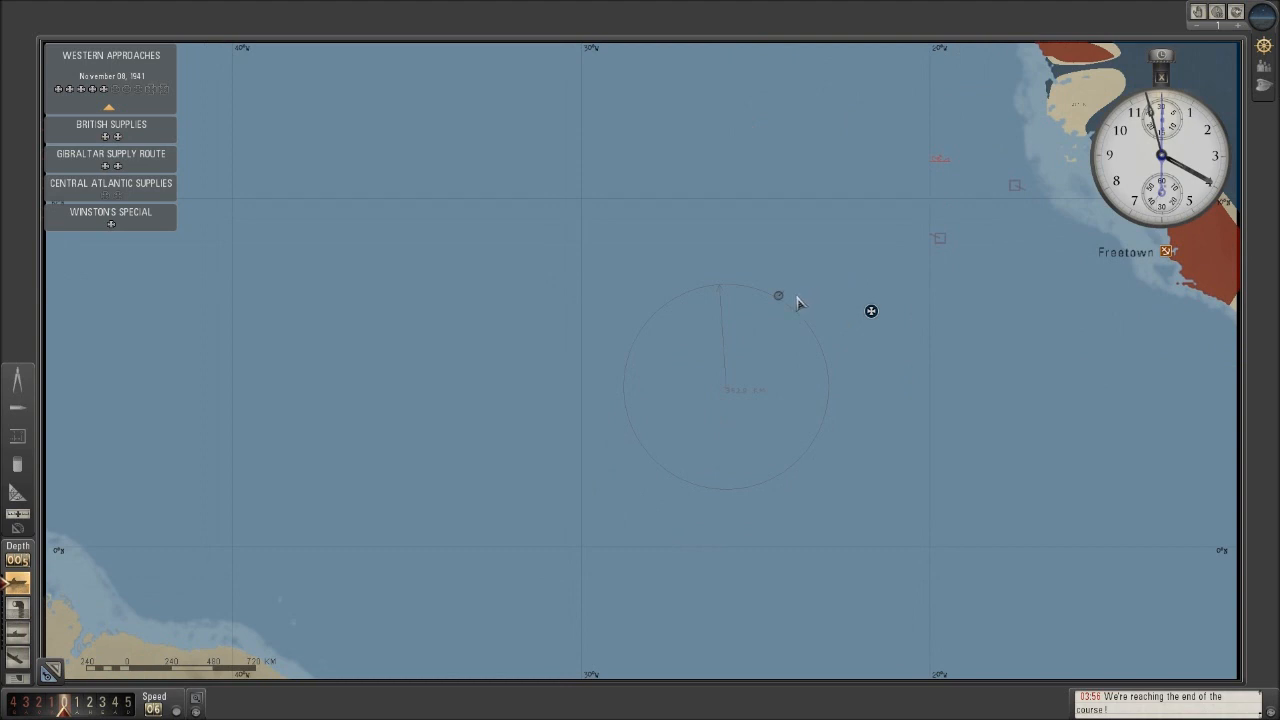
Step: Zoom the navigation map in and out, then pause the patrol with Escape
scroll(down, 3)
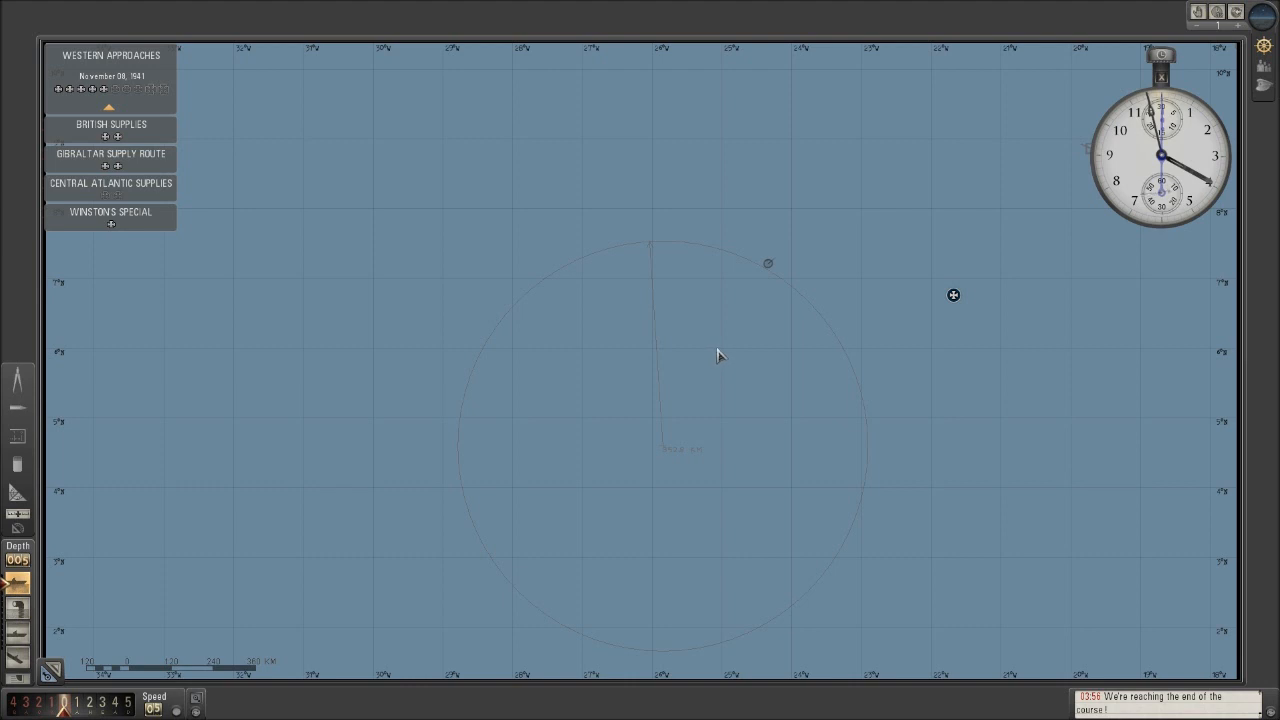
mouse_move(732, 358)
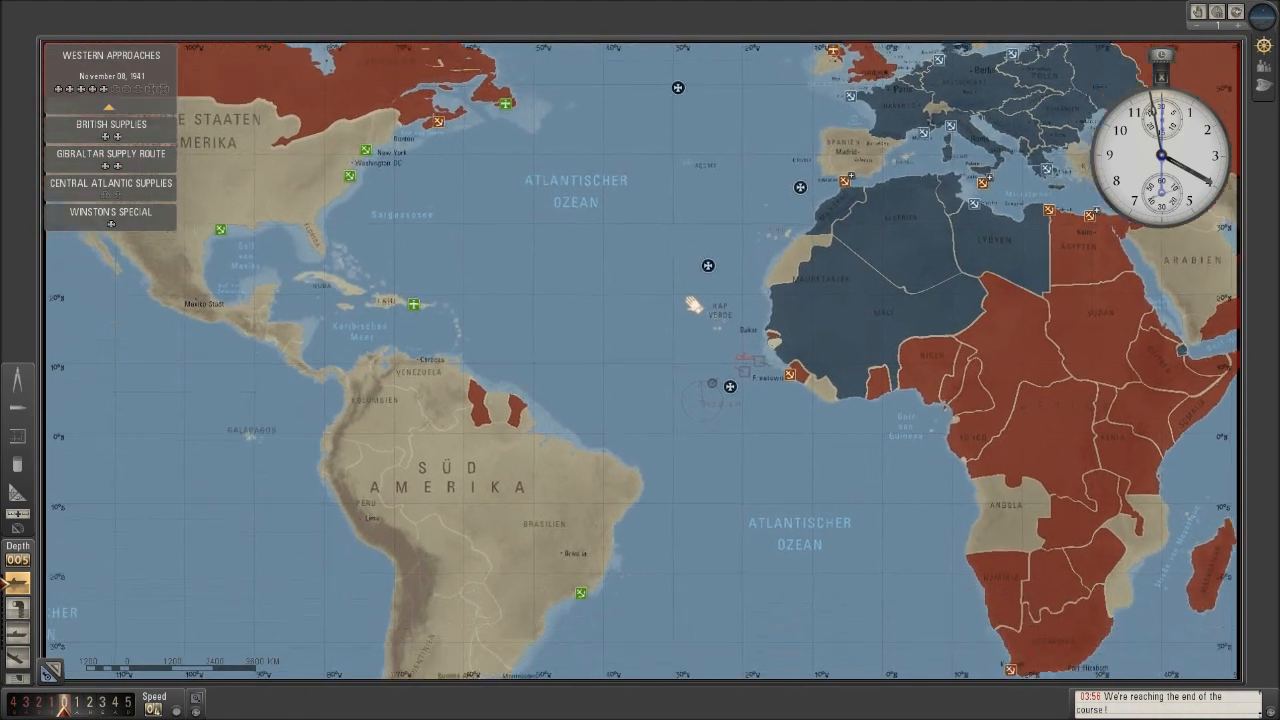
scroll(up, 3)
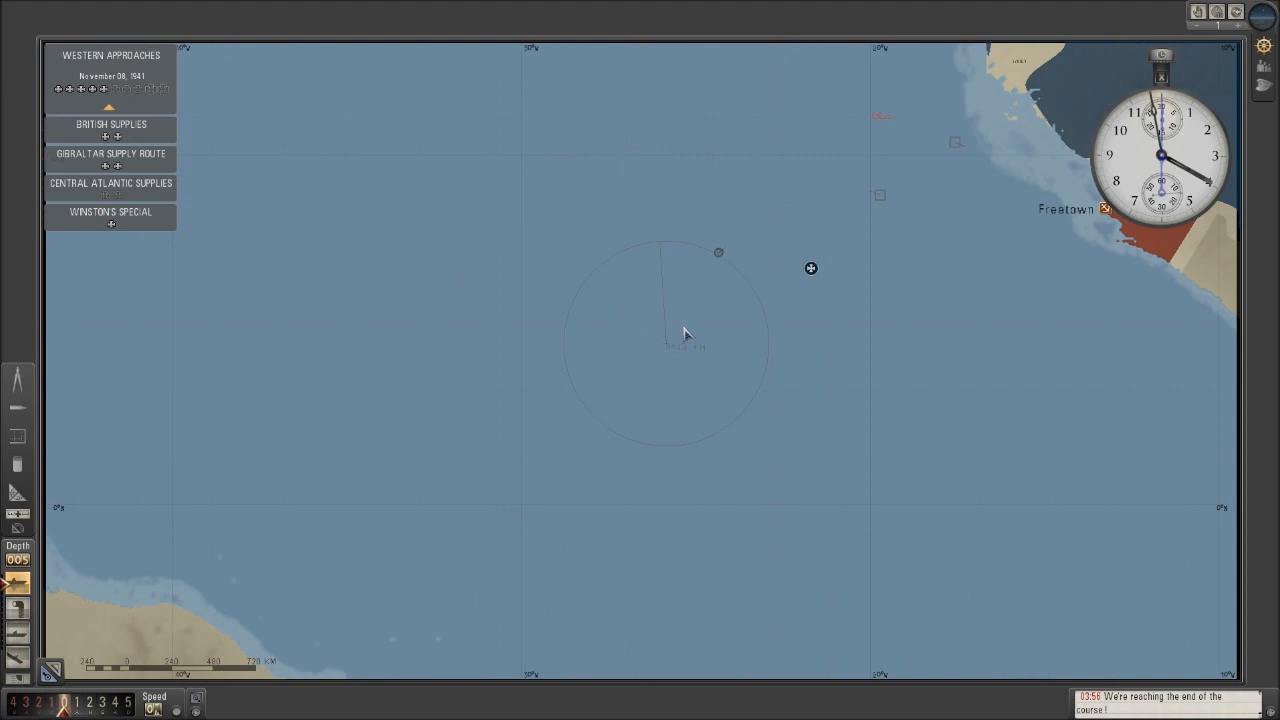
scroll(down, 3)
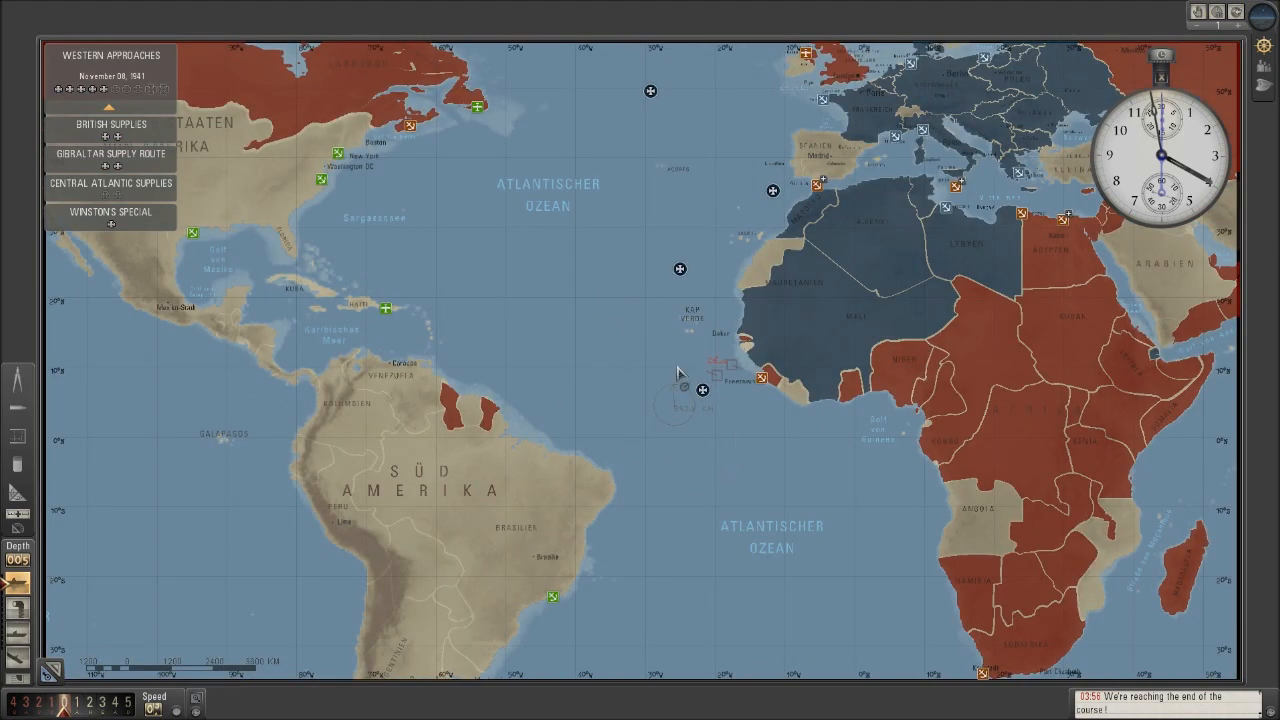
scroll(up, 3)
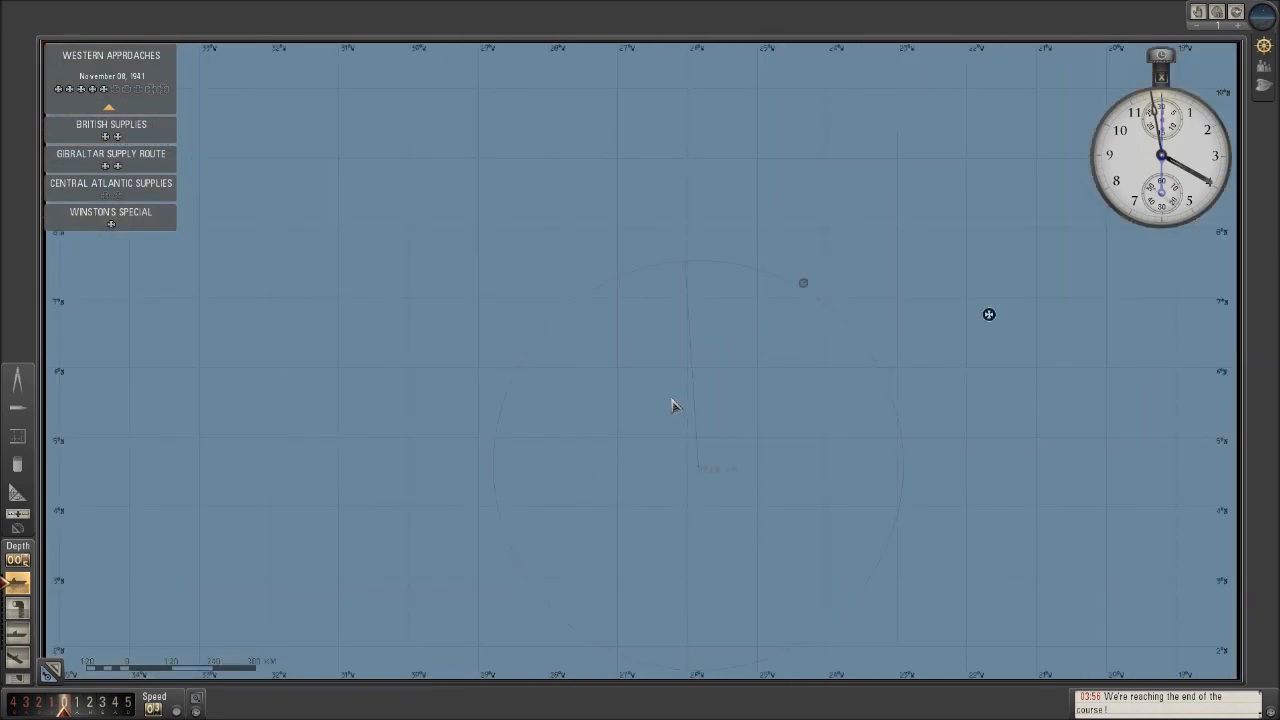
key(Escape)
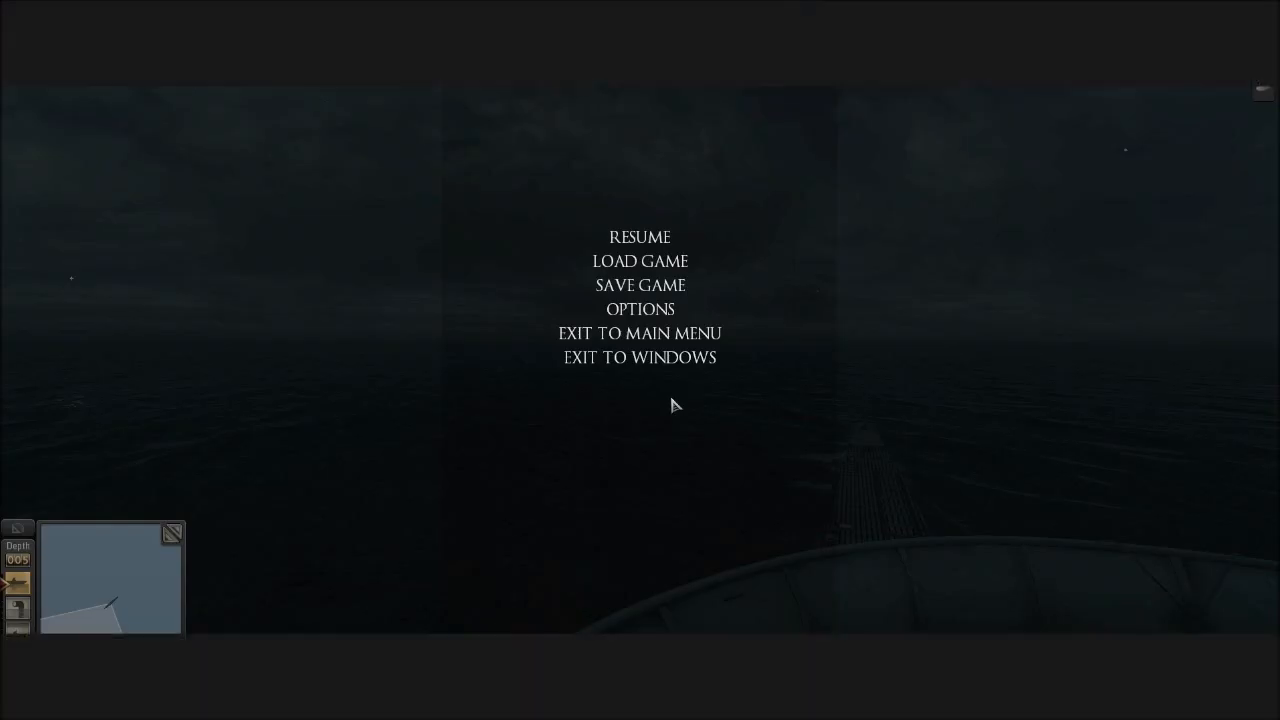
mouse_move(648, 292)
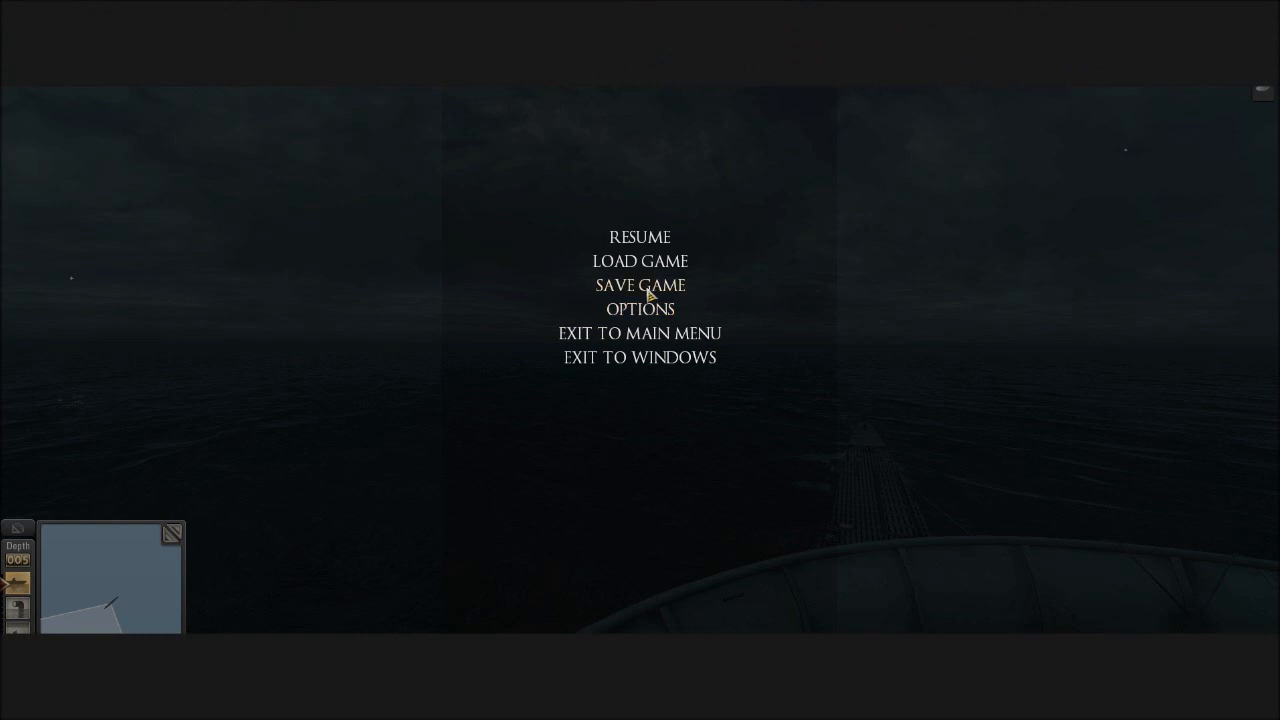
Step: Save the patrol over the existing MapLocationIssues slot
click(640, 284)
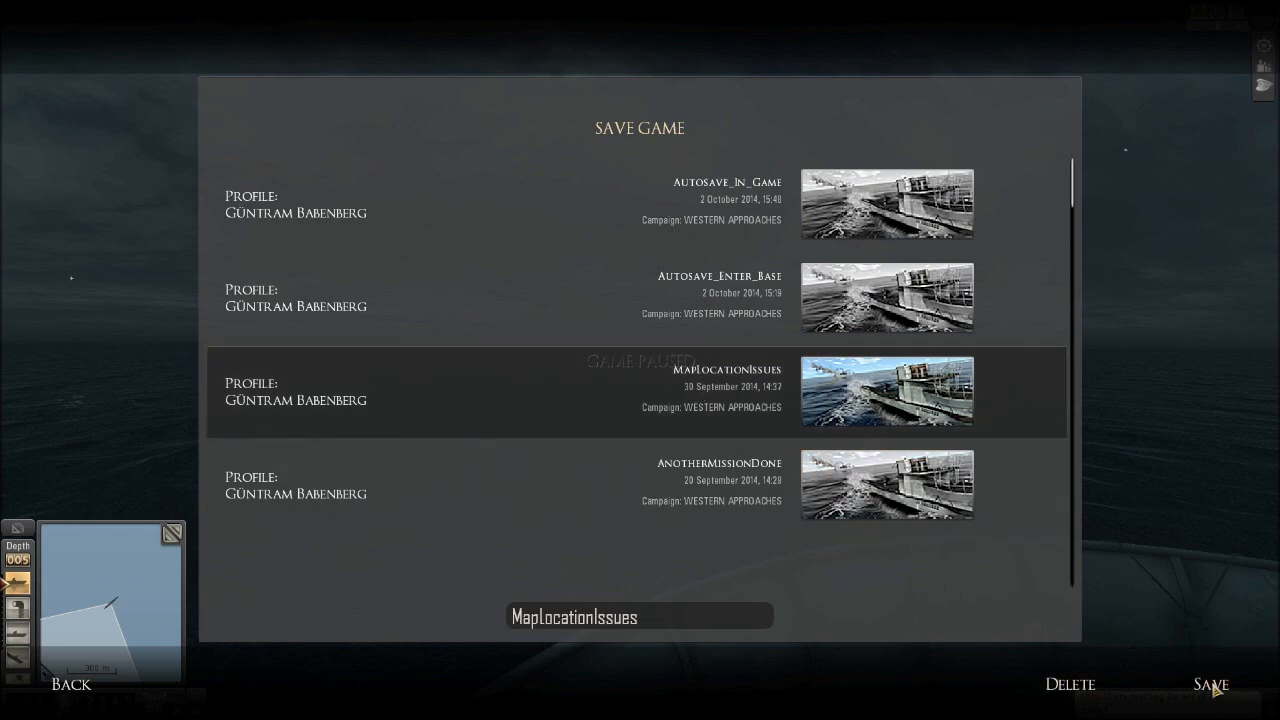
click(1210, 684)
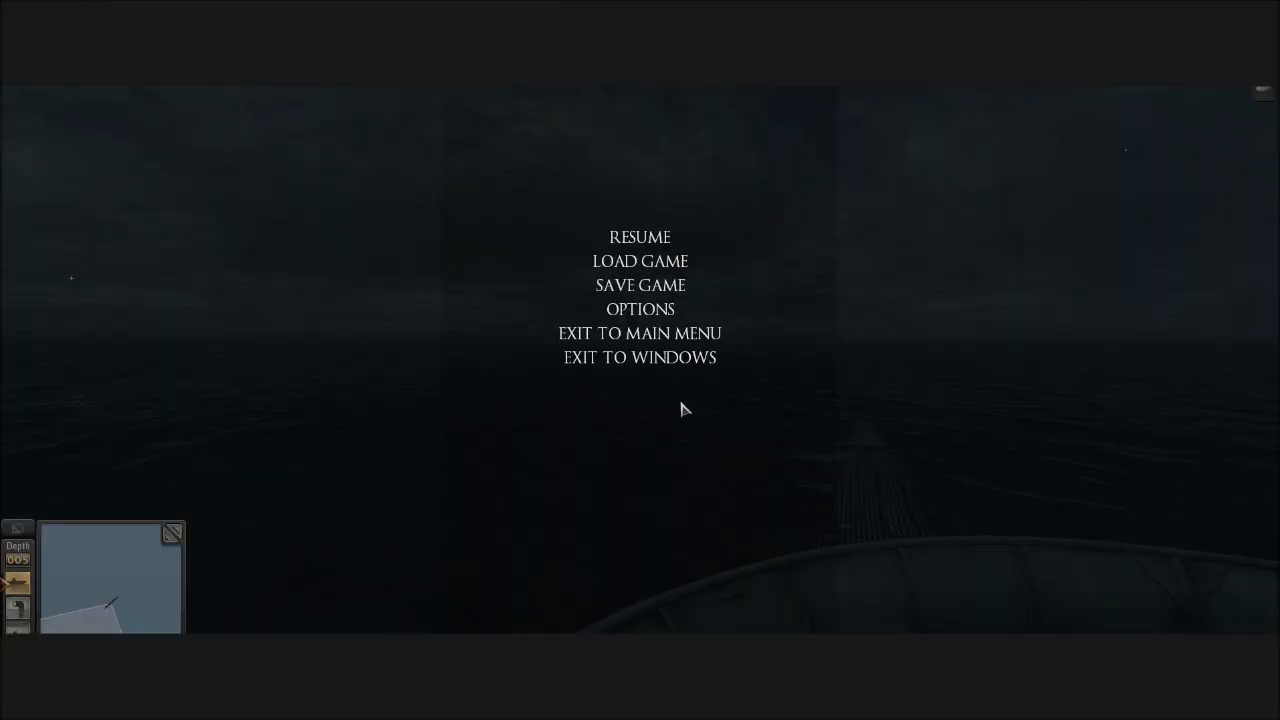
mouse_move(686, 360)
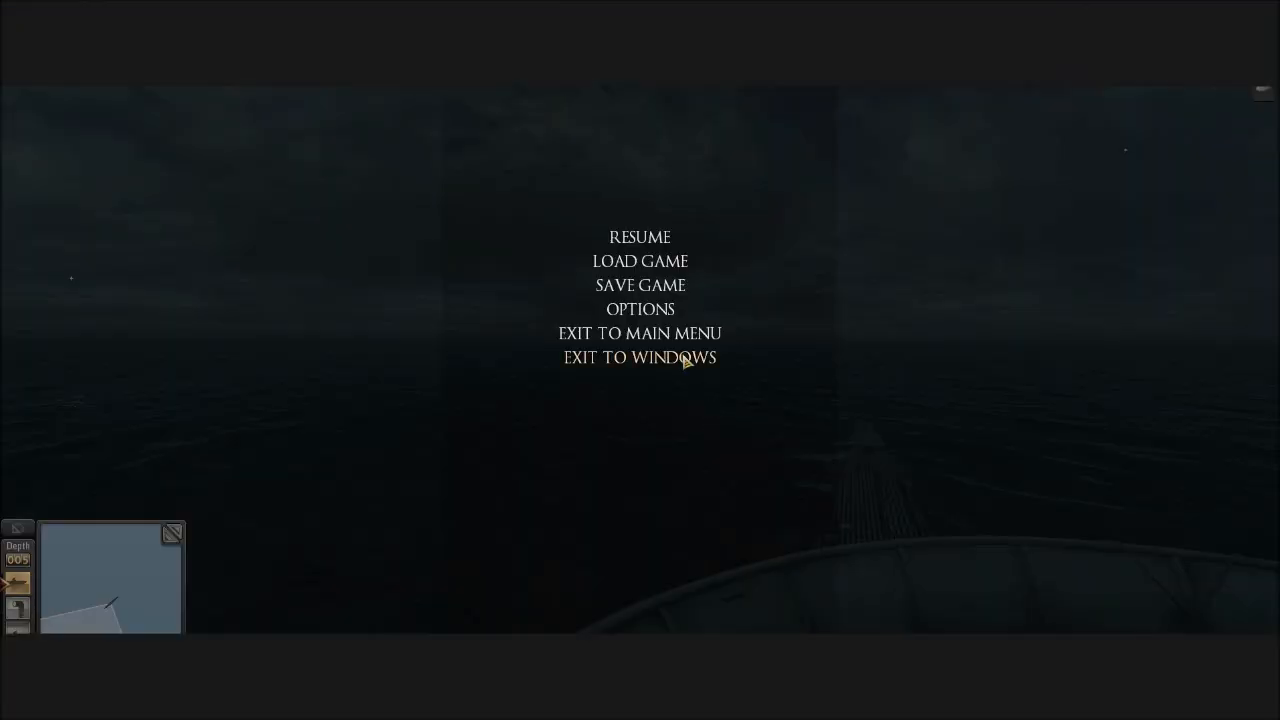
Step: Exit to Windows, ending the patrol at the mission summary screen
click(640, 332)
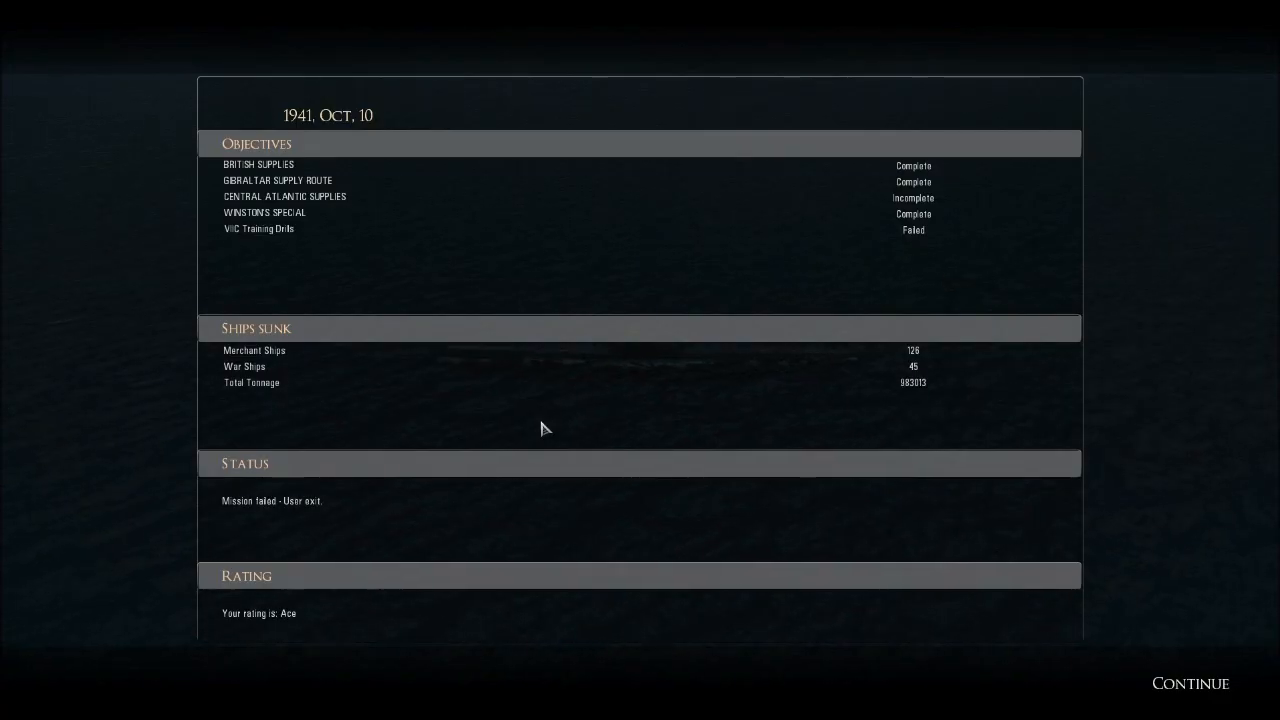
mouse_move(718, 390)
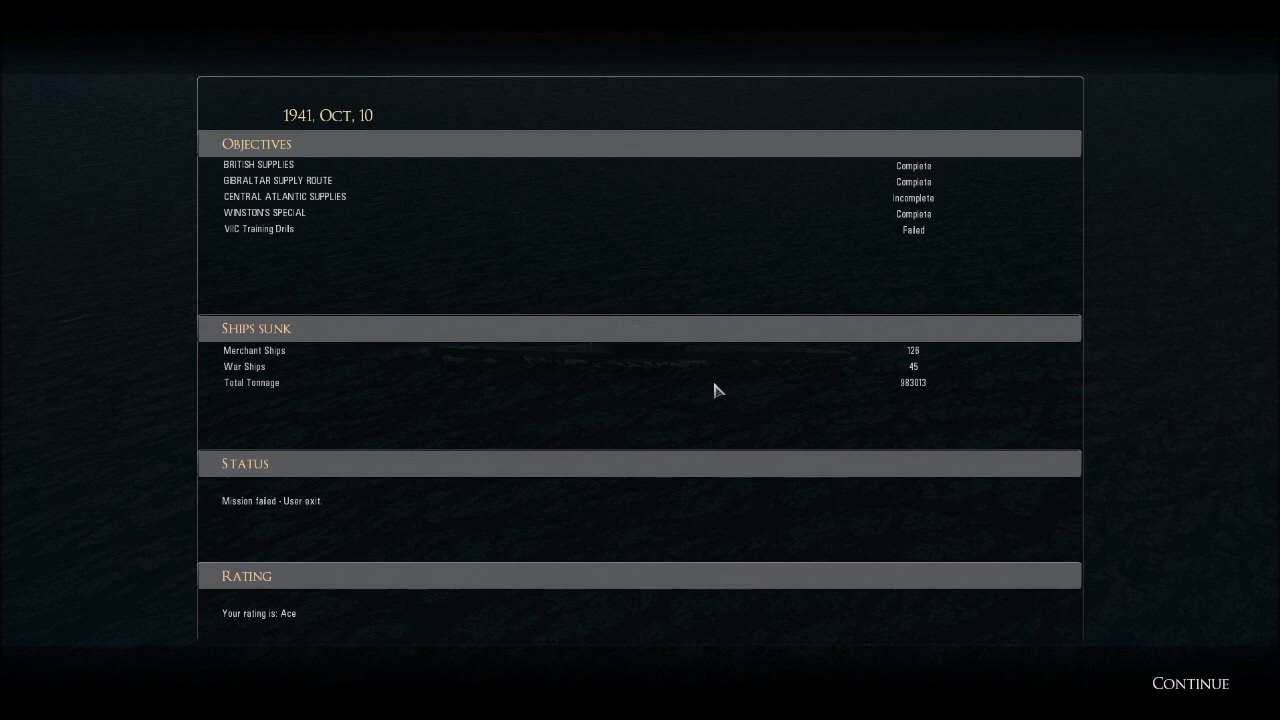
mouse_move(956, 486)
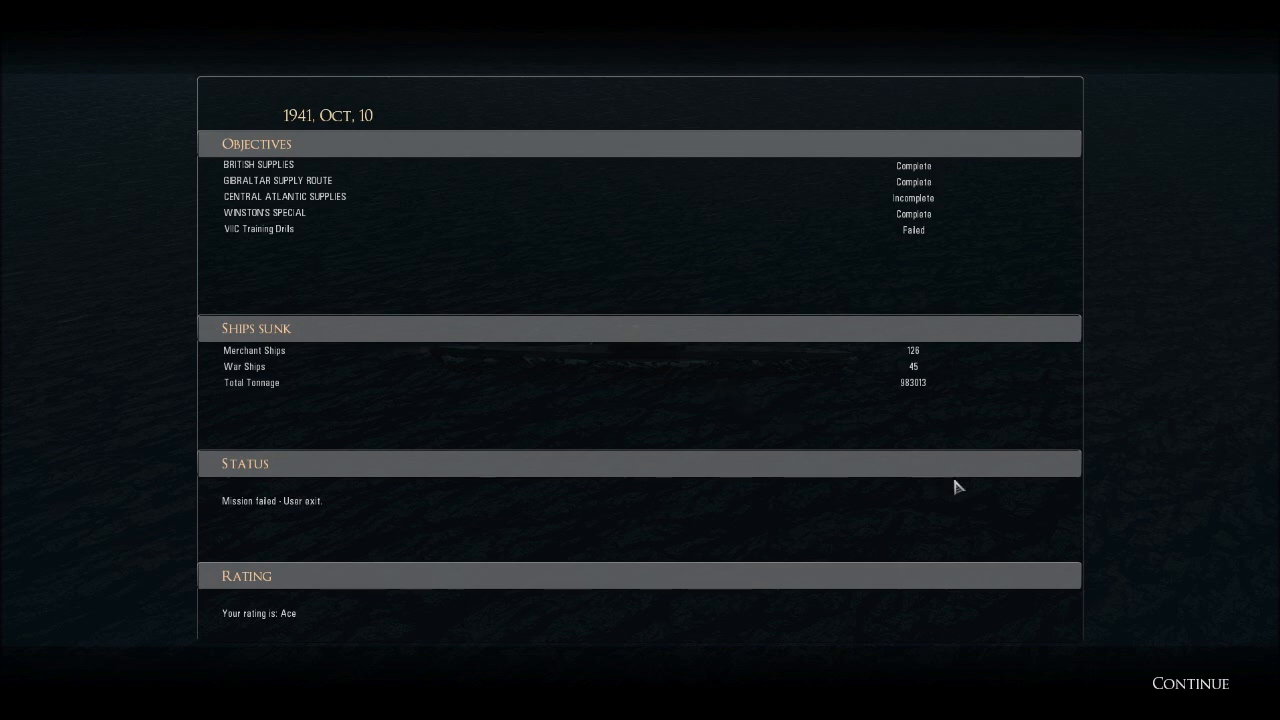